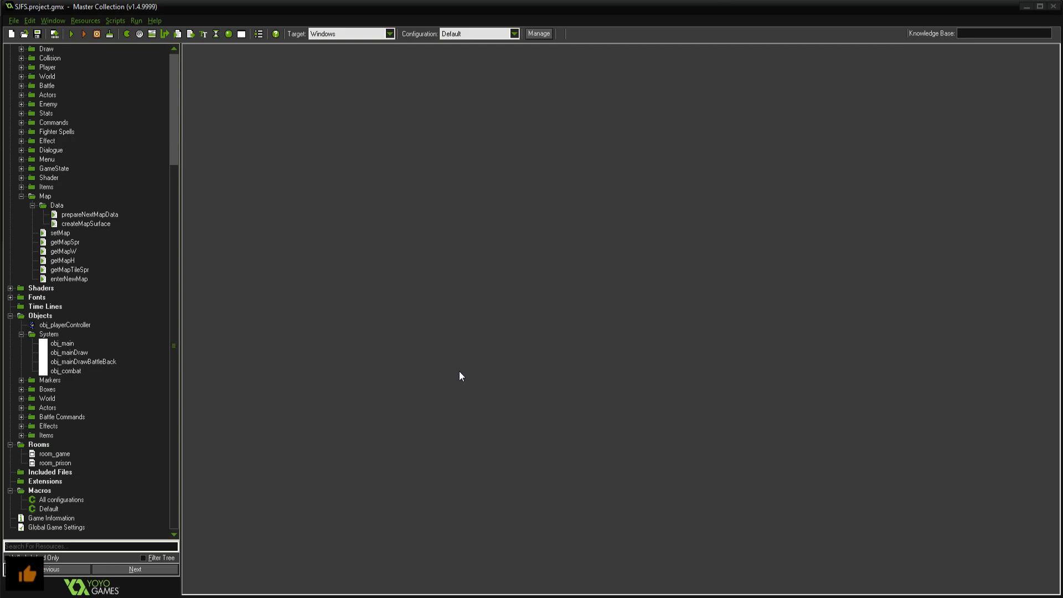
Step: Compile and run the SJFS project from the toolbar's green Run button
{"action": "left_click", "coordinate": [71, 34]}
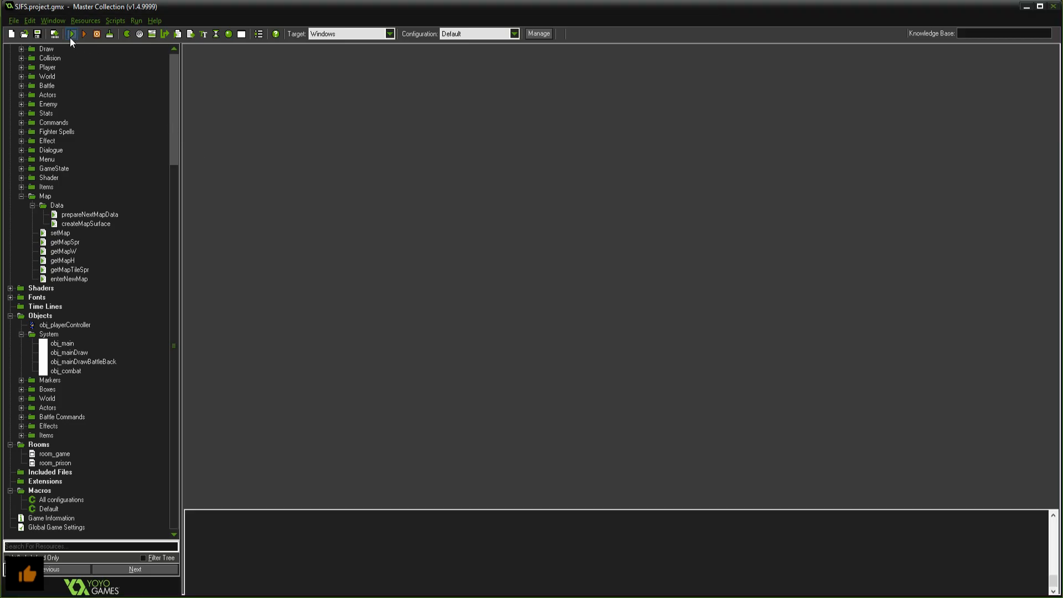
{"action": "left_click", "coordinate": [73, 34]}
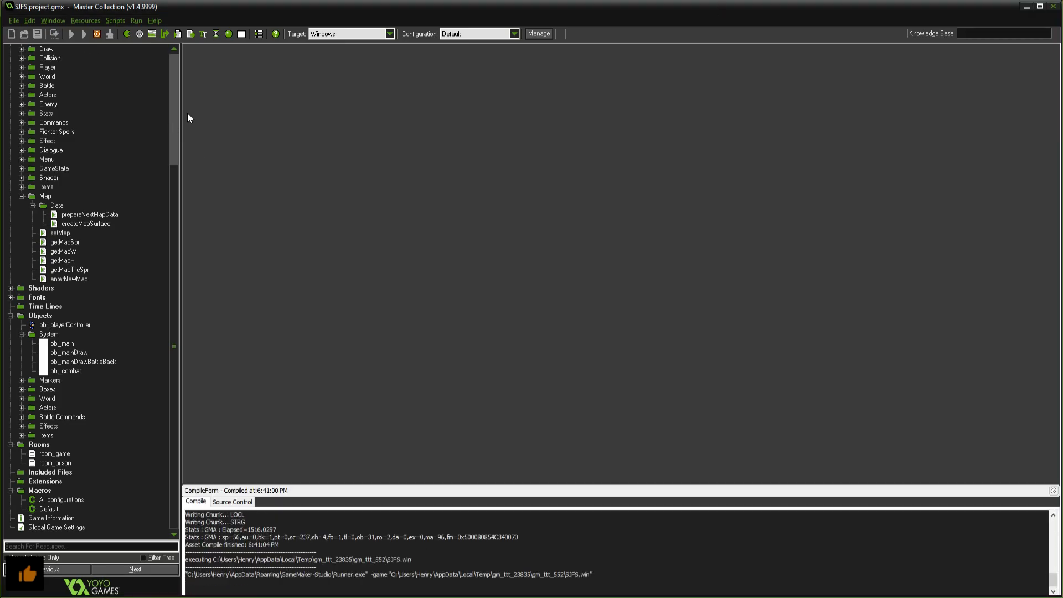
{"action": "left_click", "coordinate": [84, 35]}
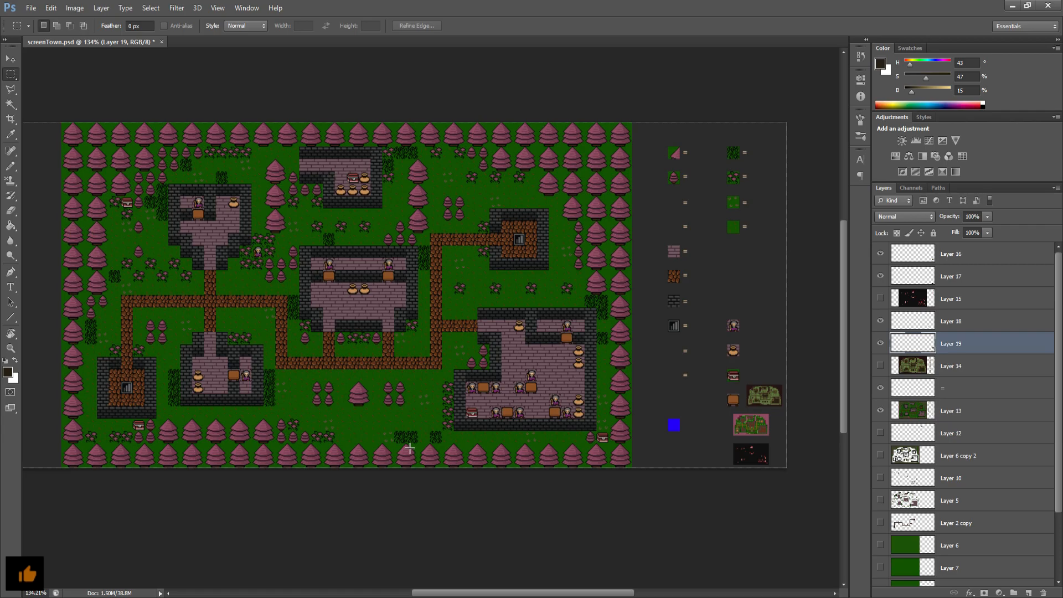
{"action": "mouse_move", "coordinate": [294, 500]}
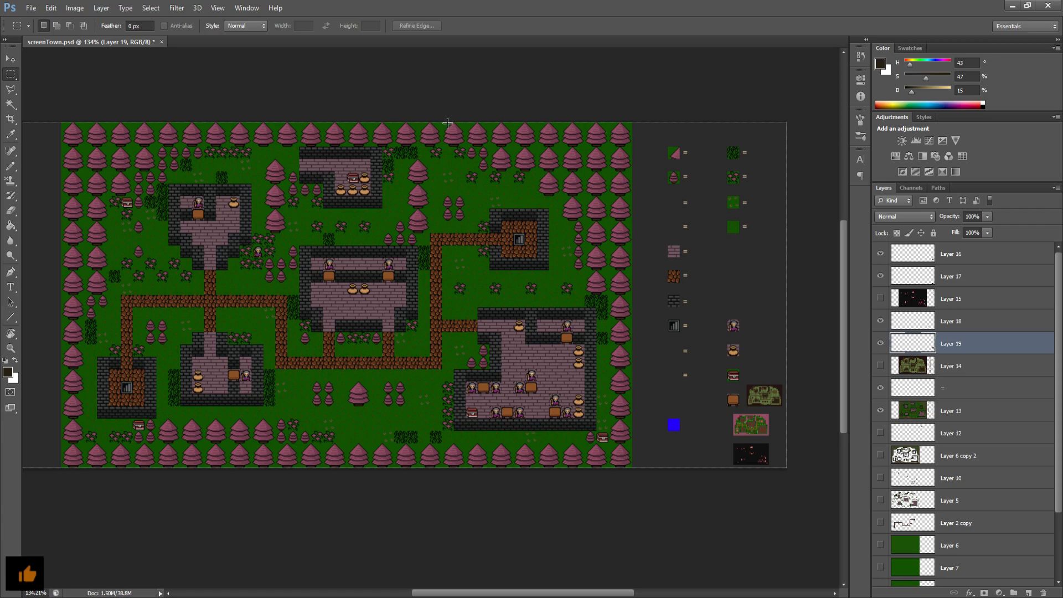
{"action": "mouse_move", "coordinate": [502, 182]}
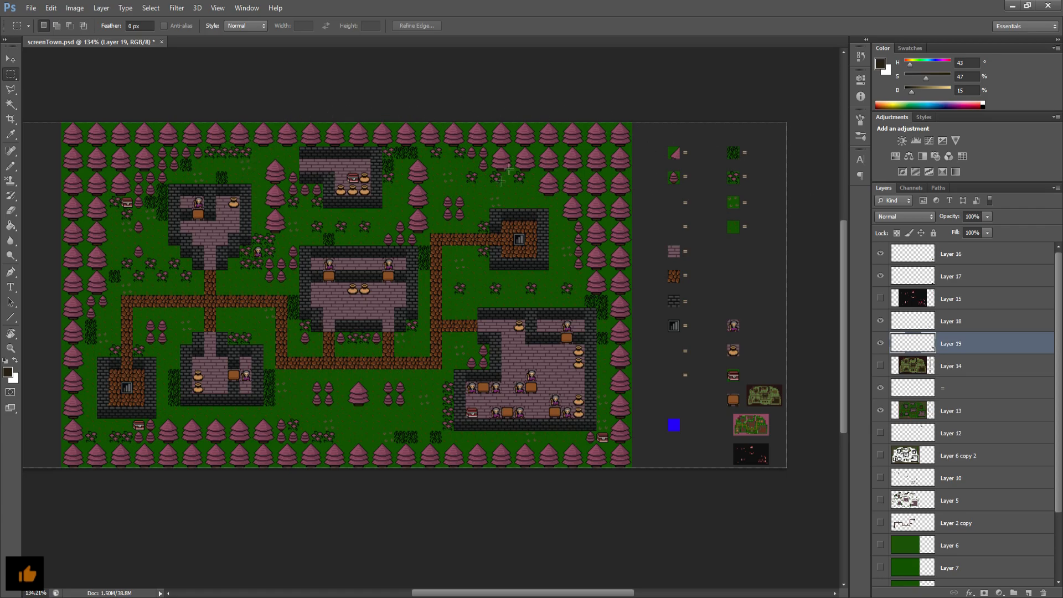
{"action": "mouse_move", "coordinate": [180, 234]}
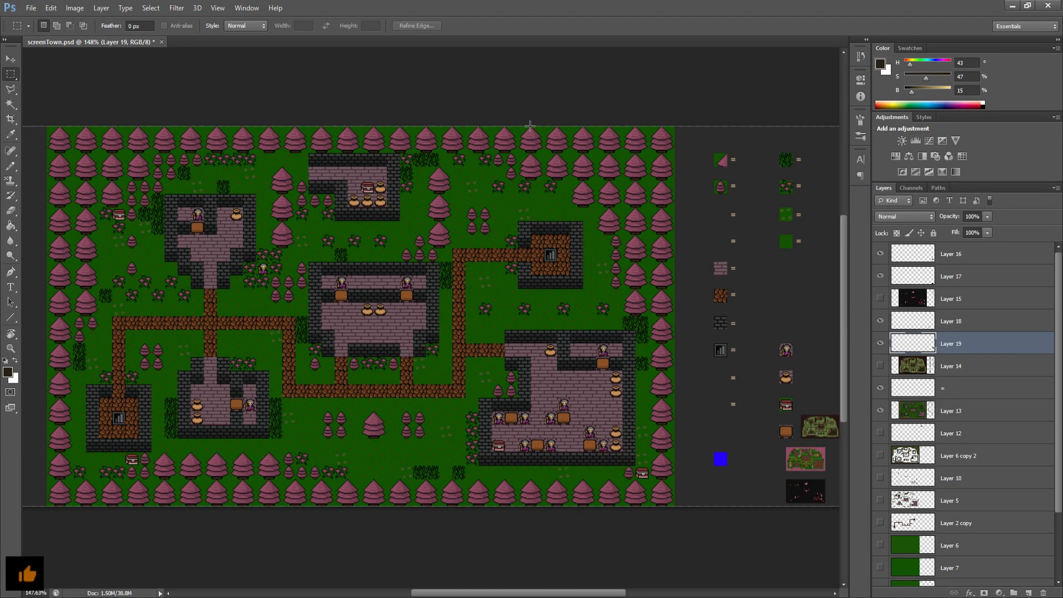
{"action": "mouse_move", "coordinate": [275, 152]}
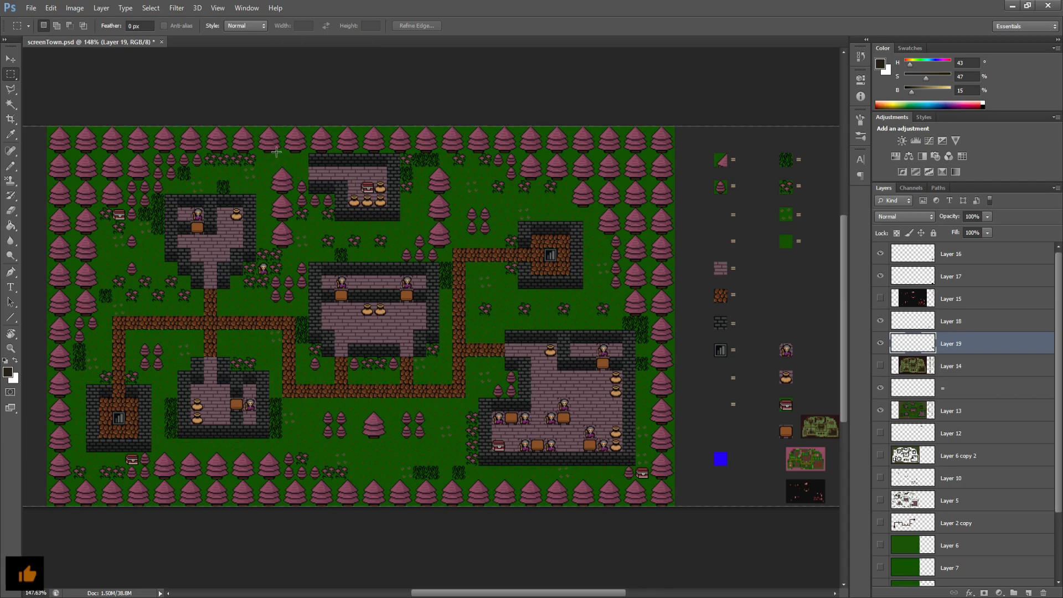
{"action": "mouse_move", "coordinate": [267, 116]}
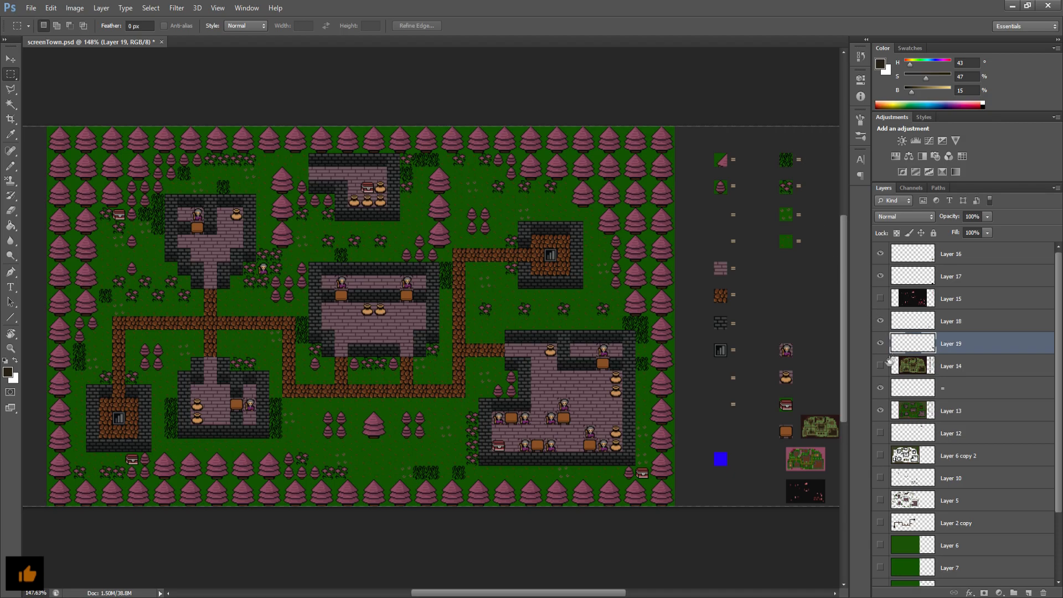
Step: Toggle Layer 14's visibility on, off and on again to reveal the colour-coded tile map
{"action": "left_click", "coordinate": [880, 366]}
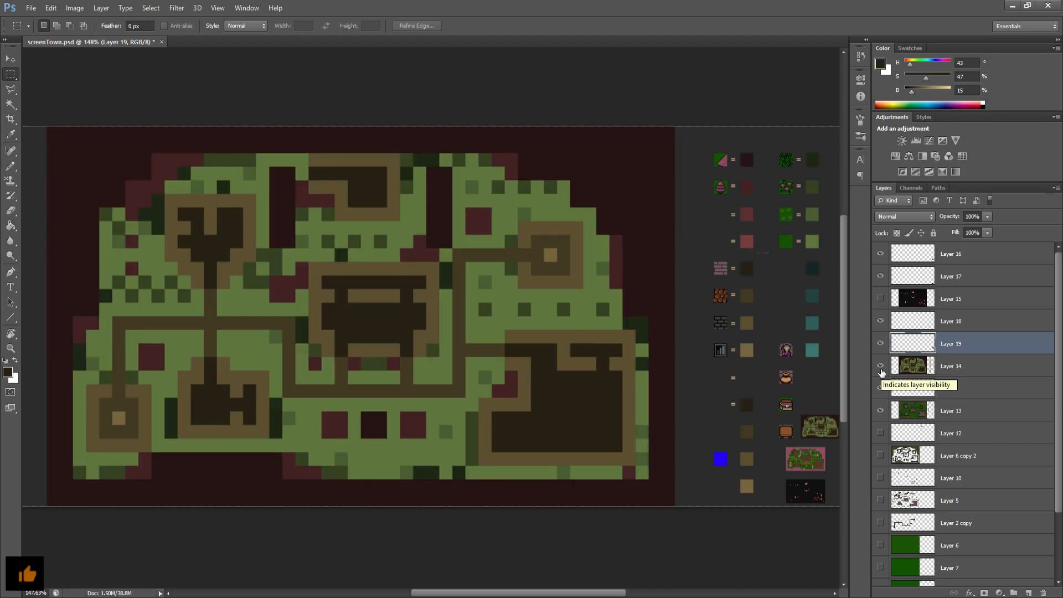
{"action": "left_click", "coordinate": [880, 366]}
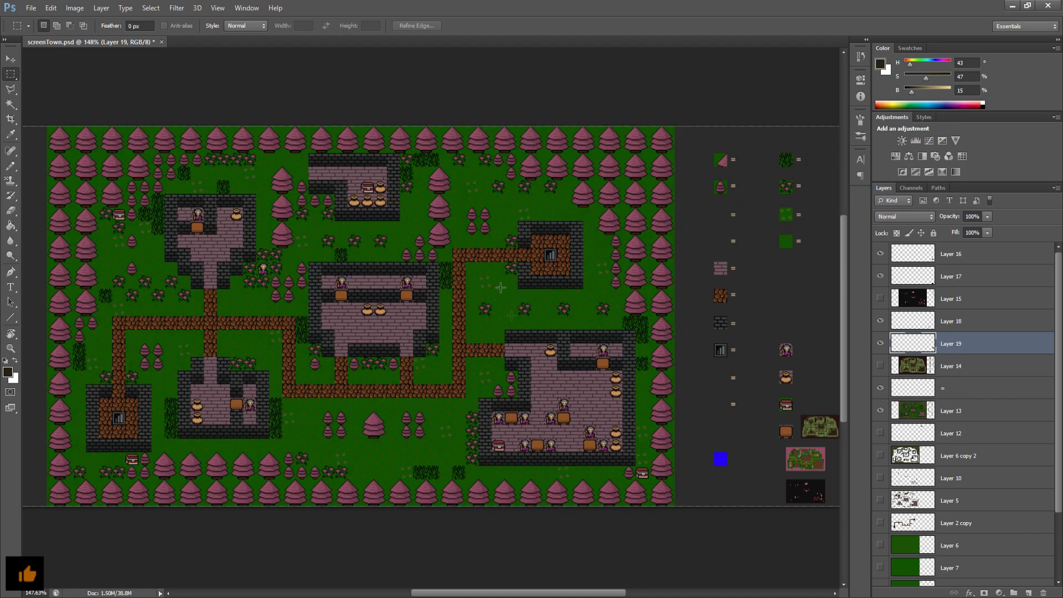
{"action": "mouse_move", "coordinate": [293, 278]}
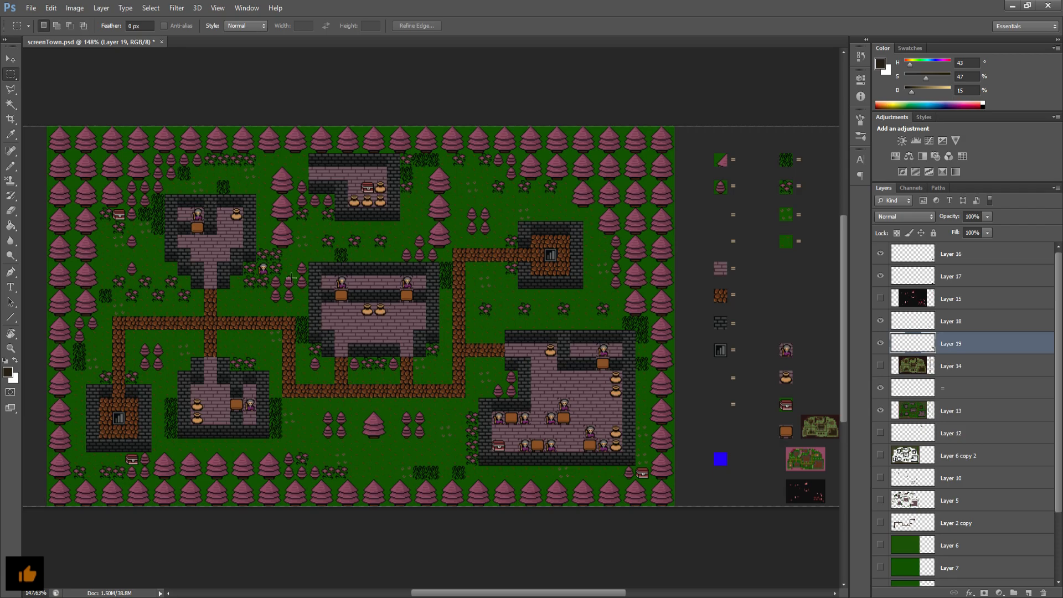
{"action": "mouse_move", "coordinate": [322, 284]}
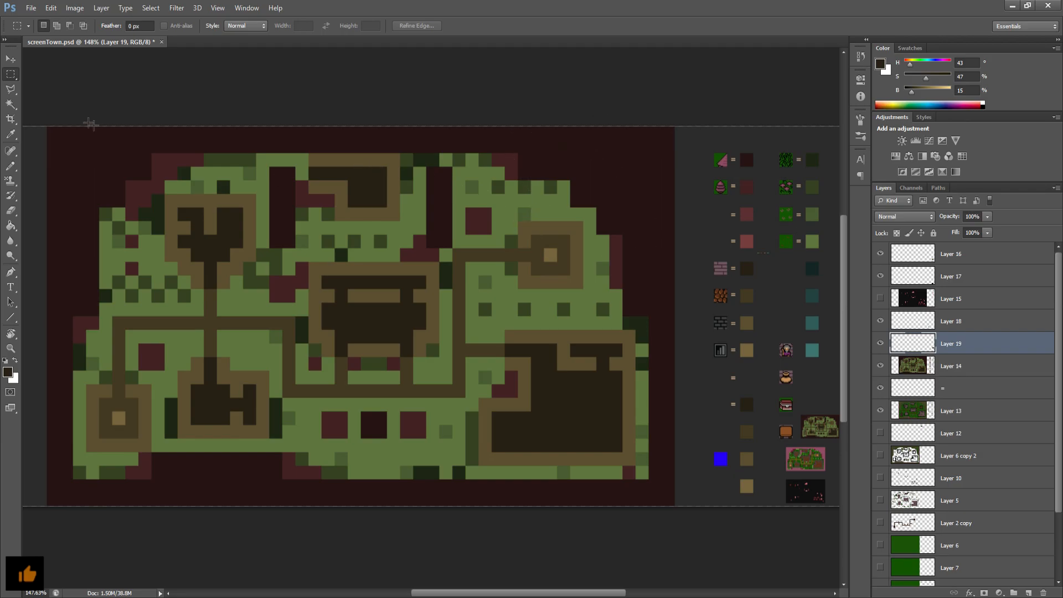
{"action": "left_click", "coordinate": [880, 367]}
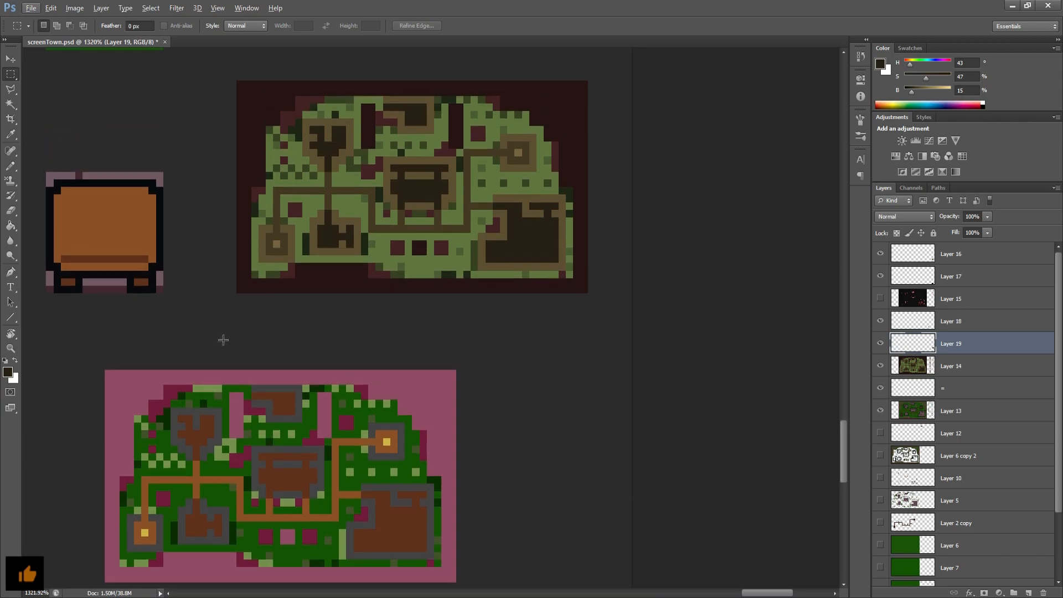
{"action": "scroll", "scroll_direction": "down", "scroll_amount": 3}
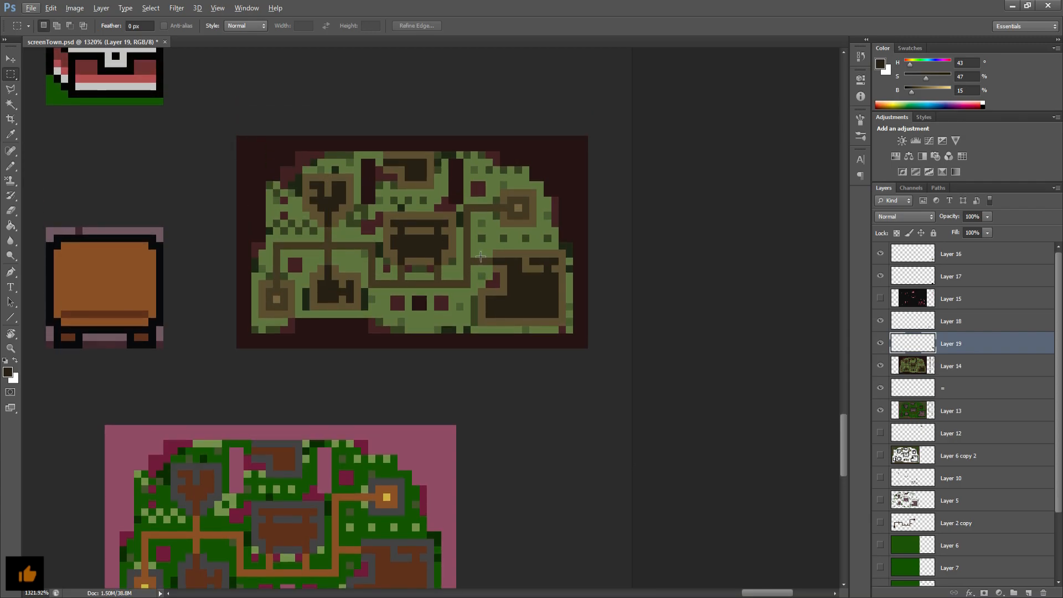
{"action": "mouse_move", "coordinate": [412, 241]}
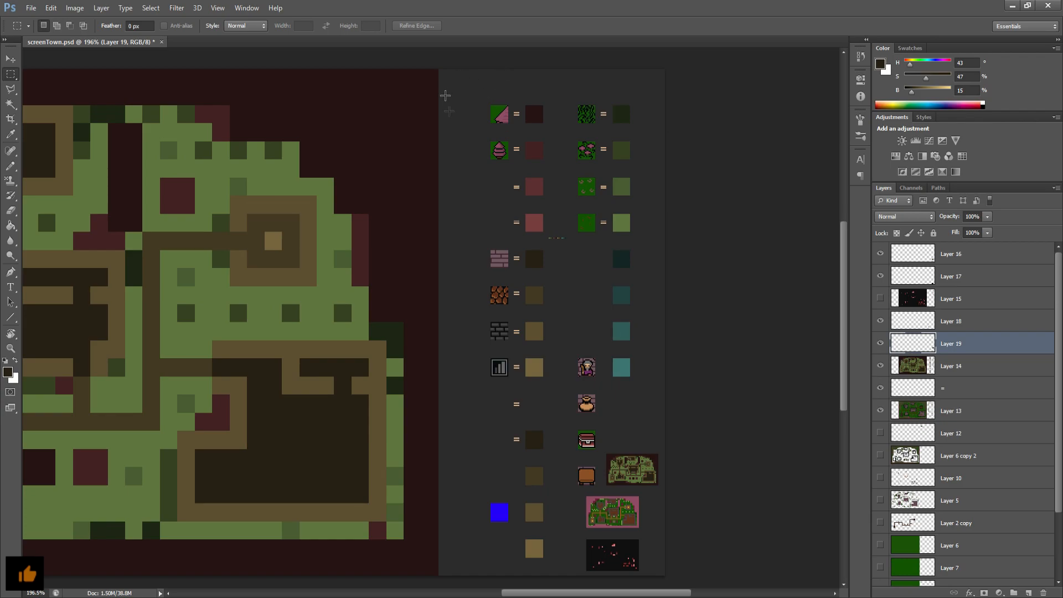
{"action": "mouse_move", "coordinate": [475, 353]}
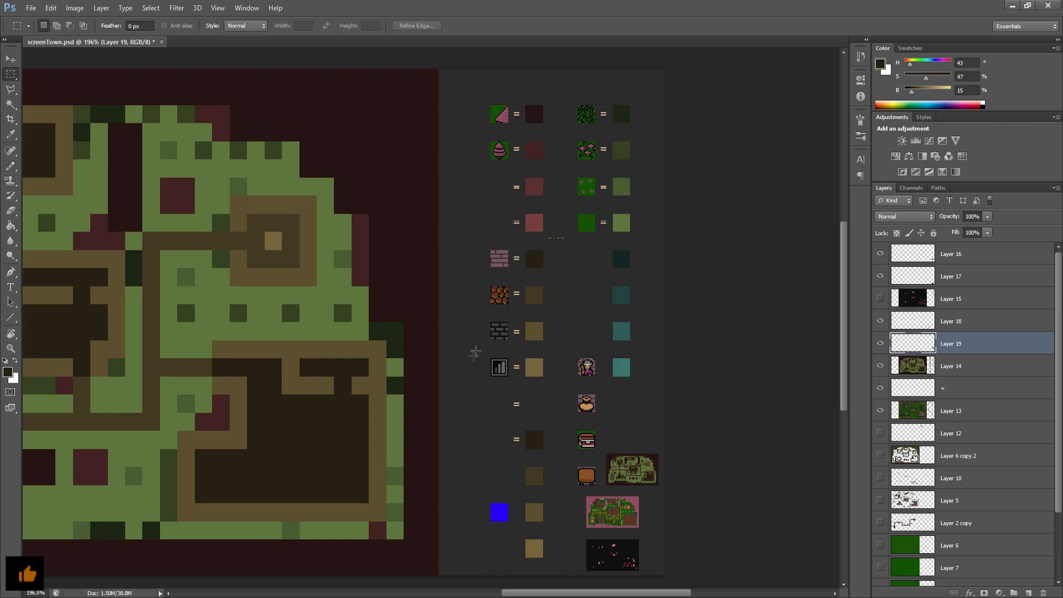
{"action": "mouse_move", "coordinate": [342, 255]}
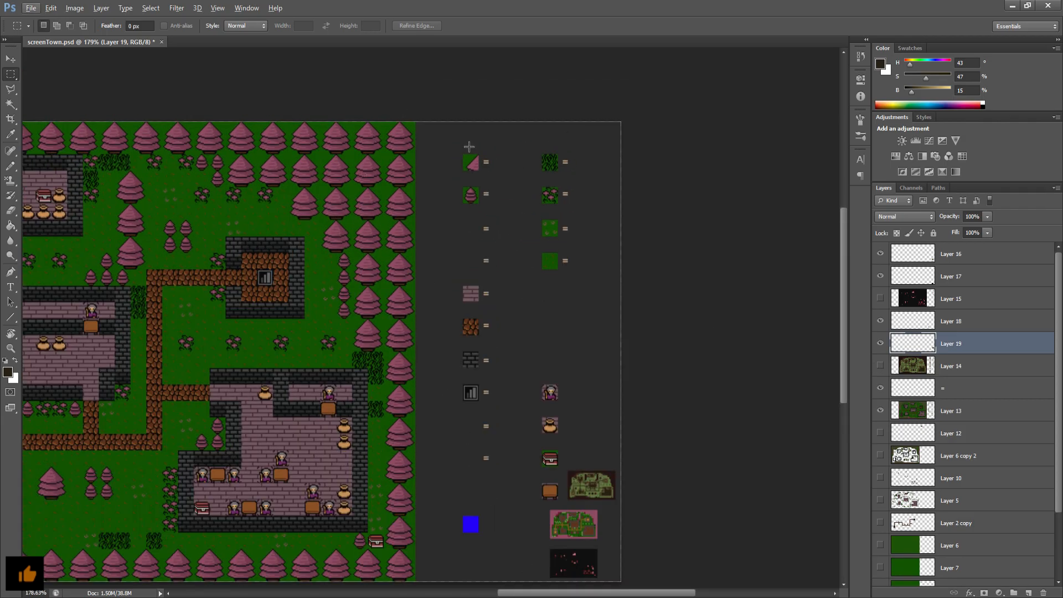
{"action": "mouse_move", "coordinate": [398, 153]}
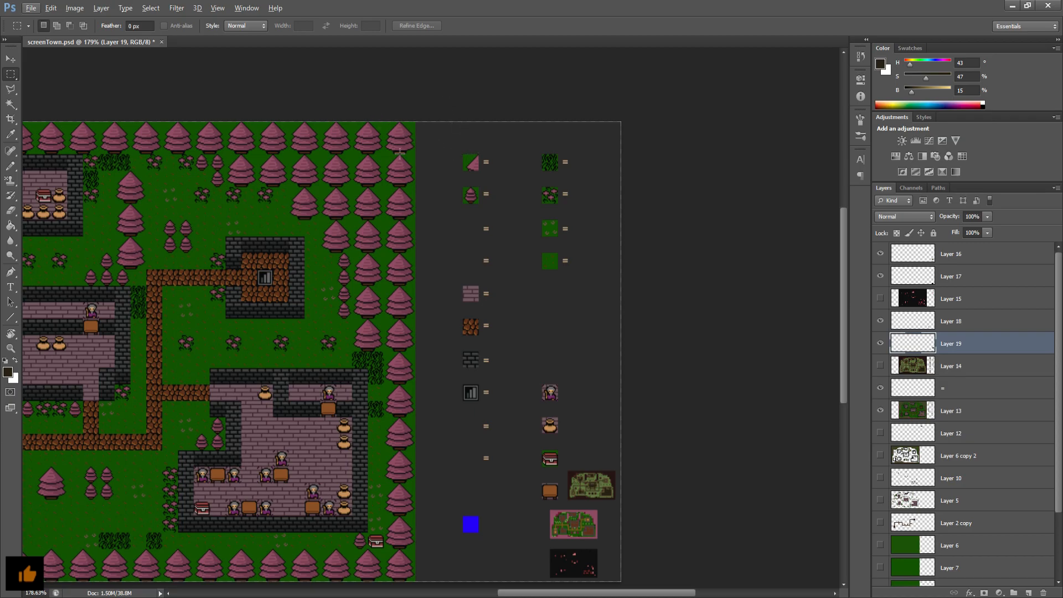
{"action": "mouse_move", "coordinate": [400, 115]}
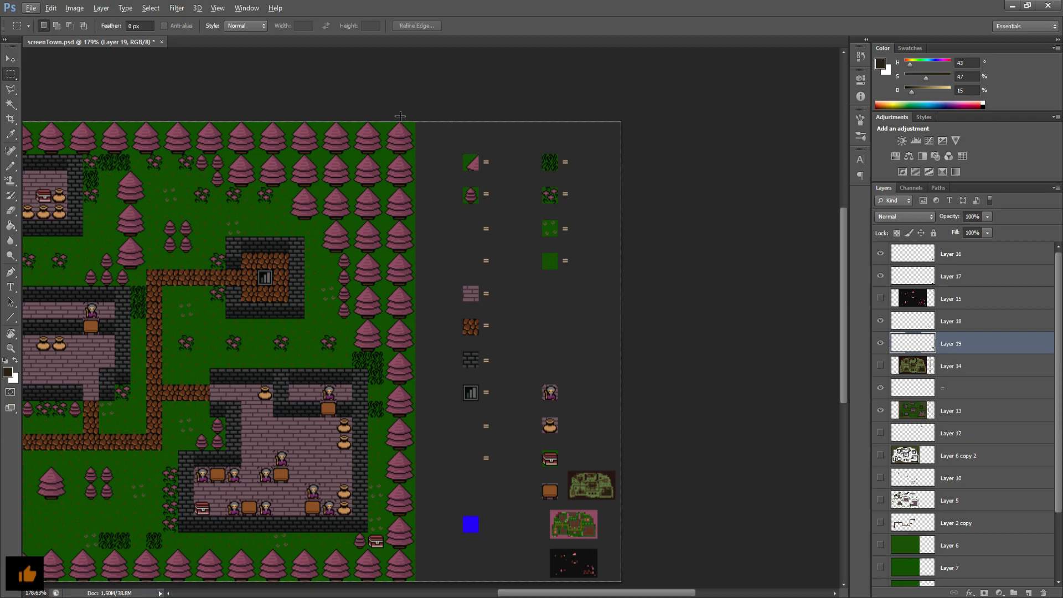
{"action": "mouse_move", "coordinate": [387, 134]}
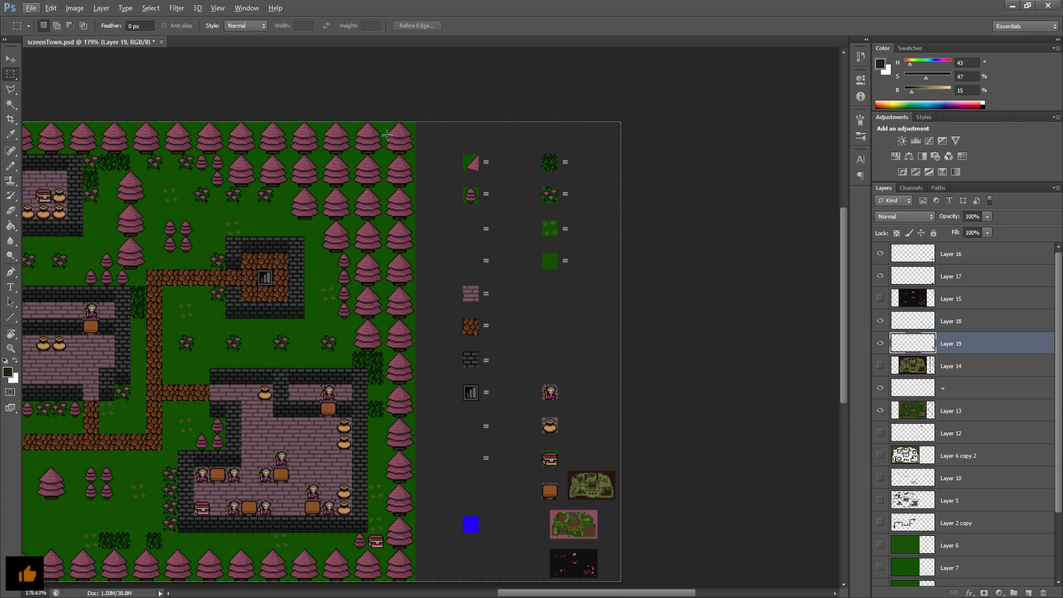
{"action": "mouse_move", "coordinate": [444, 126]}
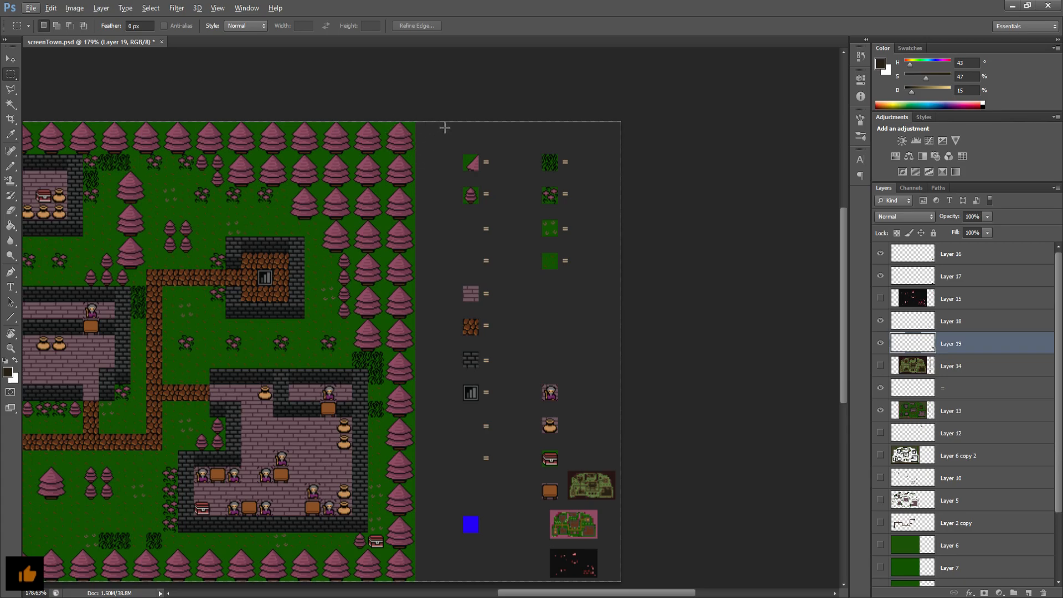
{"action": "mouse_move", "coordinate": [500, 141]}
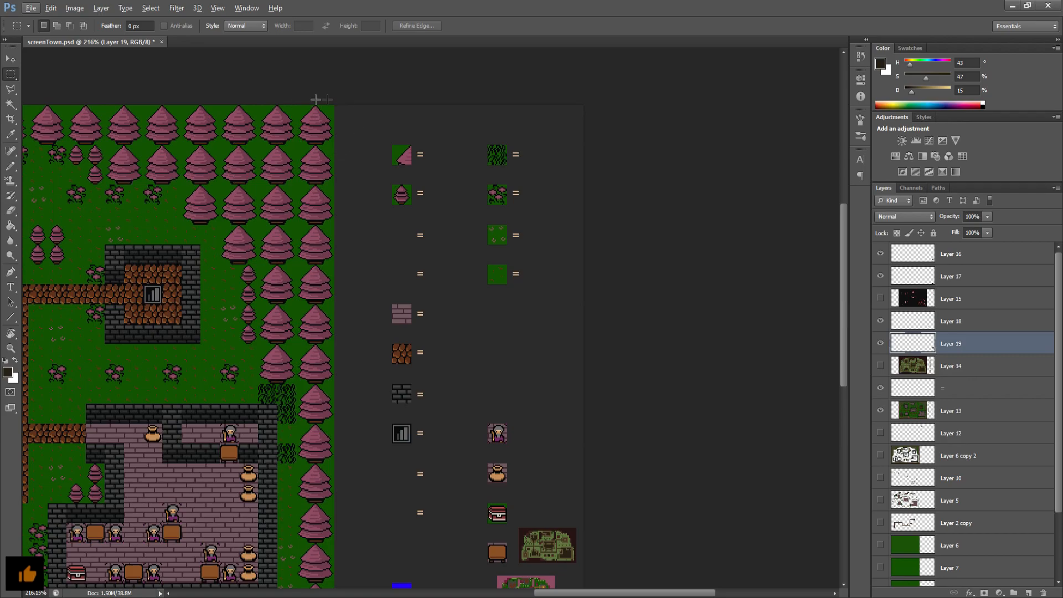
{"action": "mouse_move", "coordinate": [393, 147]}
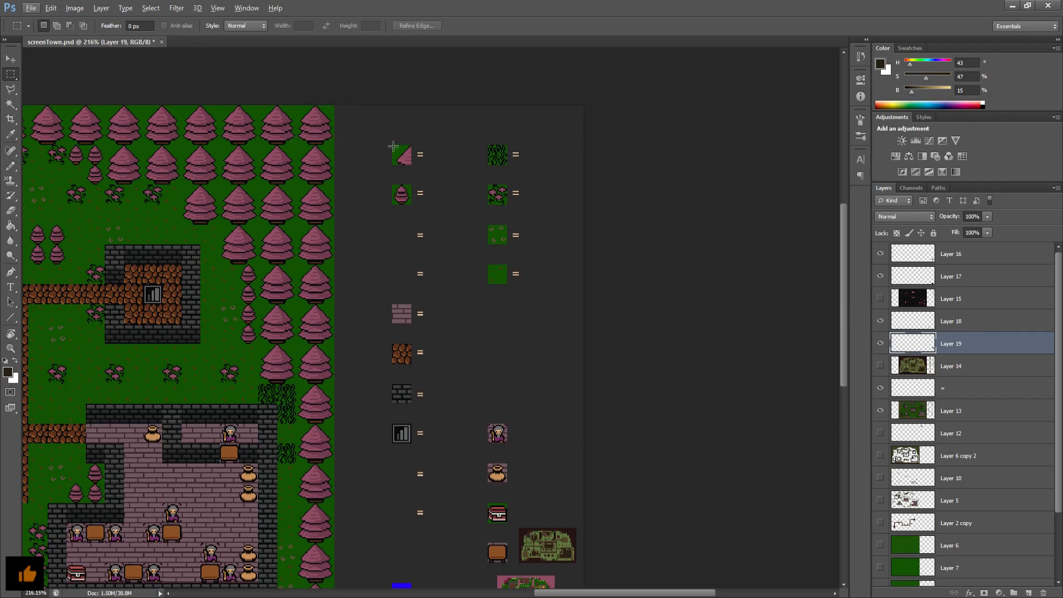
{"action": "mouse_move", "coordinate": [521, 142]}
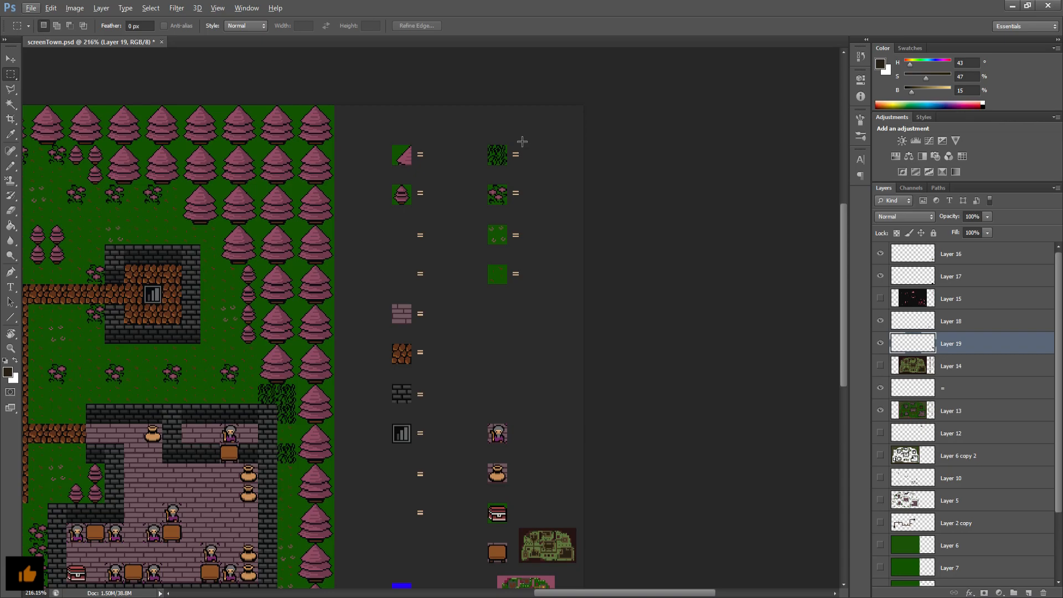
{"action": "scroll", "scroll_direction": "down", "scroll_amount": 3}
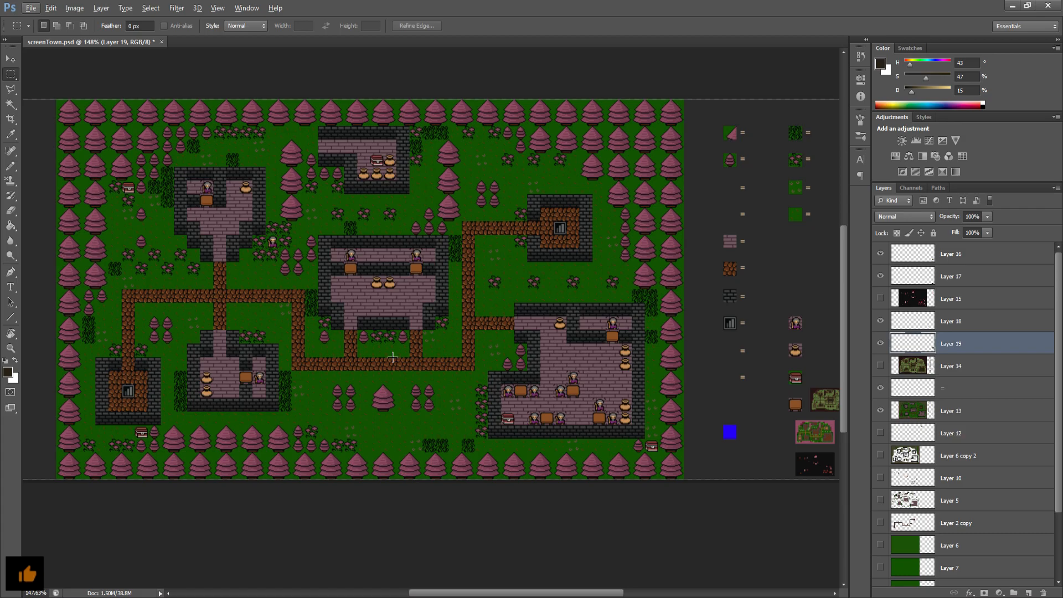
{"action": "mouse_move", "coordinate": [505, 512]}
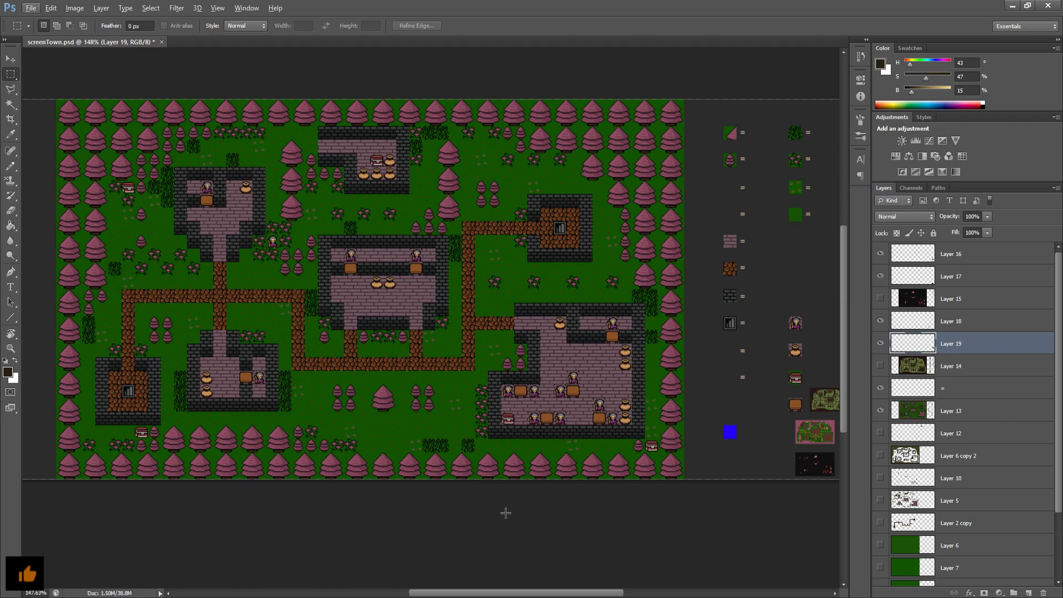
{"action": "mouse_move", "coordinate": [328, 507]}
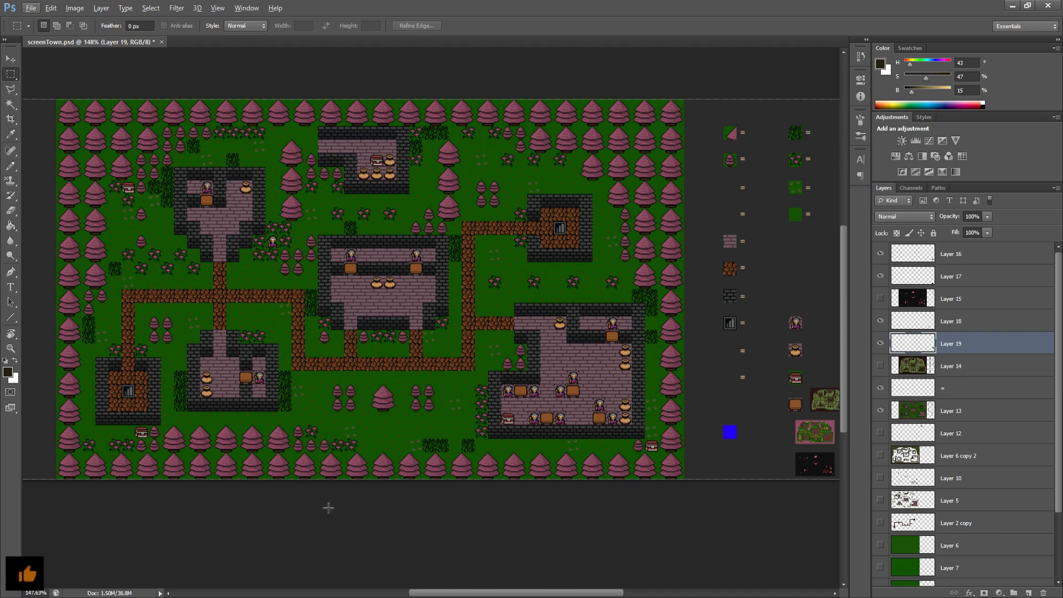
{"action": "mouse_move", "coordinate": [551, 540]}
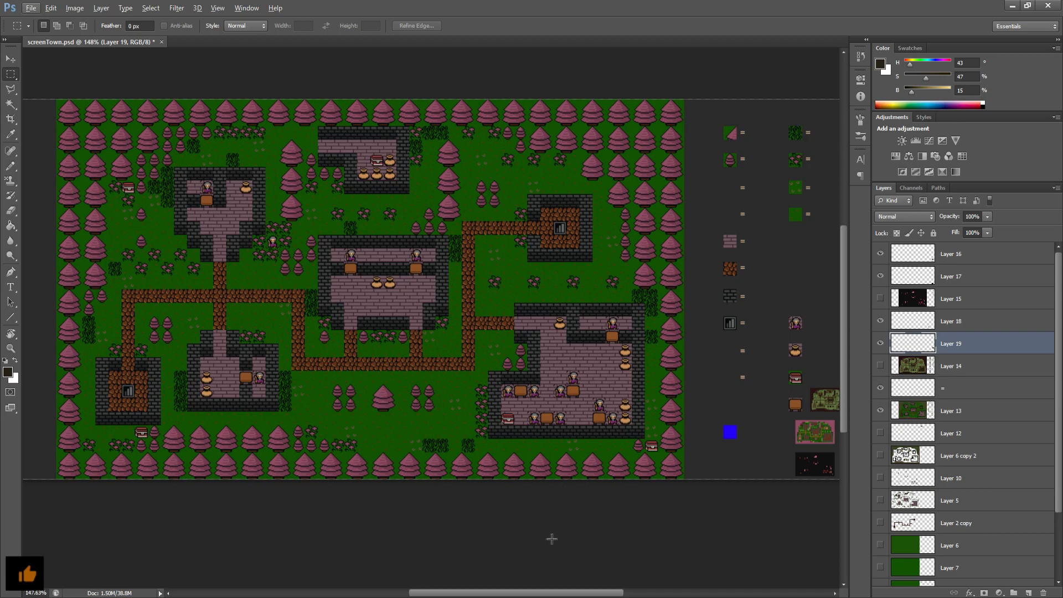
{"action": "left_click", "coordinate": [949, 409]}
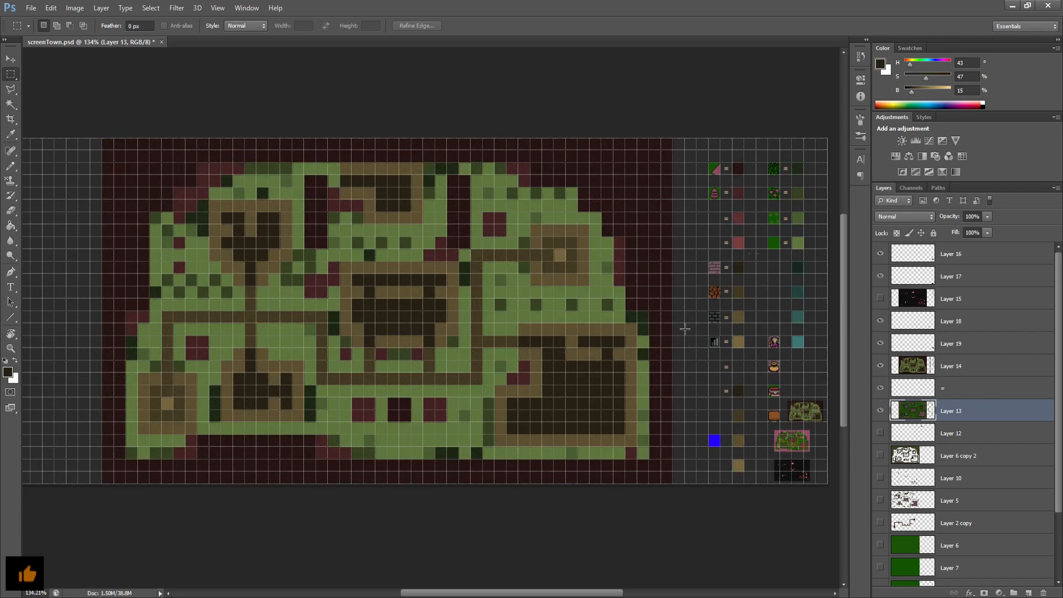
{"action": "mouse_move", "coordinate": [732, 309]}
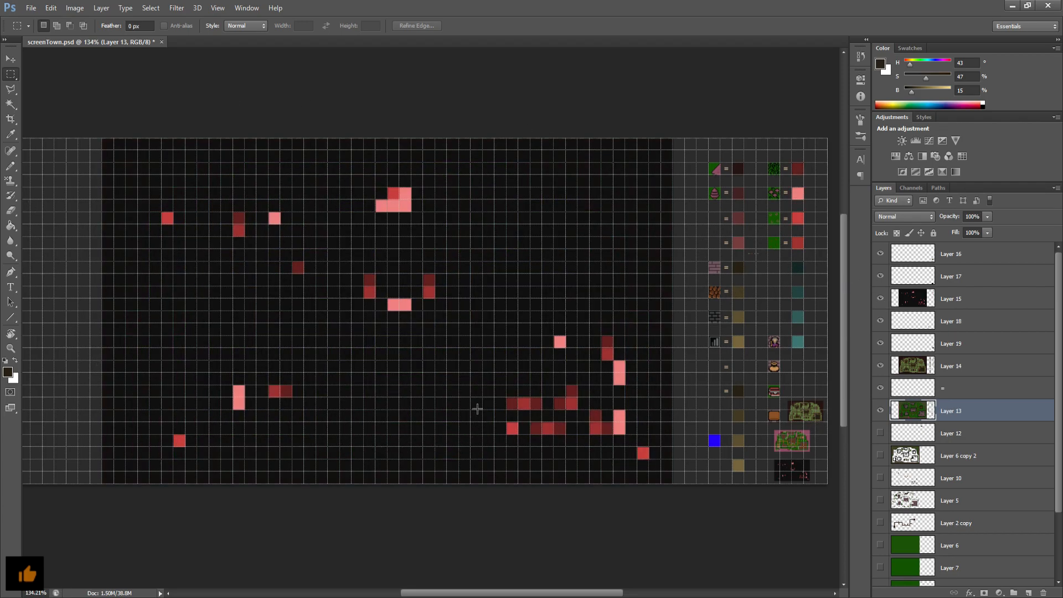
{"action": "mouse_move", "coordinate": [399, 205]}
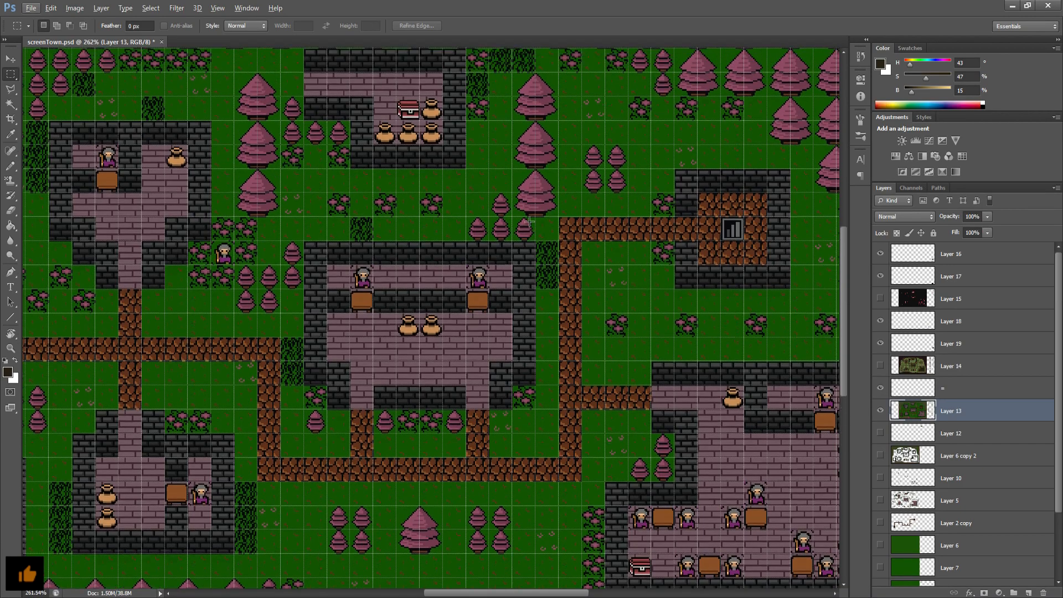
{"action": "scroll", "scroll_direction": "up", "scroll_amount": 3}
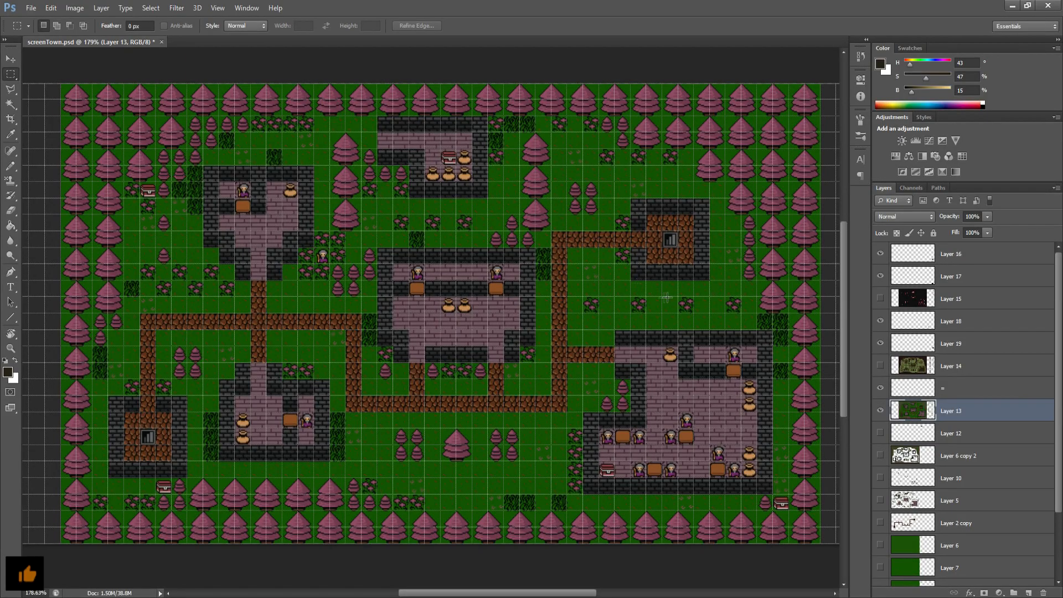
{"action": "scroll", "scroll_direction": "down", "scroll_amount": 3}
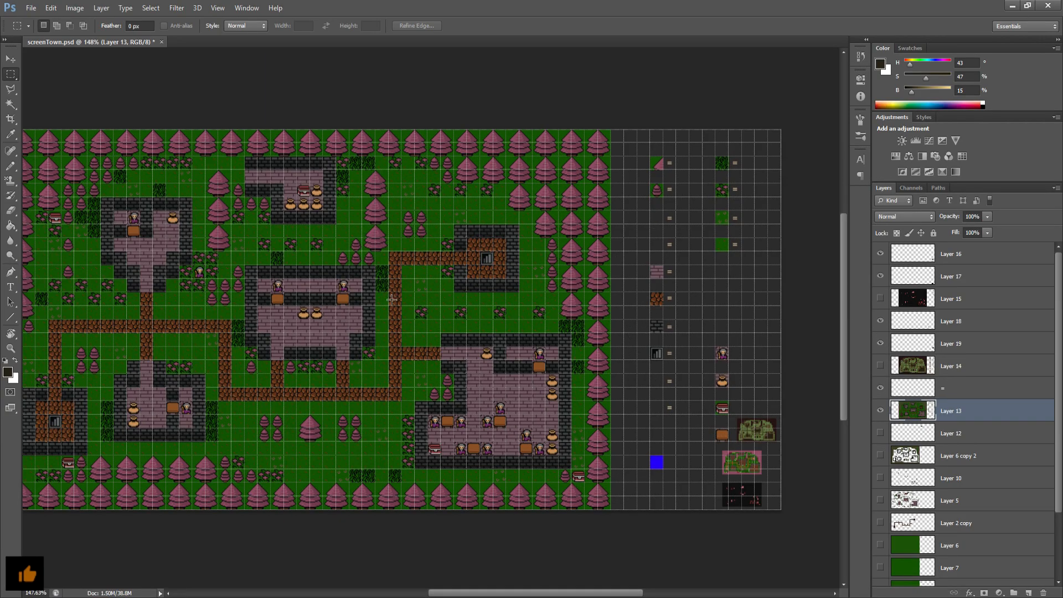
{"action": "mouse_move", "coordinate": [766, 341]}
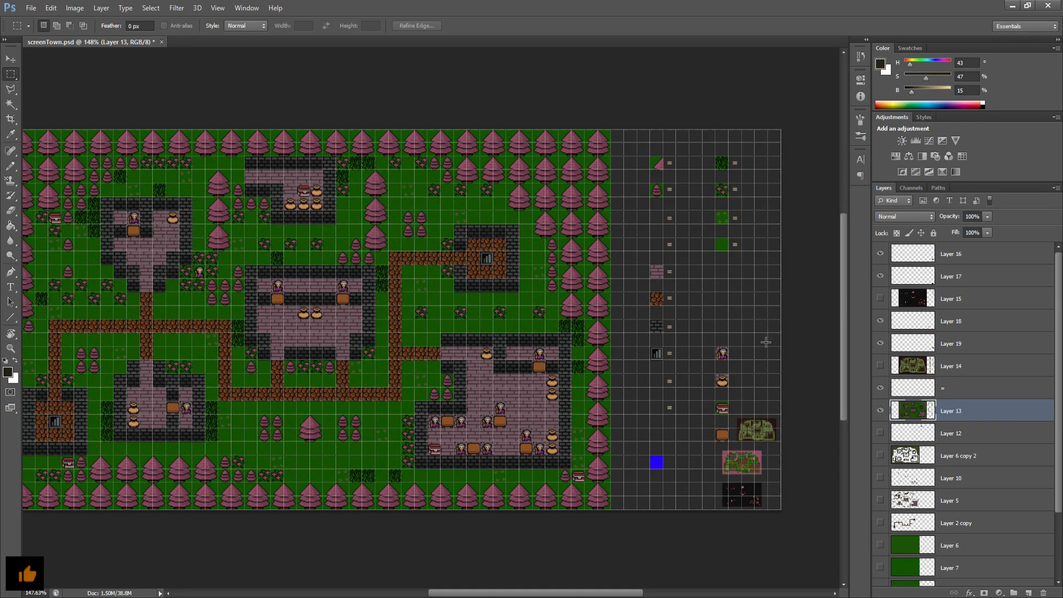
{"action": "mouse_move", "coordinate": [758, 387]}
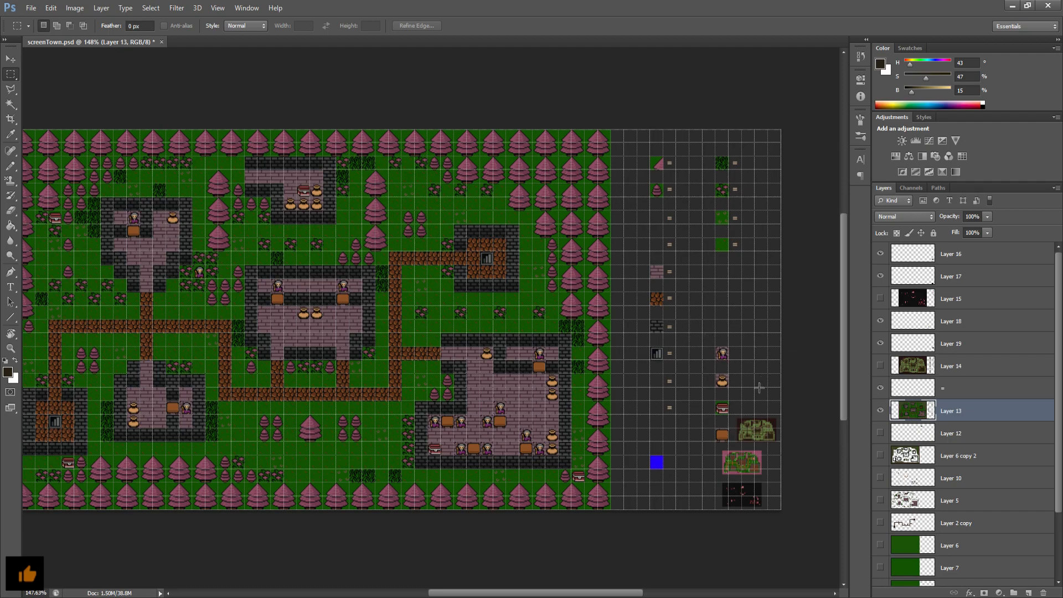
{"action": "mouse_move", "coordinate": [738, 388]}
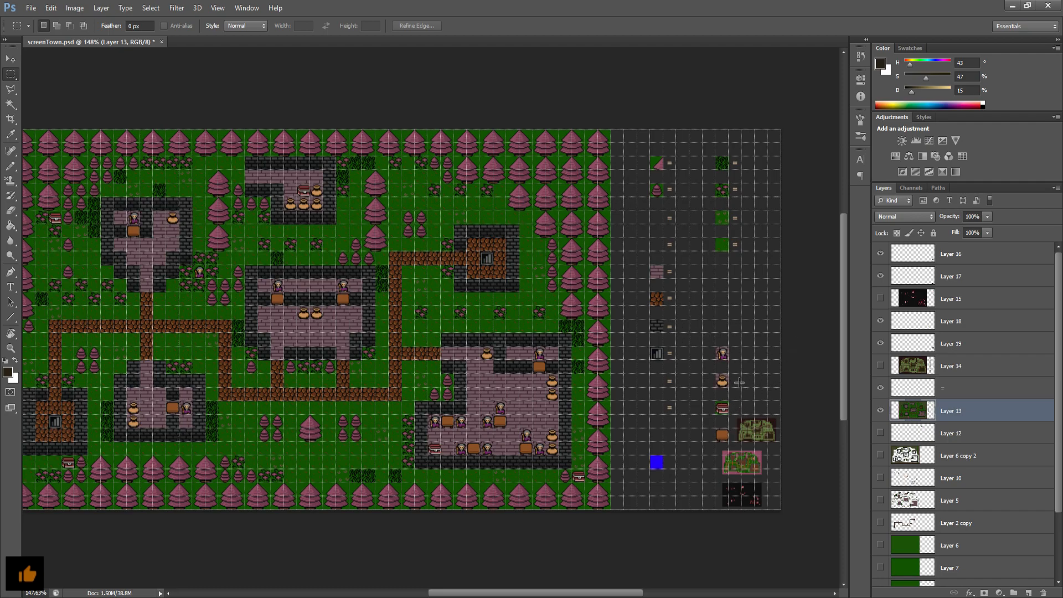
{"action": "mouse_move", "coordinate": [517, 313]}
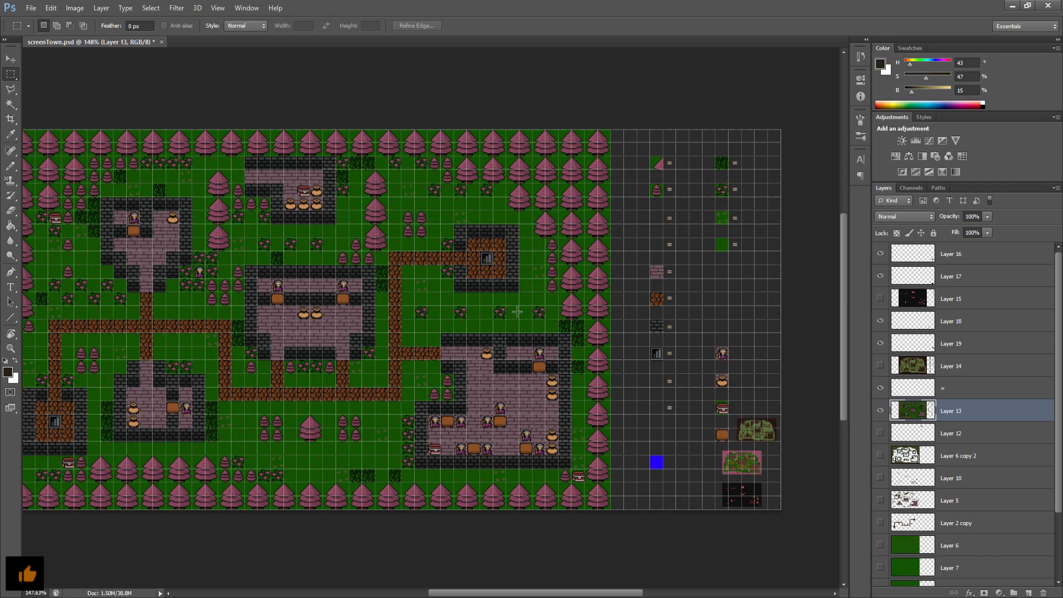
{"action": "mouse_move", "coordinate": [460, 288]}
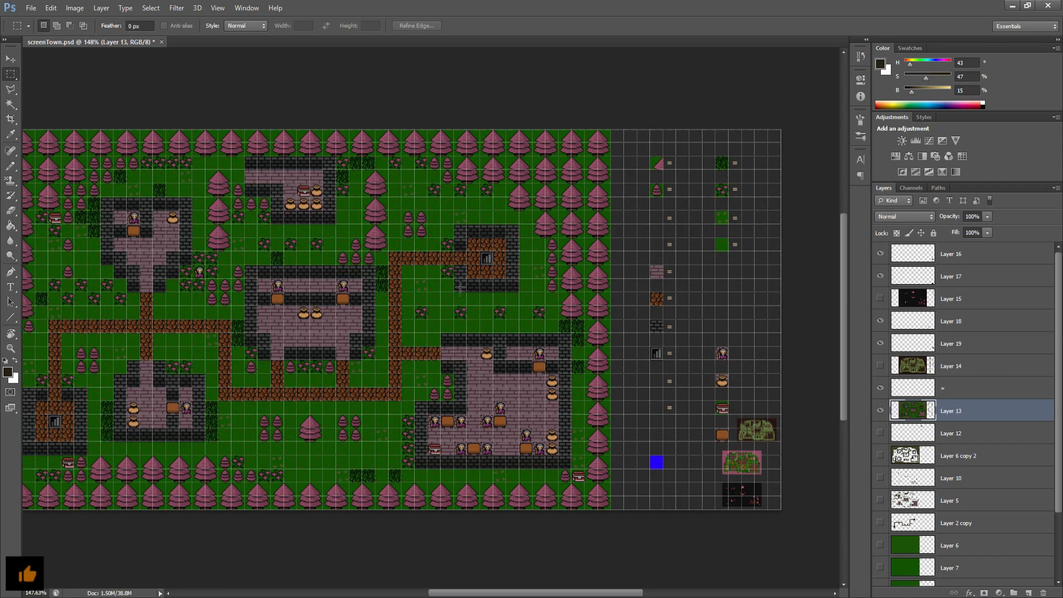
{"action": "mouse_move", "coordinate": [745, 346]}
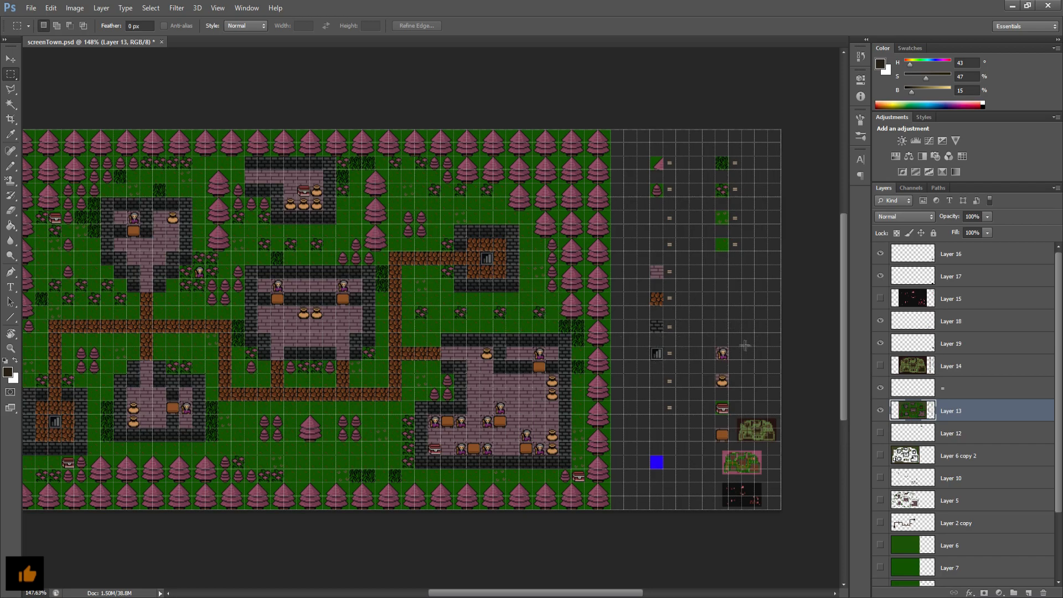
{"action": "mouse_move", "coordinate": [741, 333]}
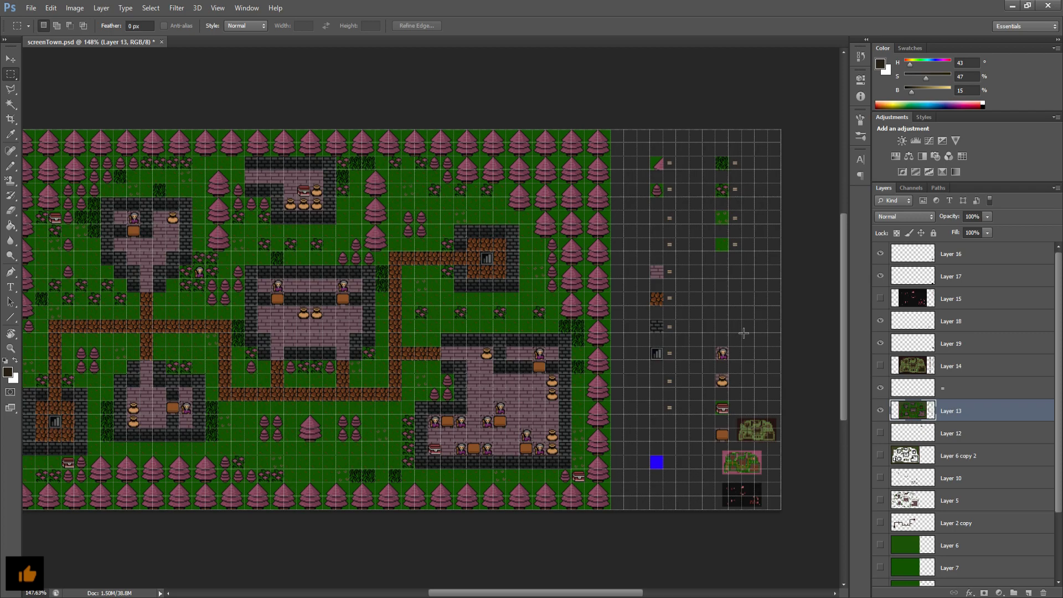
{"action": "mouse_move", "coordinate": [748, 389]}
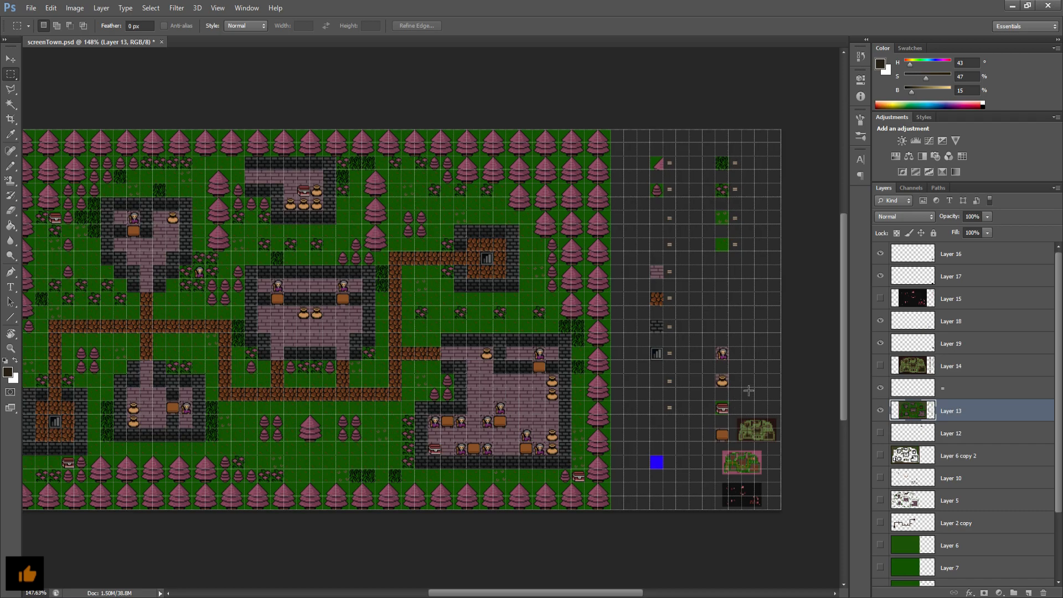
{"action": "mouse_move", "coordinate": [759, 391]}
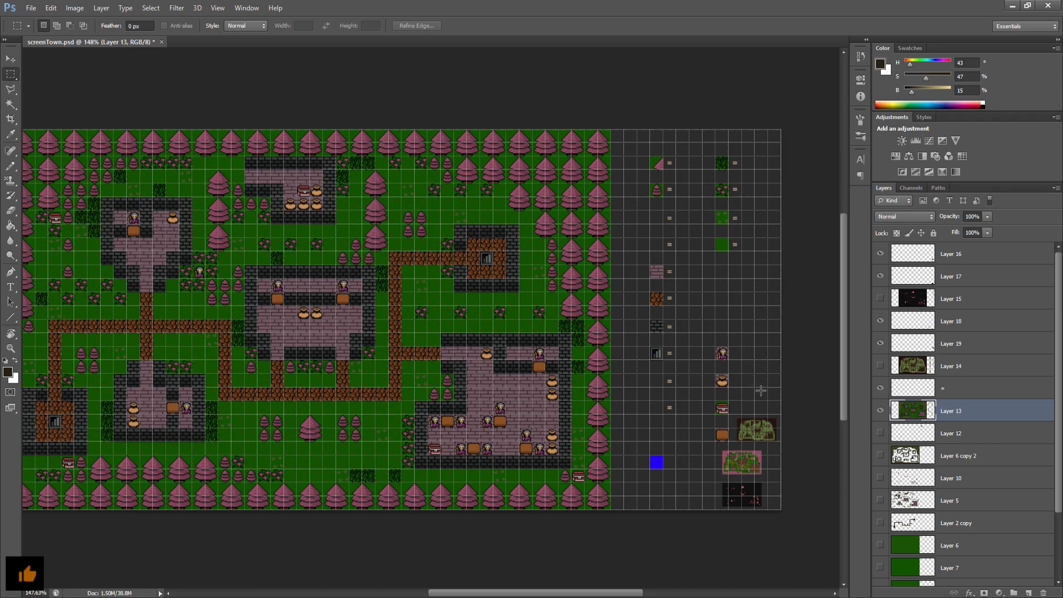
{"action": "mouse_move", "coordinate": [842, 408]}
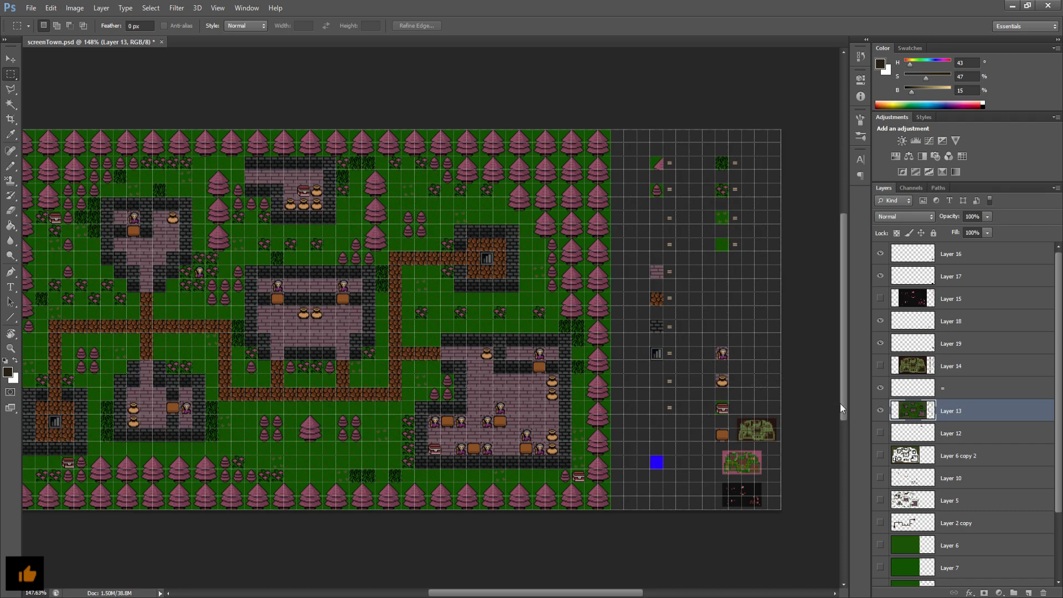
{"action": "mouse_move", "coordinate": [805, 397]}
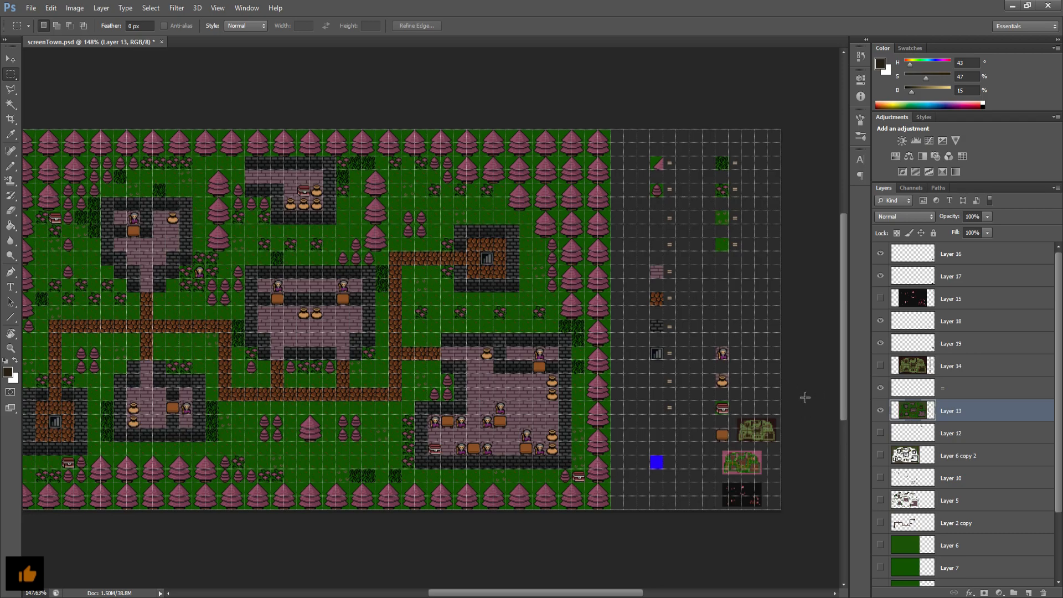
{"action": "mouse_move", "coordinate": [645, 486]}
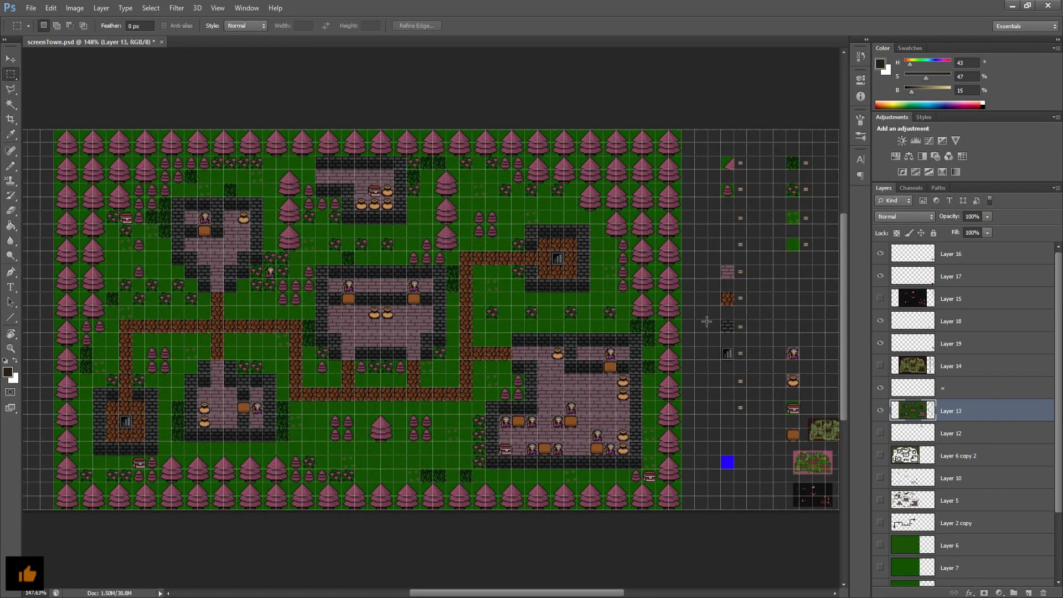
{"action": "left_click", "coordinate": [880, 301]}
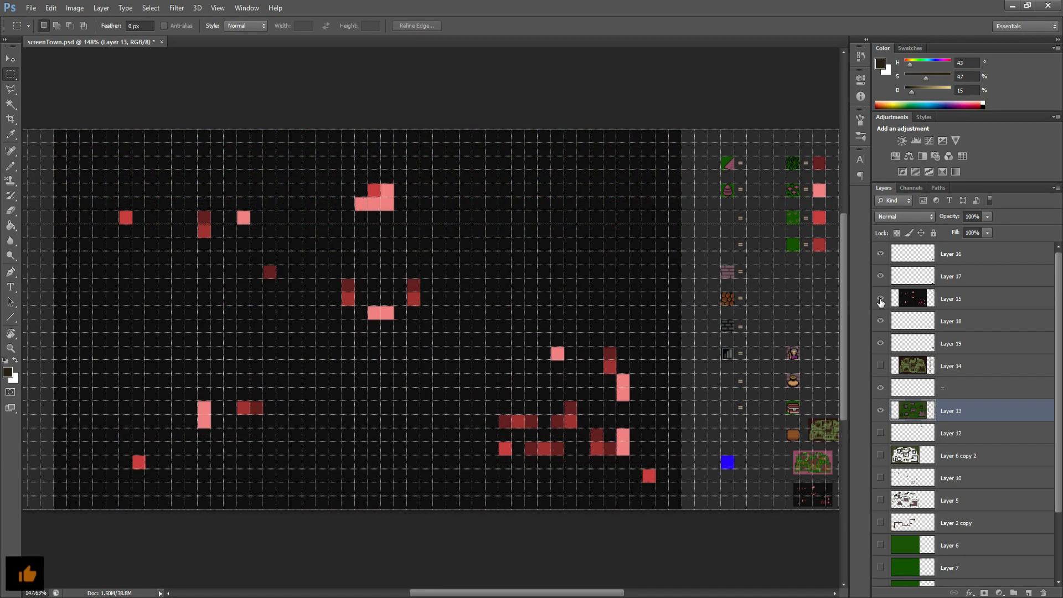
{"action": "left_click", "coordinate": [880, 298]}
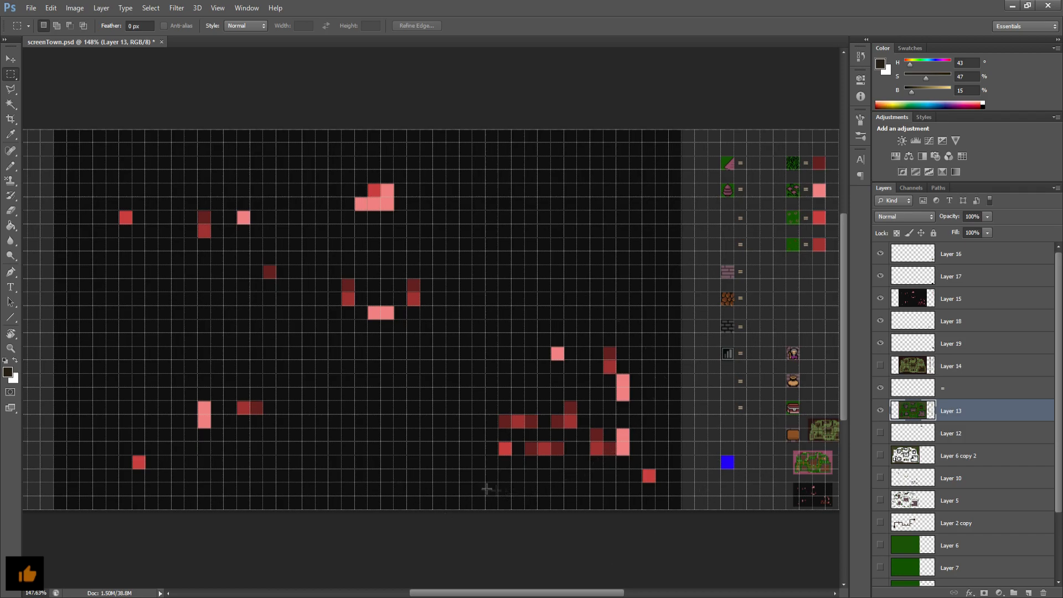
{"action": "left_click", "coordinate": [880, 412]}
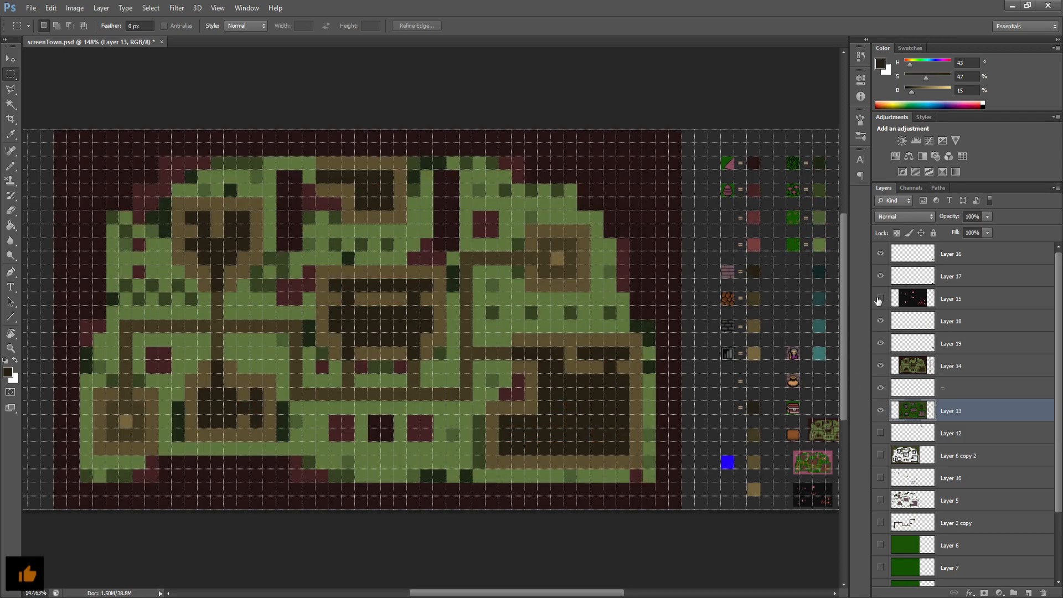
{"action": "left_click", "coordinate": [880, 298]}
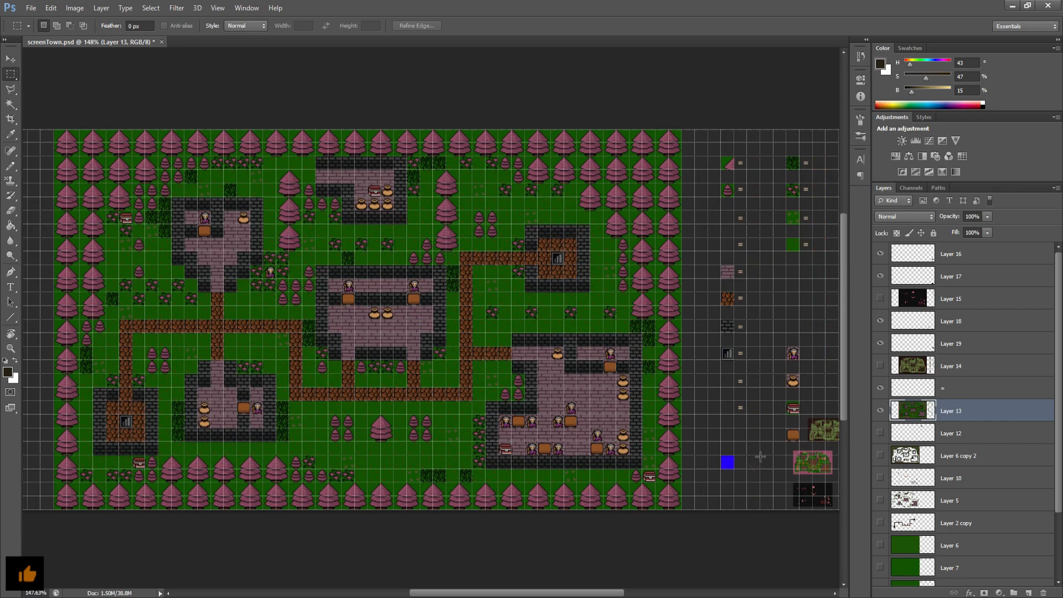
{"action": "mouse_move", "coordinate": [633, 385]}
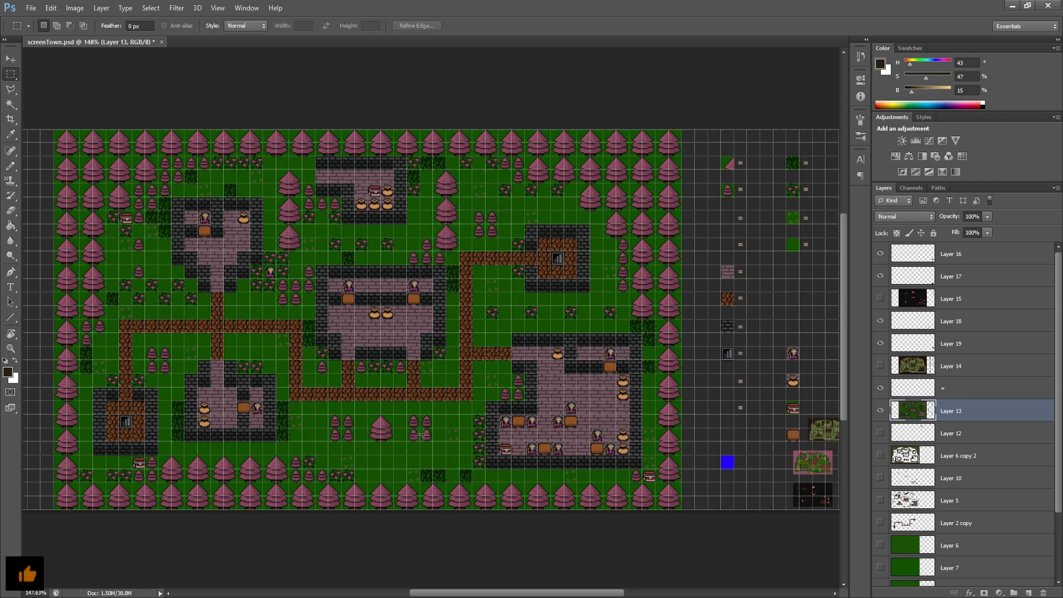
{"action": "mouse_move", "coordinate": [563, 581]}
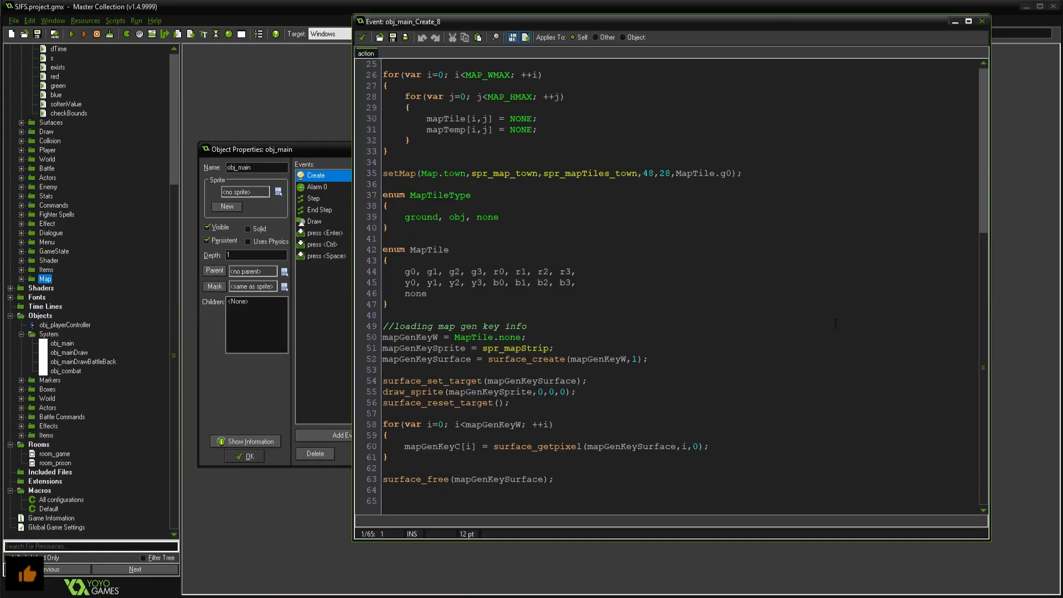
{"action": "mouse_move", "coordinate": [738, 316]}
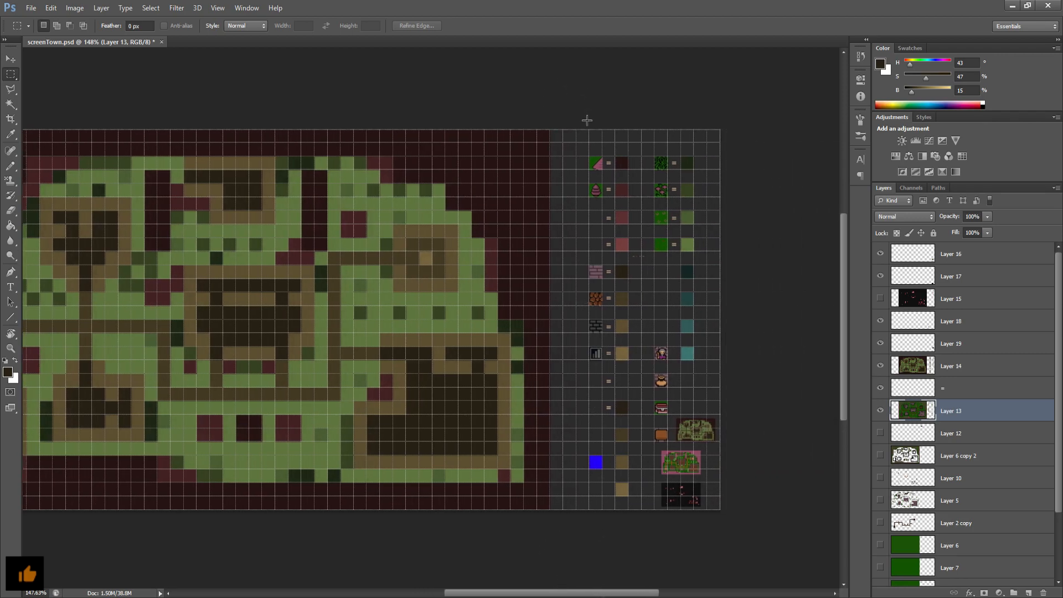
{"action": "mouse_move", "coordinate": [632, 190]}
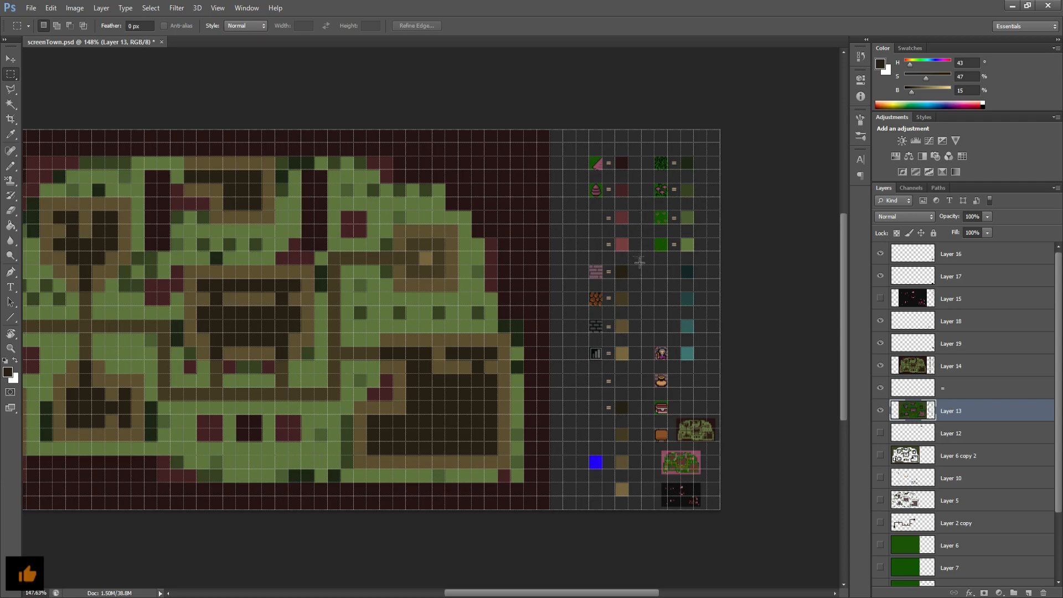
{"action": "mouse_move", "coordinate": [635, 165]}
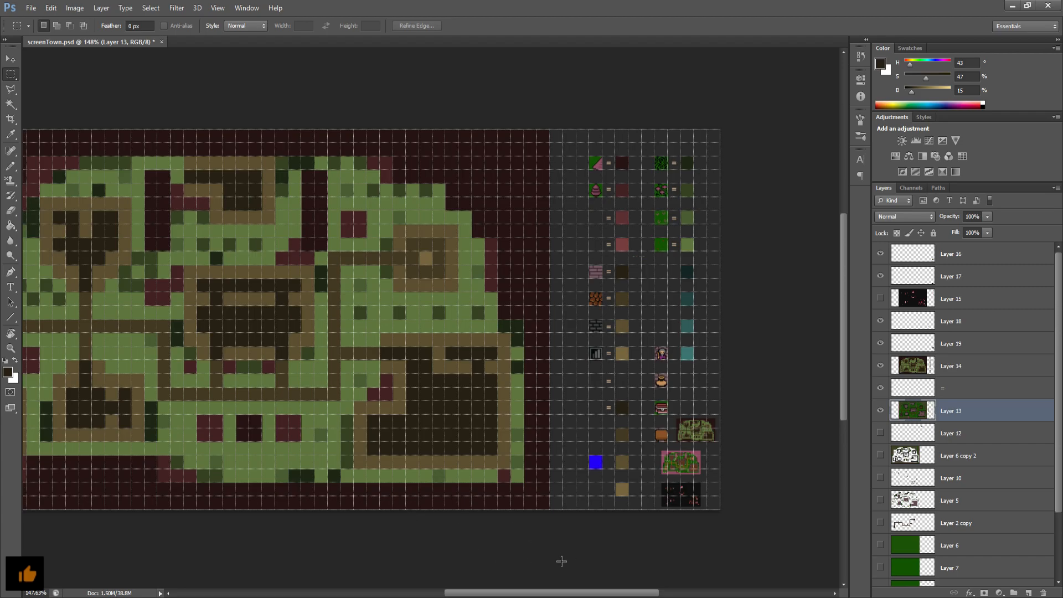
{"action": "mouse_move", "coordinate": [566, 581]}
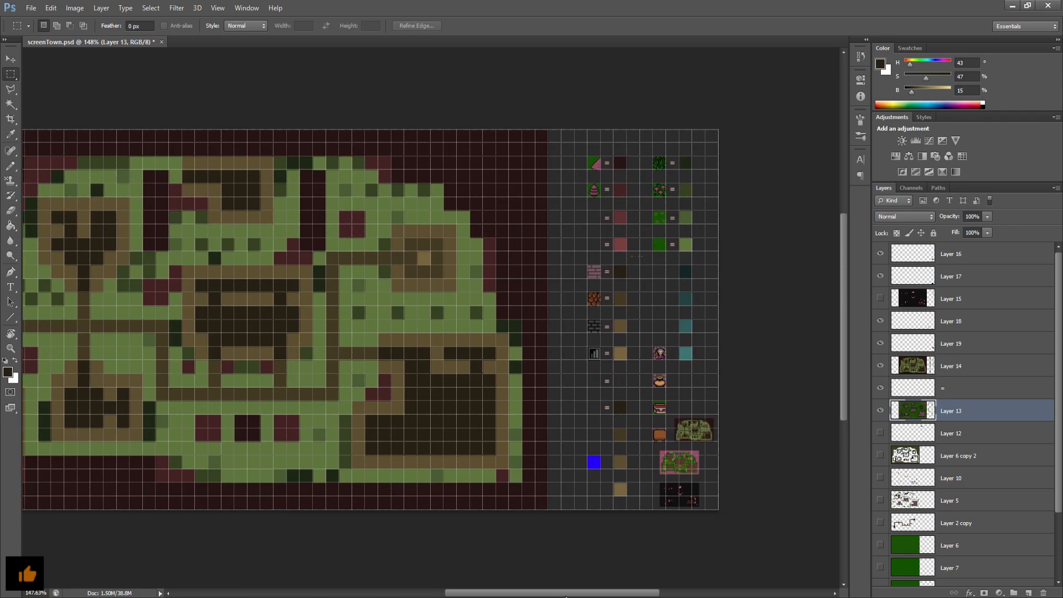
{"action": "mouse_move", "coordinate": [597, 285]}
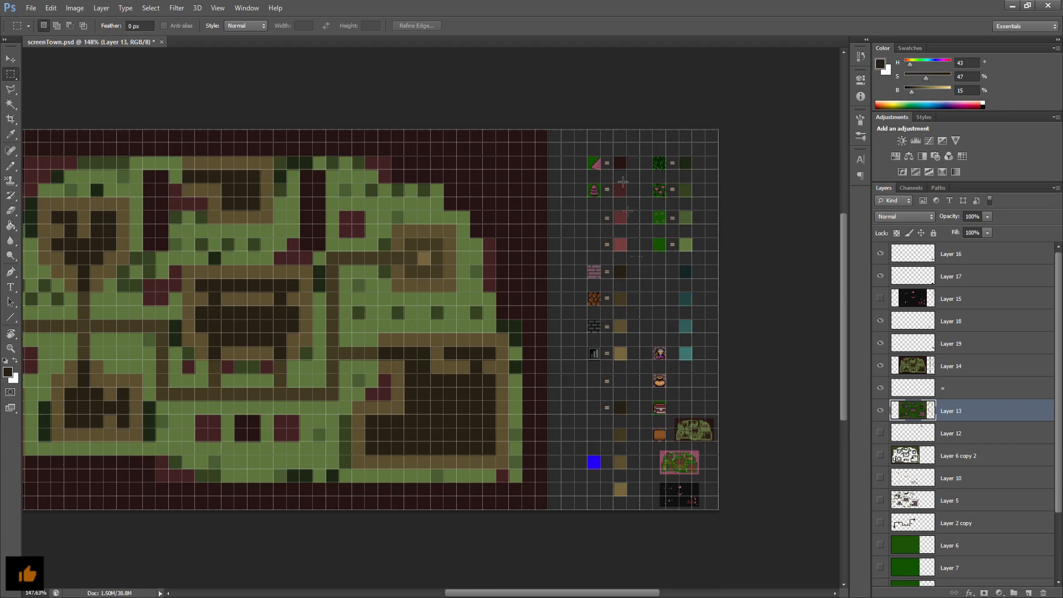
{"action": "mouse_move", "coordinate": [603, 127]}
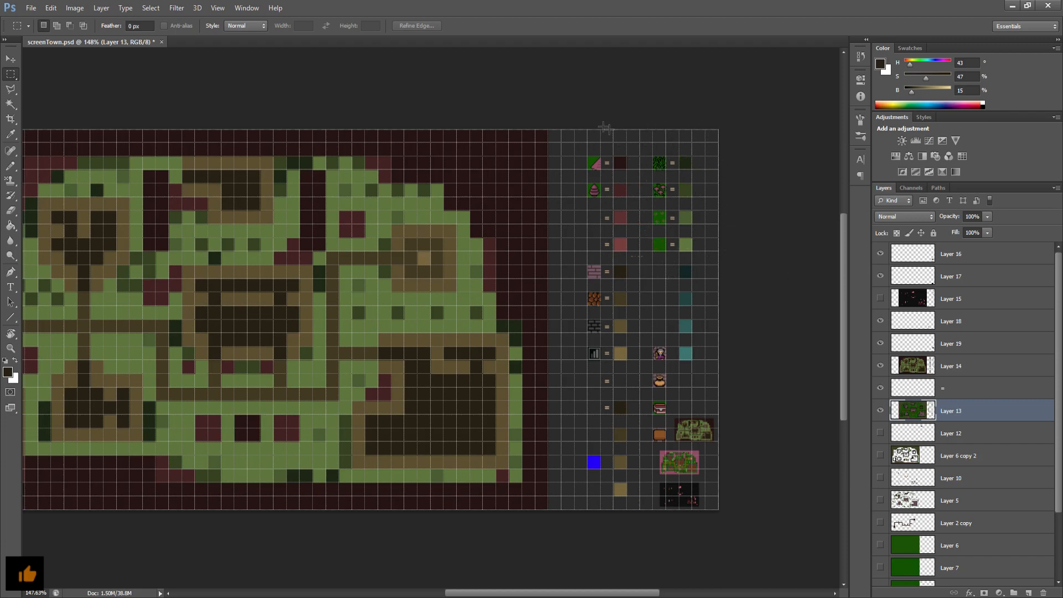
{"action": "mouse_move", "coordinate": [627, 179]}
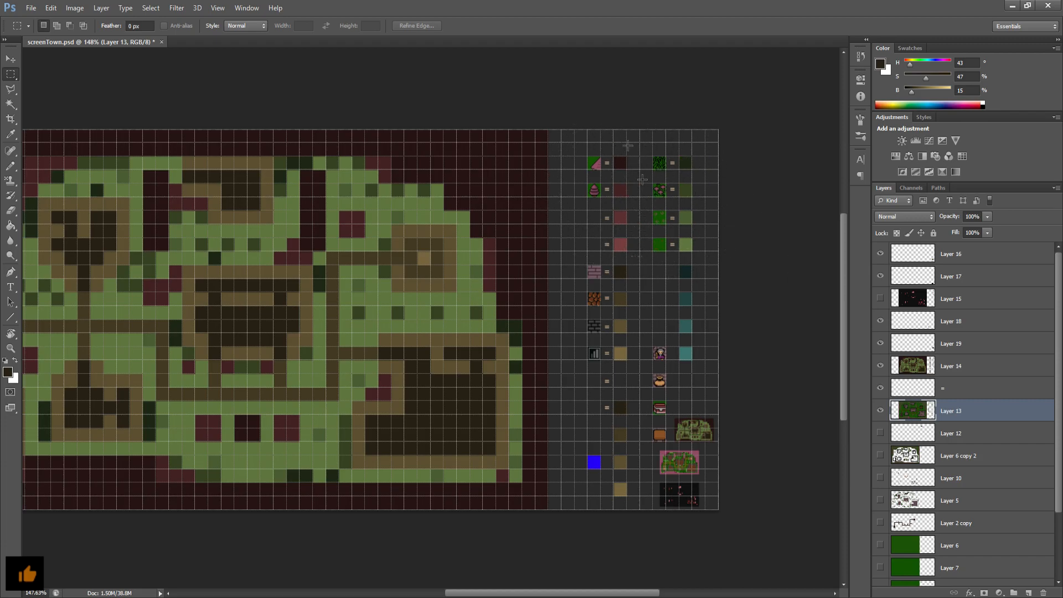
{"action": "mouse_move", "coordinate": [640, 261]}
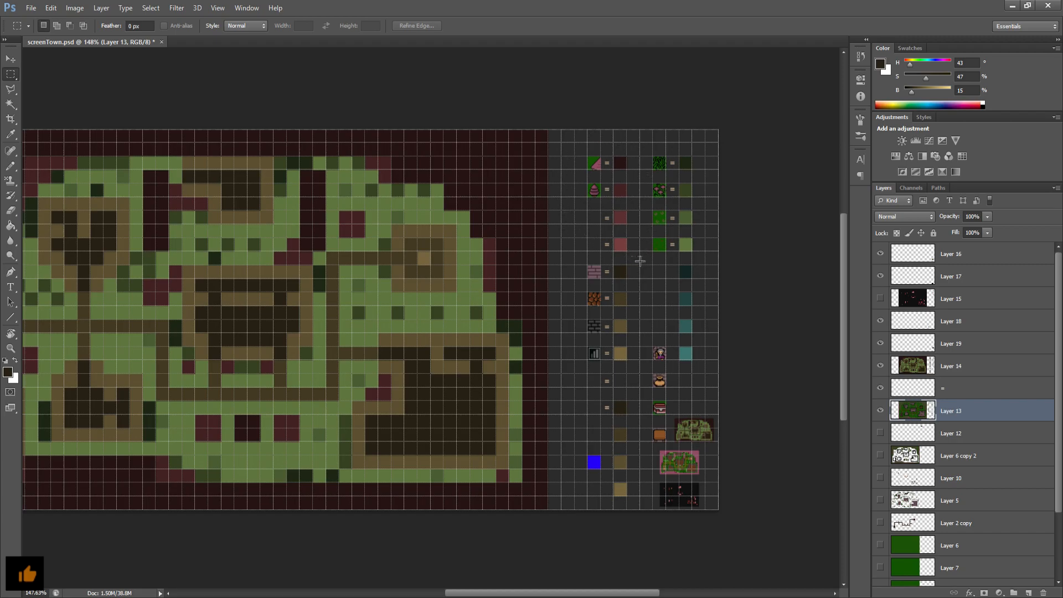
{"action": "mouse_move", "coordinate": [602, 423]}
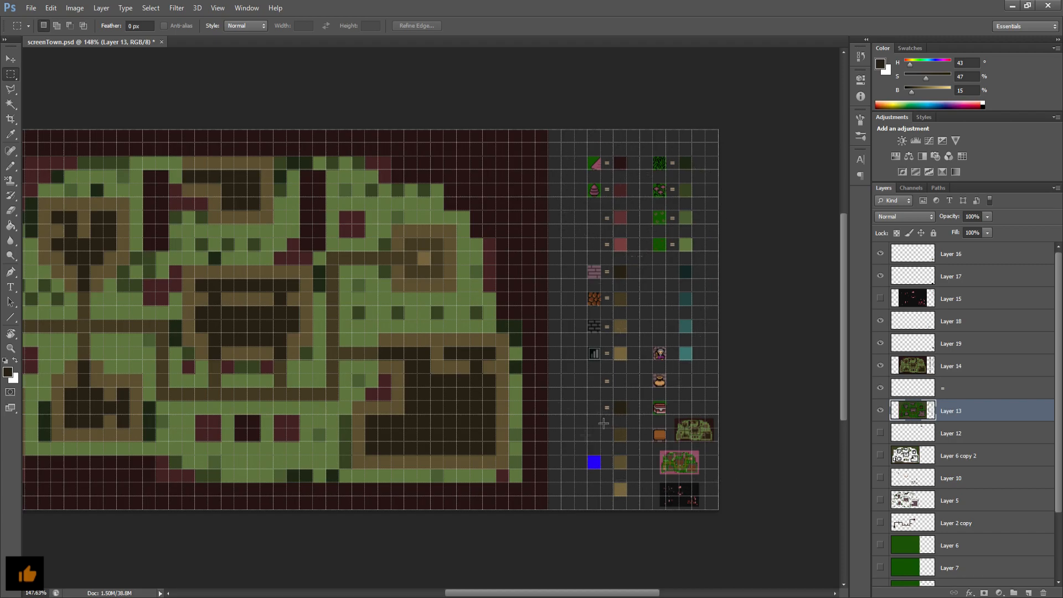
{"action": "mouse_move", "coordinate": [581, 447]}
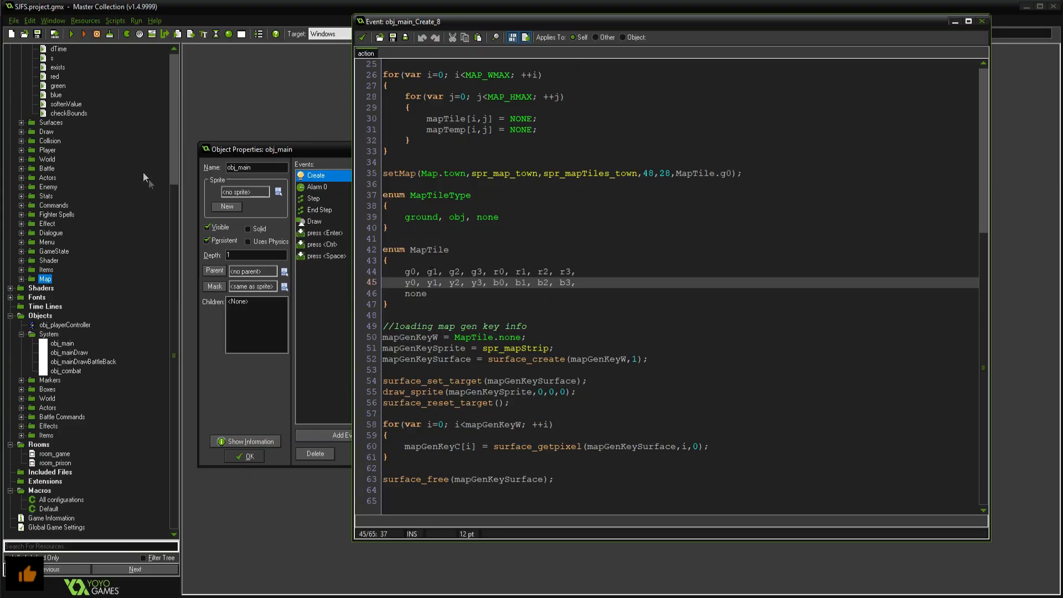
{"action": "scroll", "scroll_direction": "up", "scroll_amount": 3}
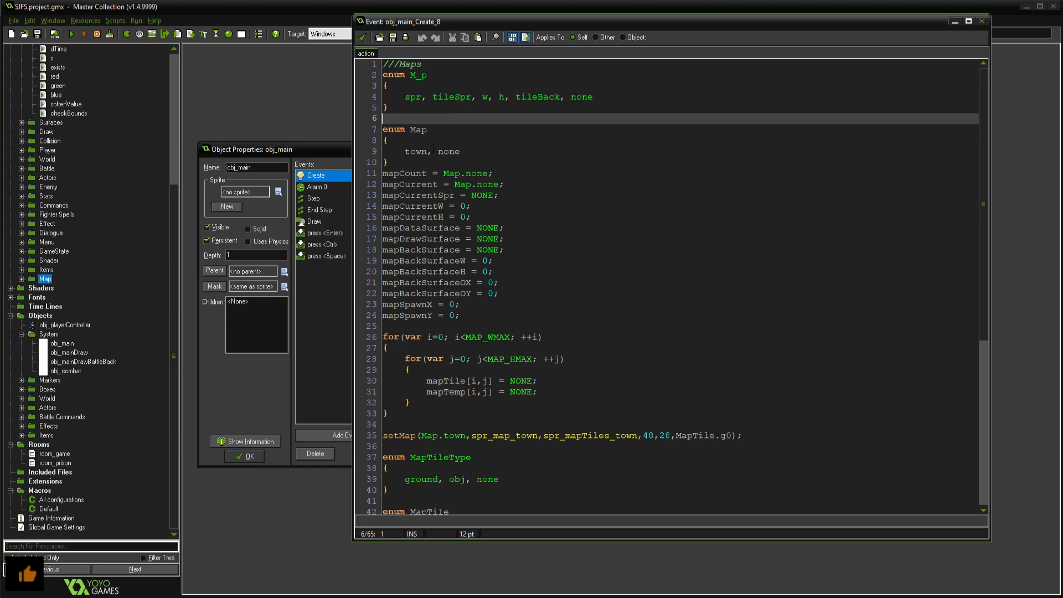
{"action": "scroll", "scroll_direction": "down", "scroll_amount": 3}
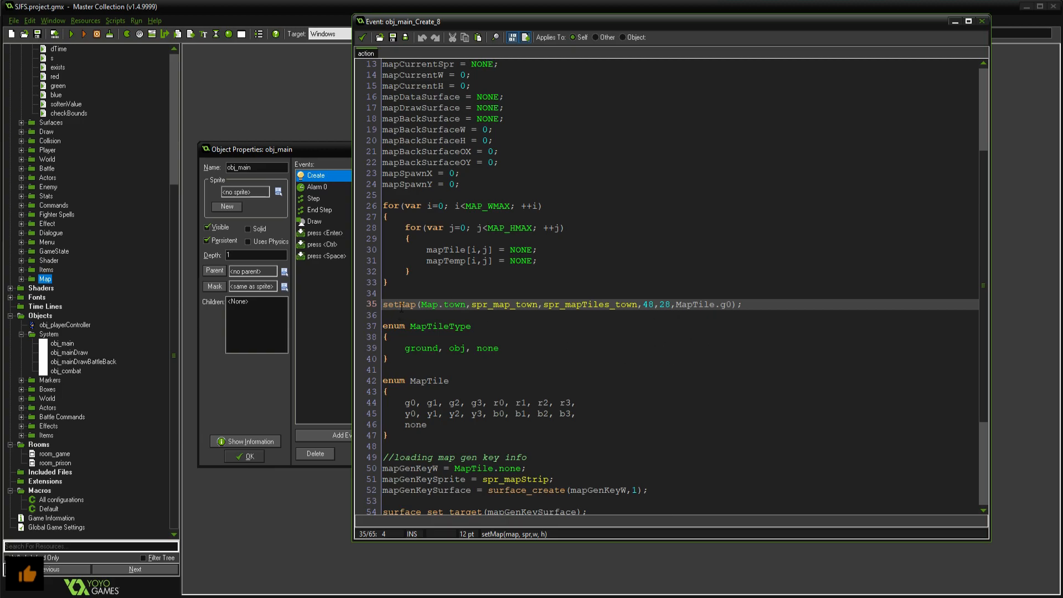
{"action": "double_click", "coordinate": [400, 303]}
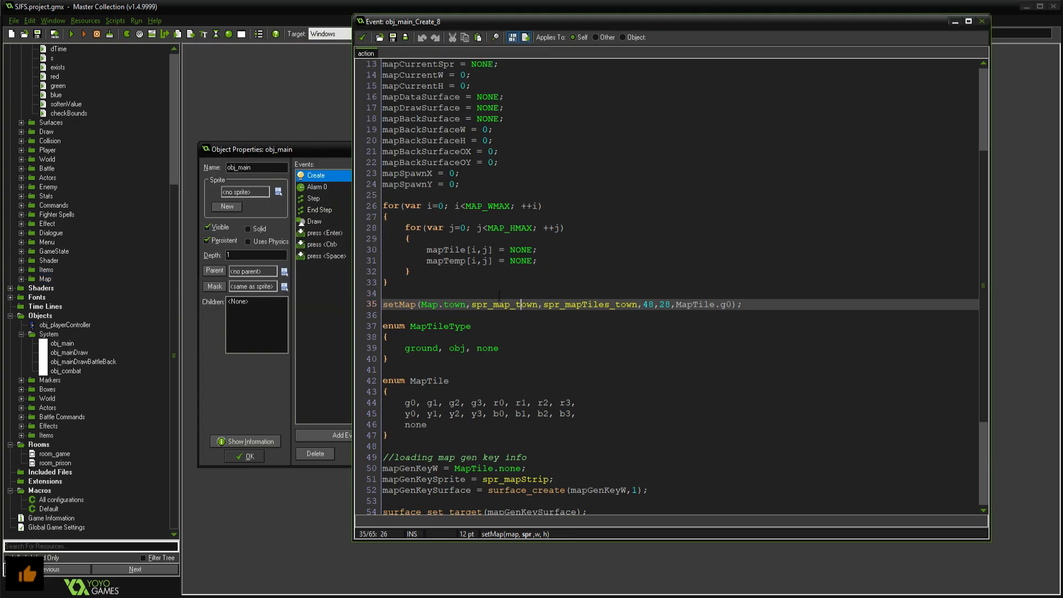
{"action": "double_click", "coordinate": [508, 304]}
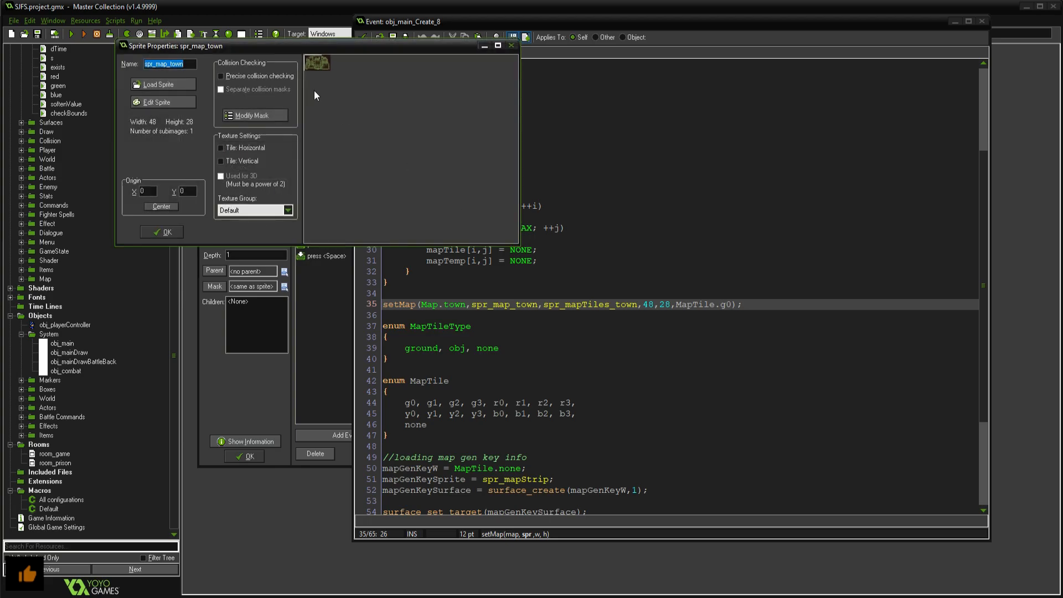
{"action": "left_click", "coordinate": [158, 102]}
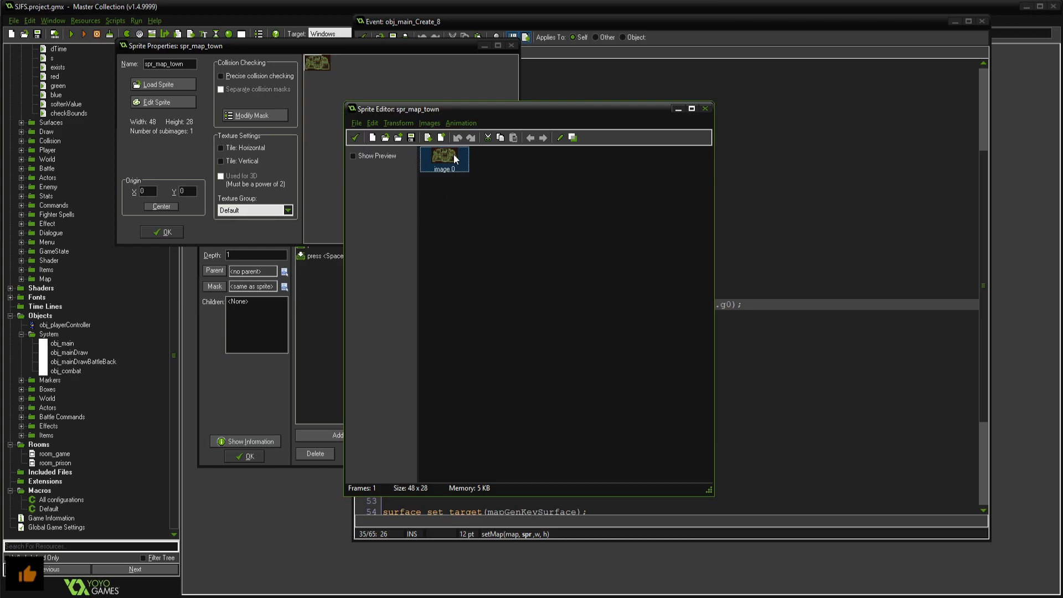
{"action": "mouse_move", "coordinate": [406, 176]}
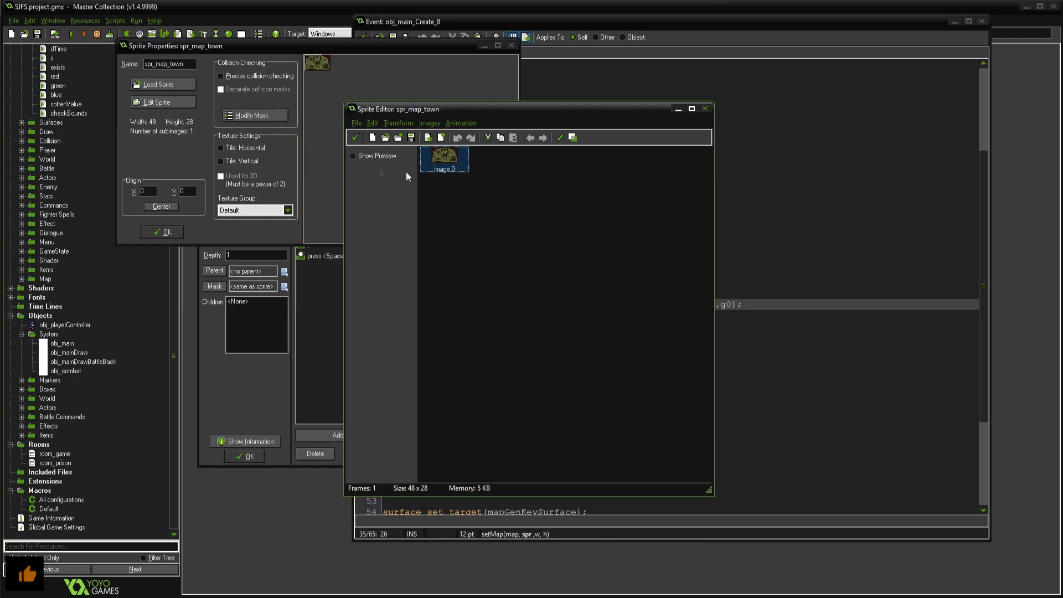
{"action": "double_click", "coordinate": [443, 157]}
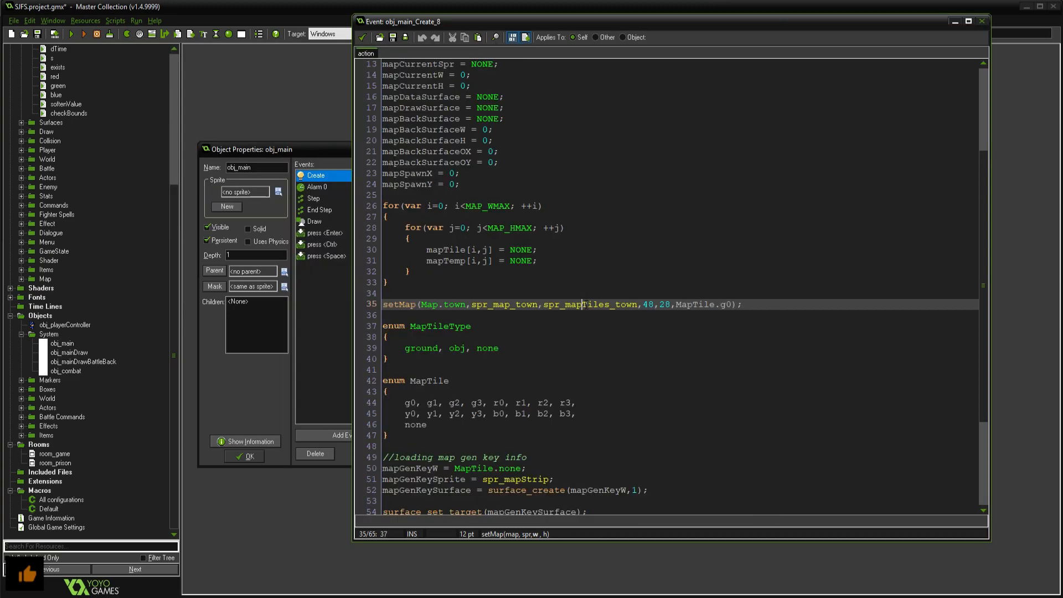
{"action": "double_click", "coordinate": [582, 304]}
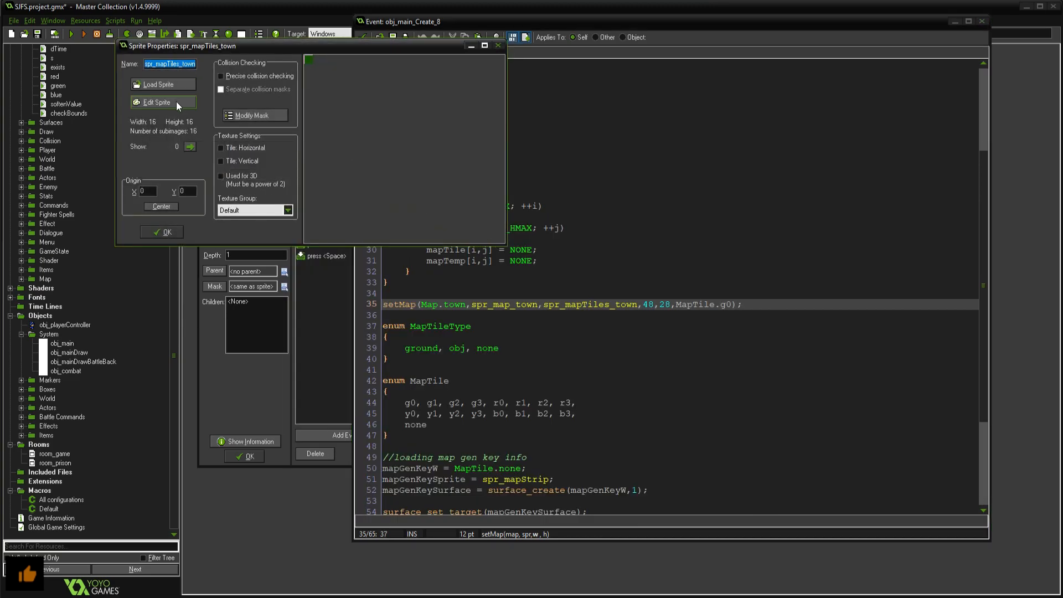
{"action": "left_click", "coordinate": [156, 102]}
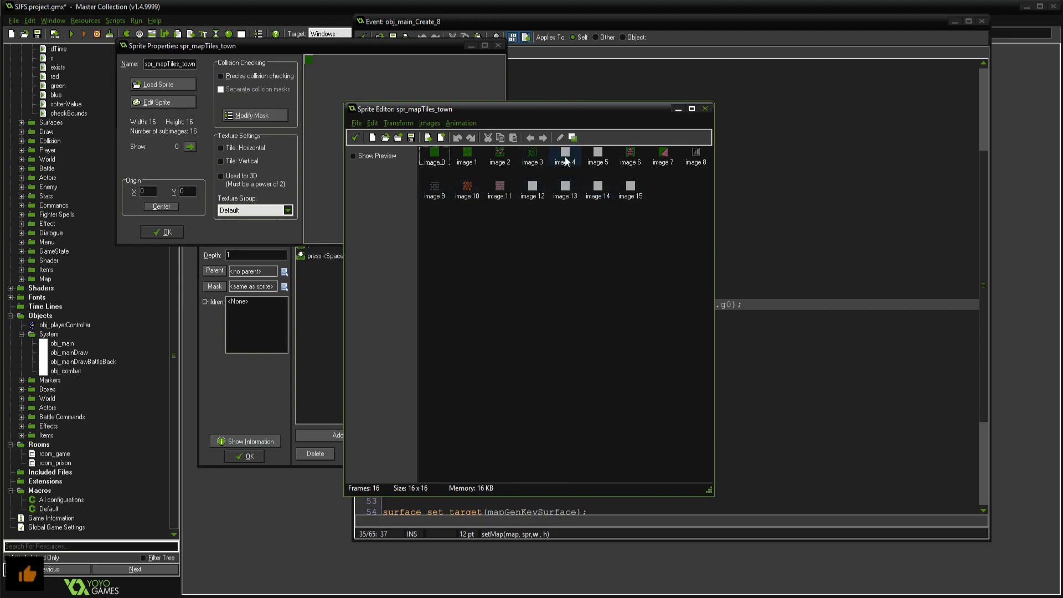
{"action": "double_click", "coordinate": [532, 189]}
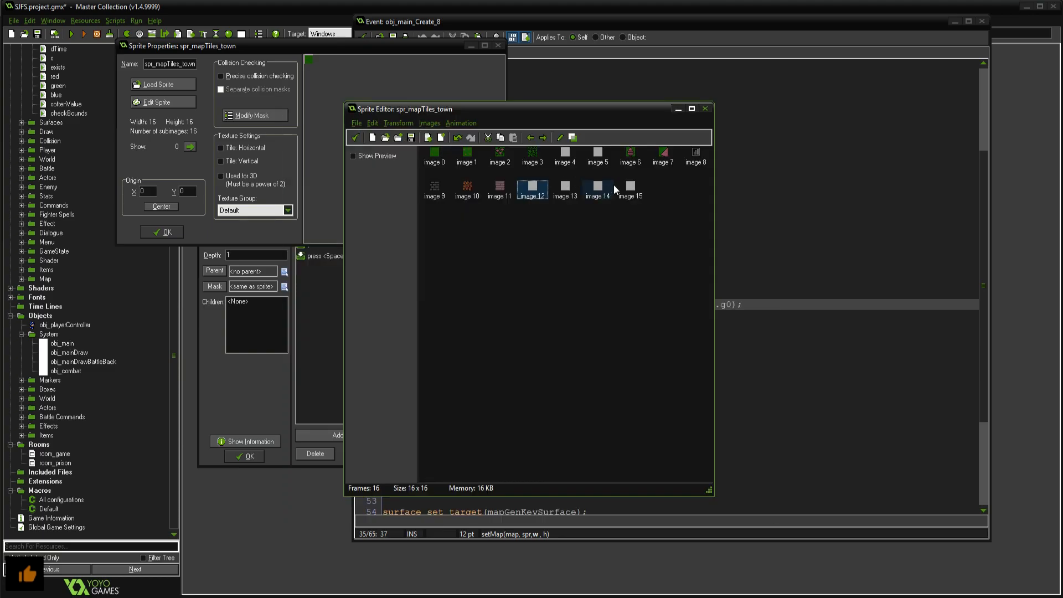
{"action": "mouse_move", "coordinate": [475, 113]}
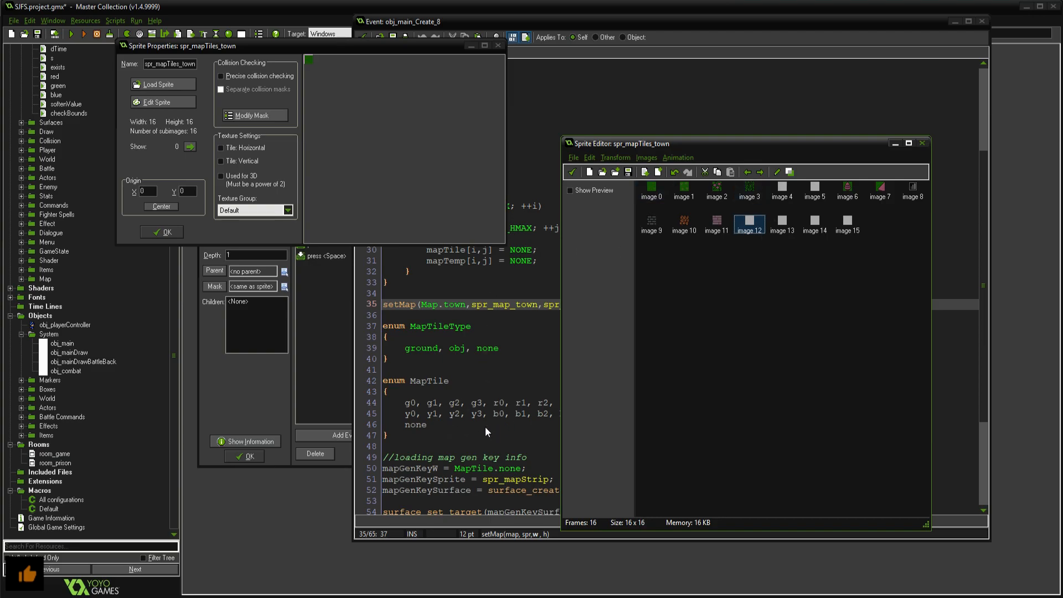
{"action": "mouse_move", "coordinate": [442, 409]}
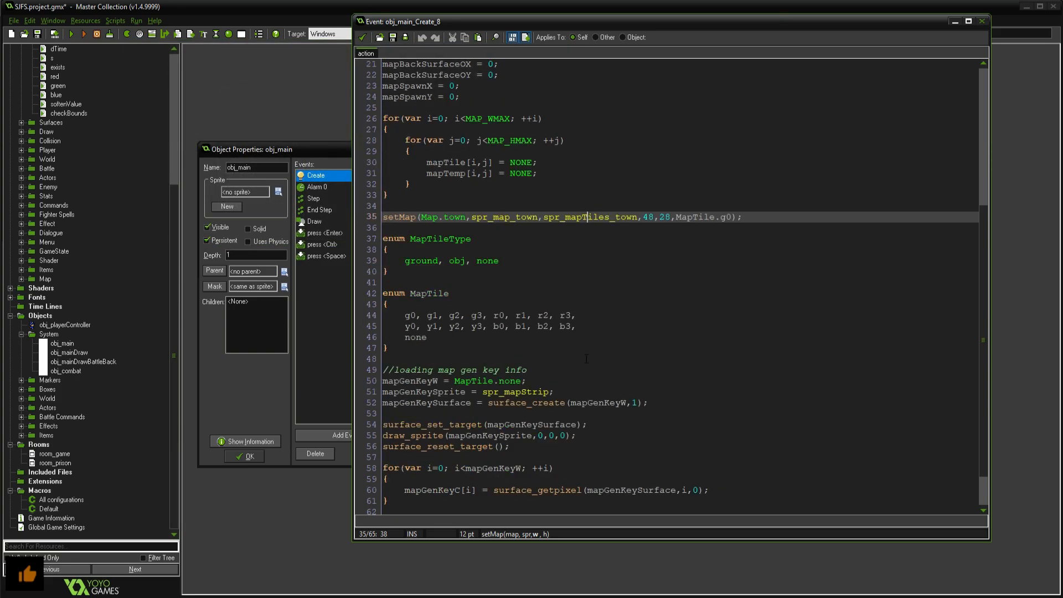
{"action": "scroll", "scroll_direction": "down", "scroll_amount": 3}
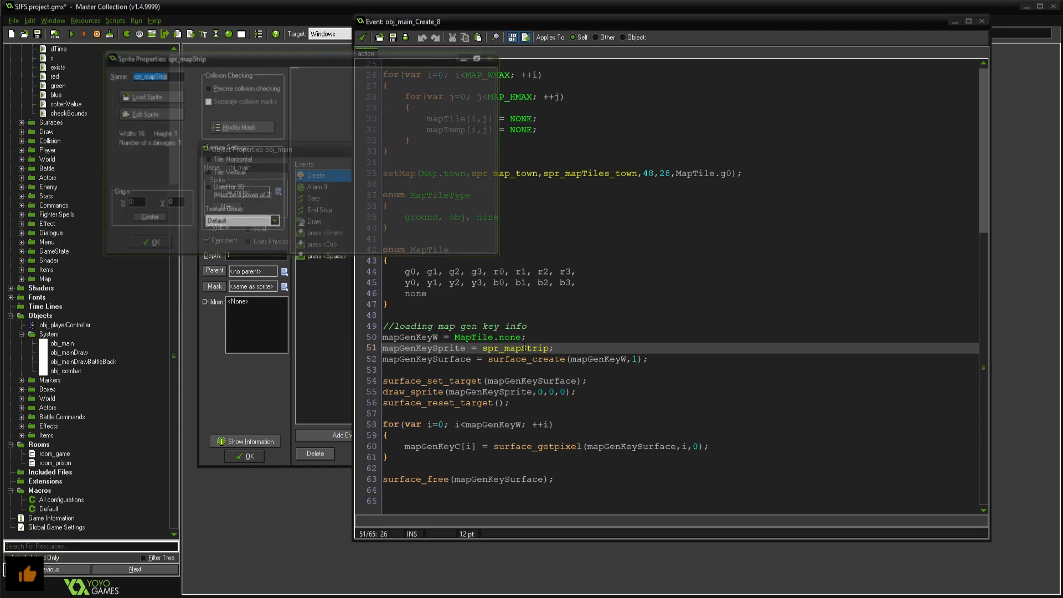
{"action": "left_click", "coordinate": [146, 113]}
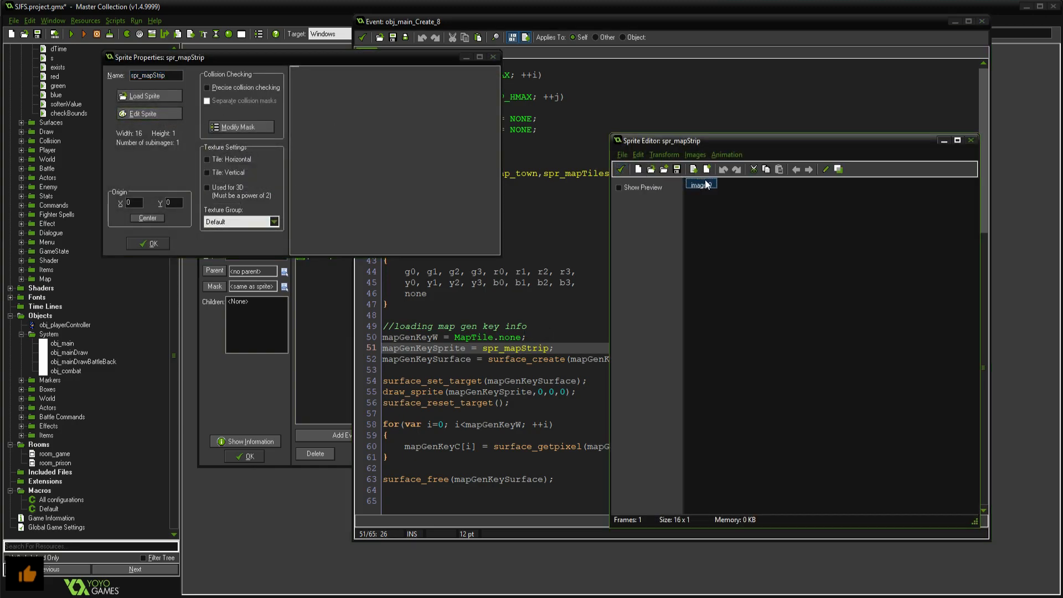
{"action": "double_click", "coordinate": [699, 184]}
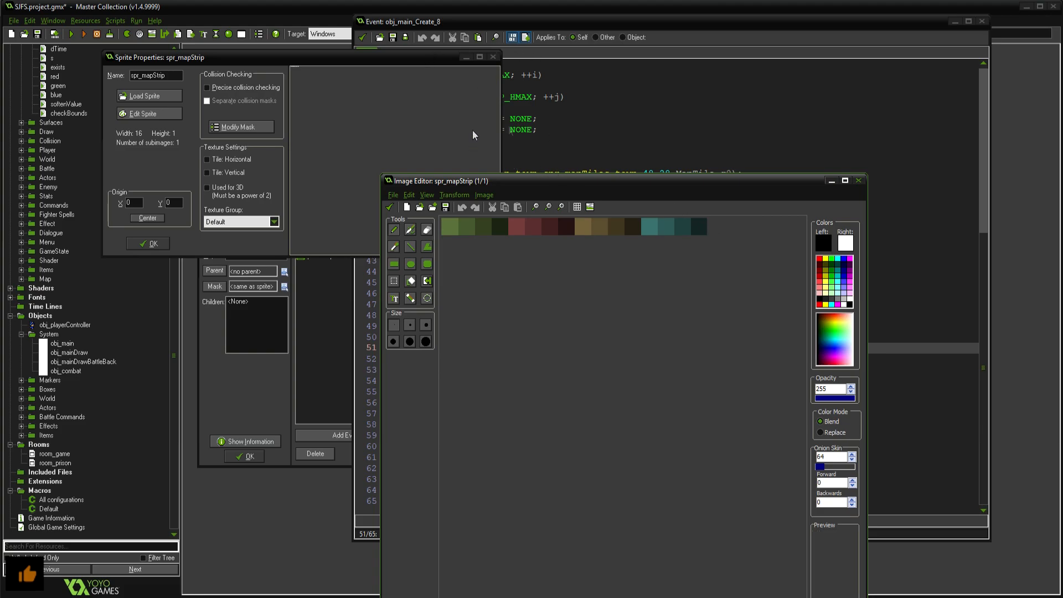
{"action": "mouse_move", "coordinate": [509, 280]}
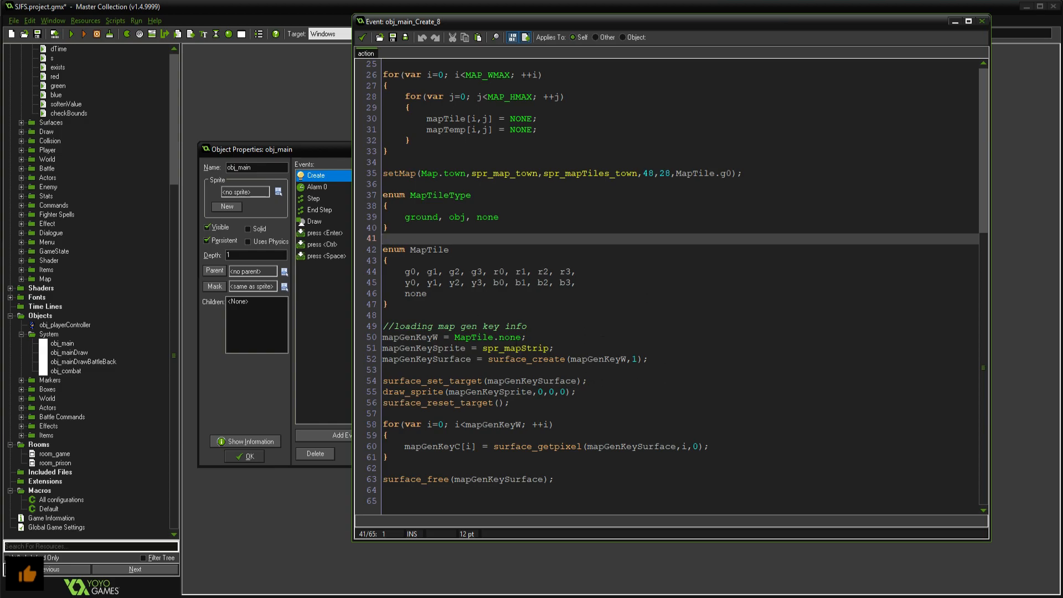
{"action": "left_click", "coordinate": [648, 358]}
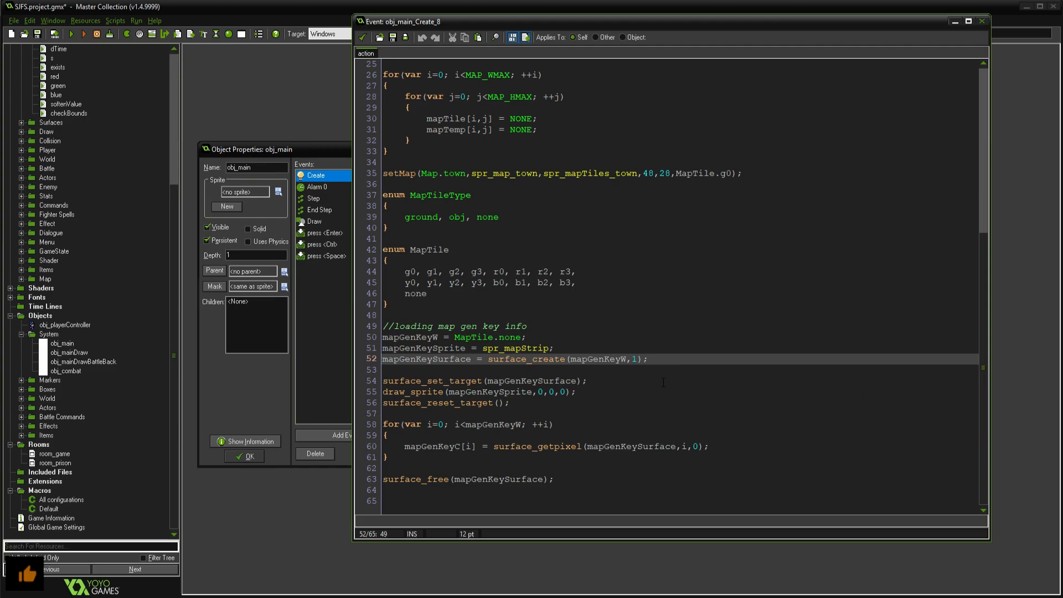
{"action": "left_click", "coordinate": [645, 358]}
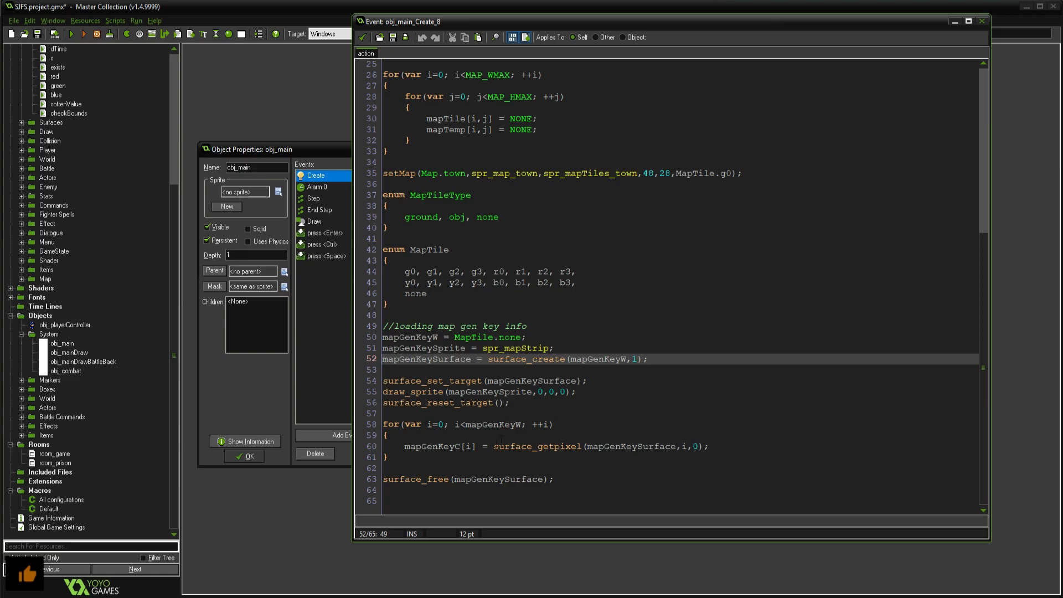
{"action": "left_click", "coordinate": [536, 446]}
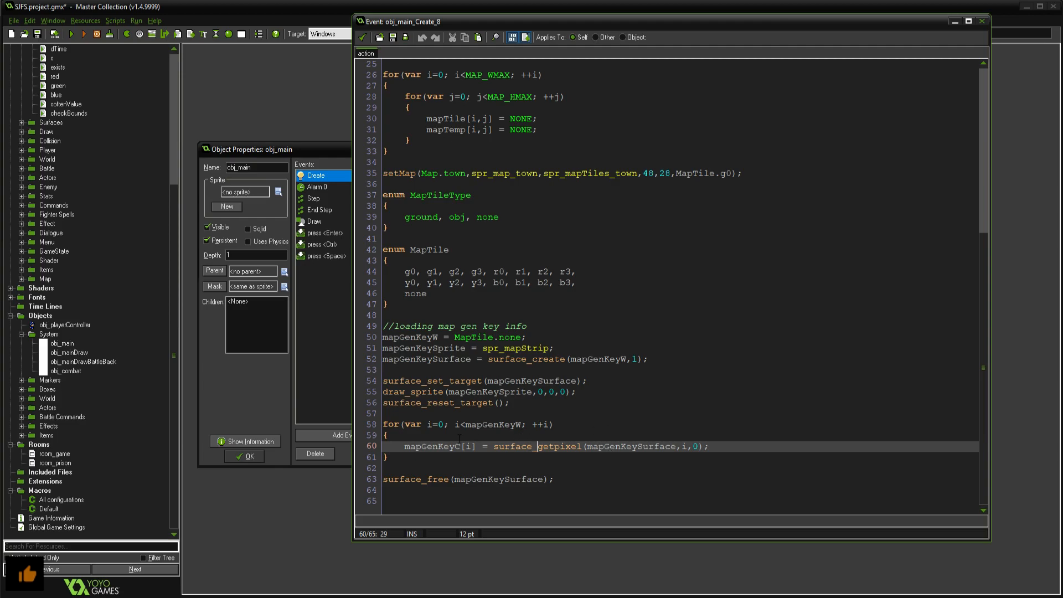
{"action": "mouse_move", "coordinate": [349, 73]}
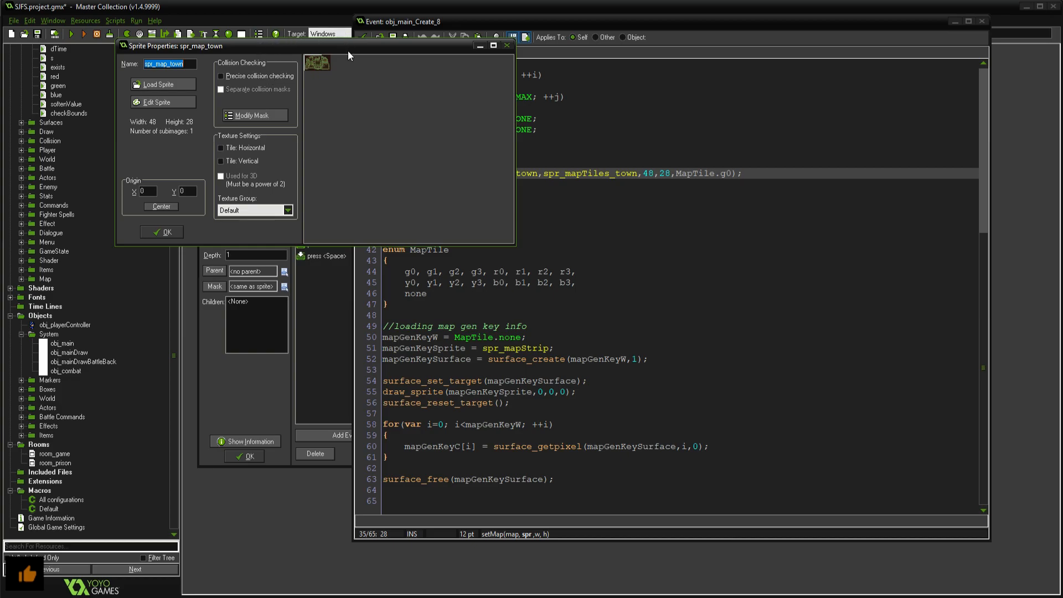
{"action": "mouse_move", "coordinate": [305, 61]}
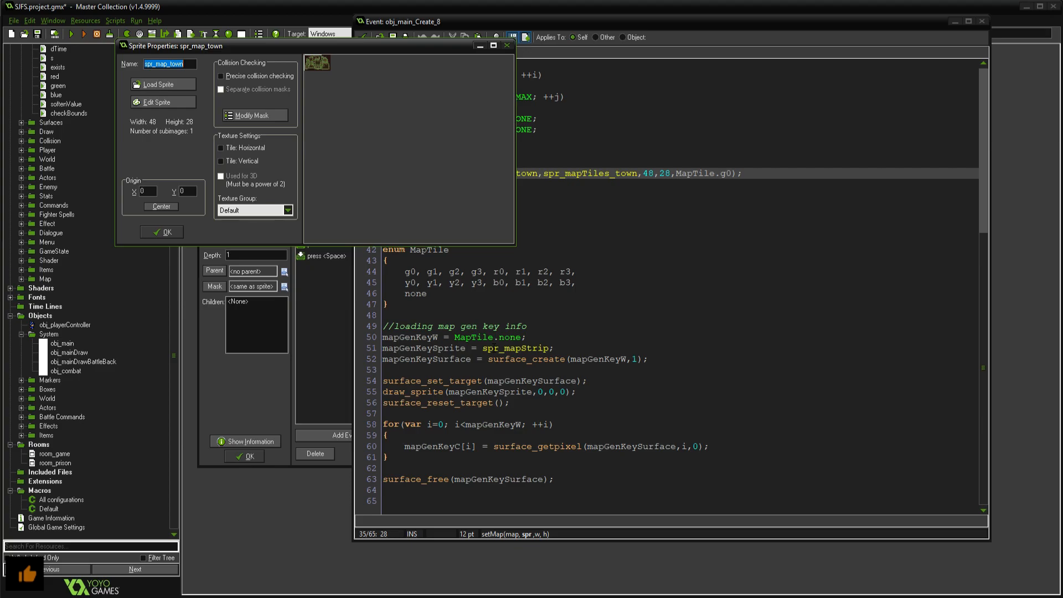
{"action": "mouse_move", "coordinate": [322, 73]}
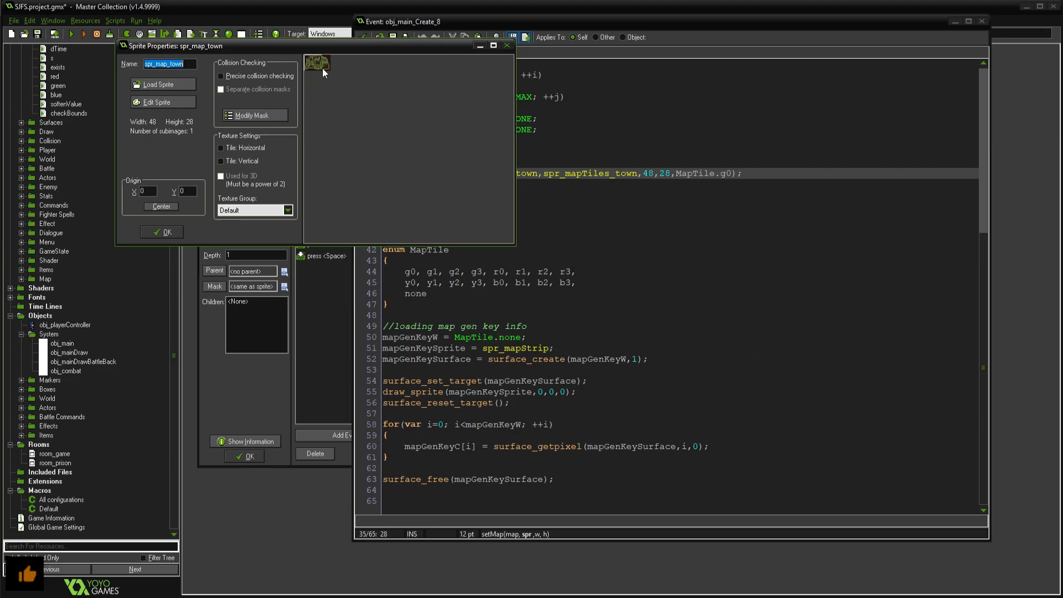
Step: Bring up the Sprite Properties of spr_map_town, the 48 by 28 town map
{"action": "left_click_drag", "start_coordinate": [176, 45], "coordinate": [89, 114]}
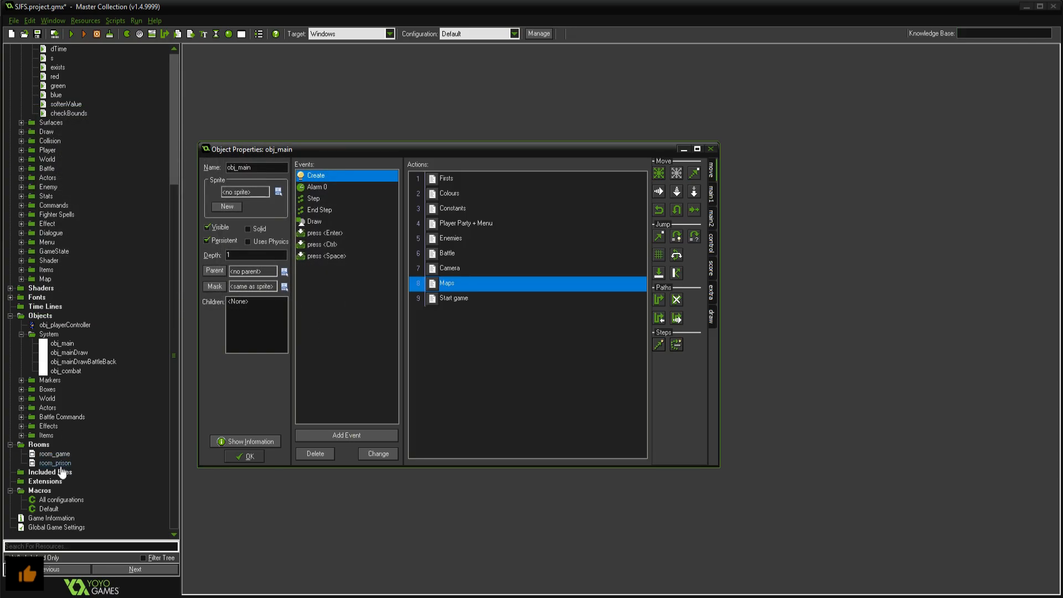
Step: Inspect room_game's background settings, then return to obj_main's properties
{"action": "left_click", "coordinate": [56, 454]}
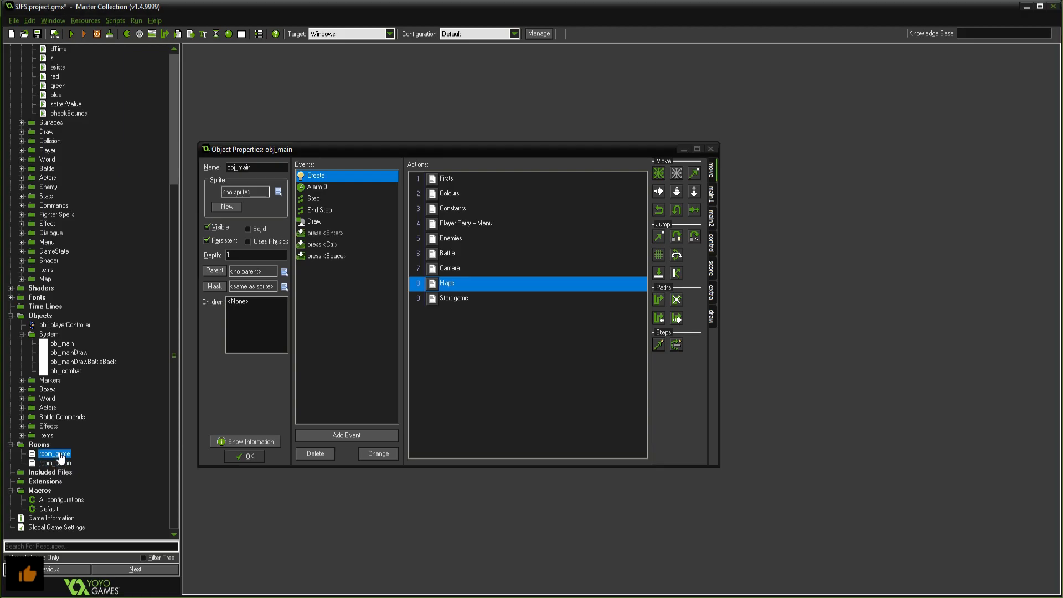
{"action": "double_click", "coordinate": [55, 453]}
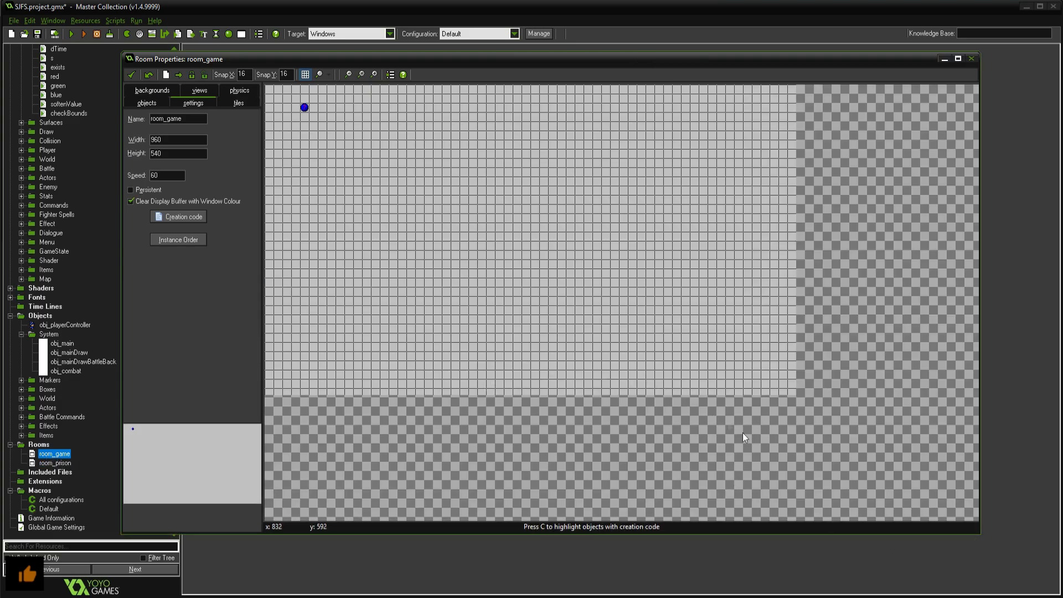
{"action": "mouse_move", "coordinate": [304, 109]}
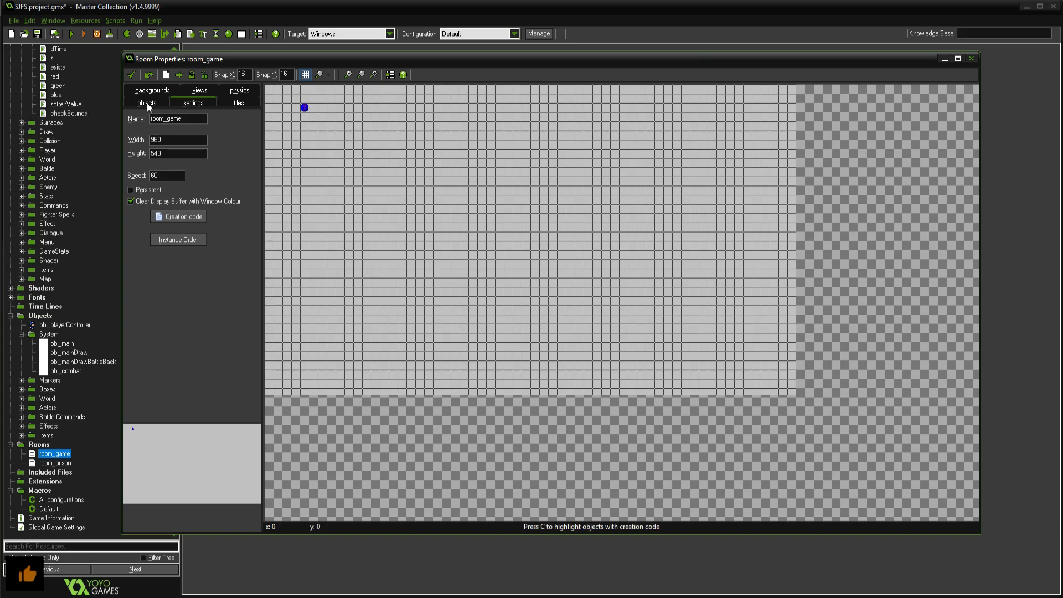
{"action": "left_click", "coordinate": [152, 103]}
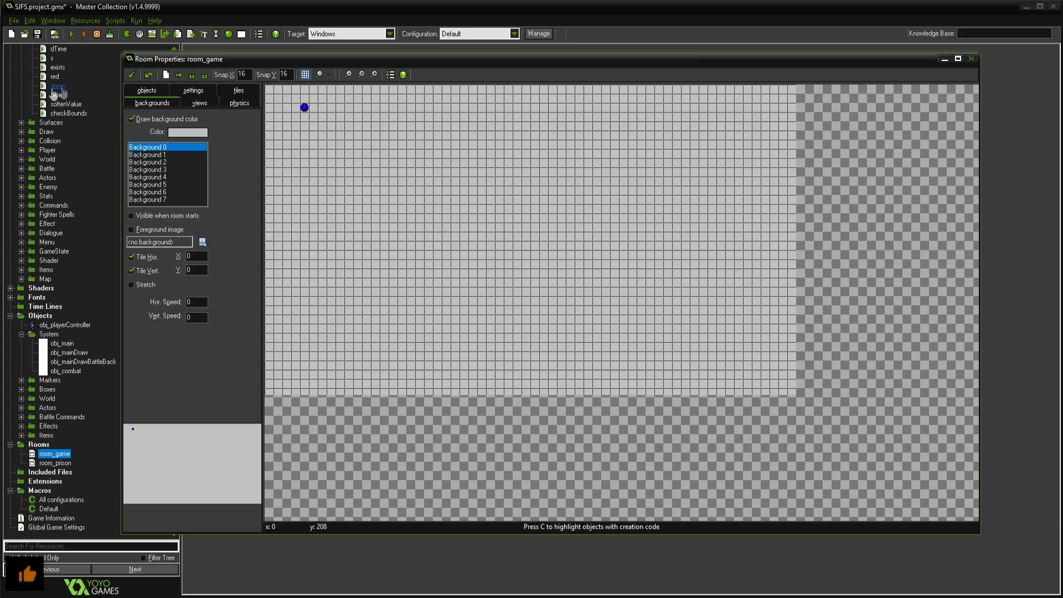
{"action": "double_click", "coordinate": [62, 344]}
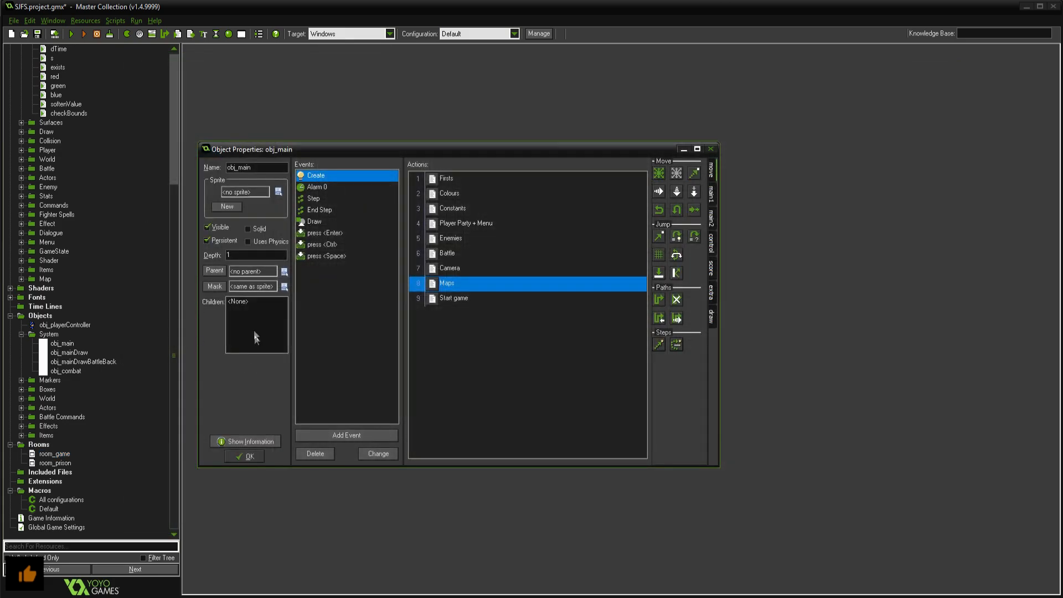
{"action": "mouse_move", "coordinate": [441, 316]}
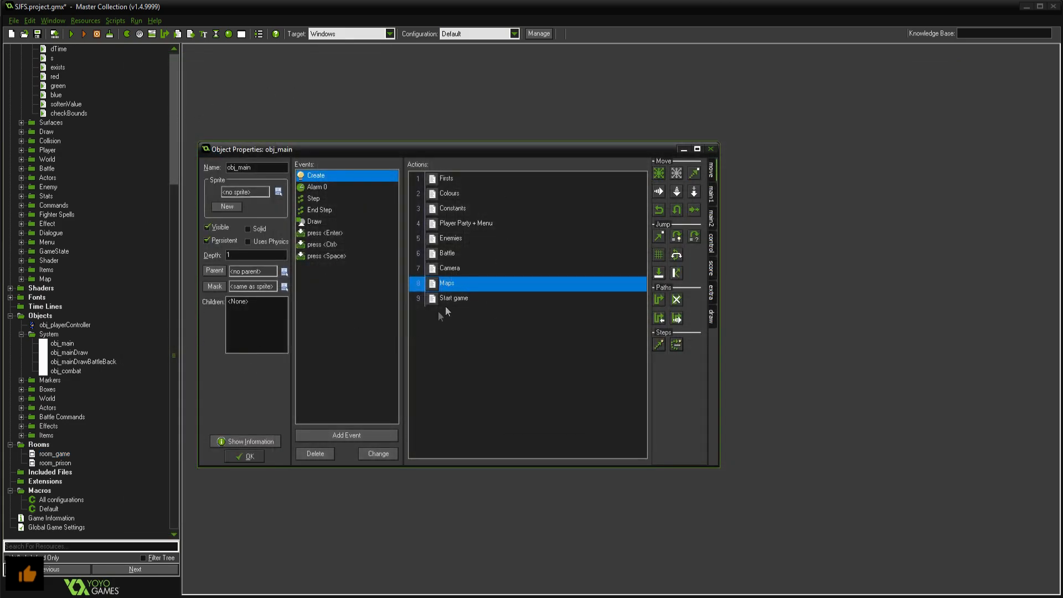
Step: Follow the Start game code through enterNewMap into the prepareNextMapData script
{"action": "double_click", "coordinate": [453, 298]}
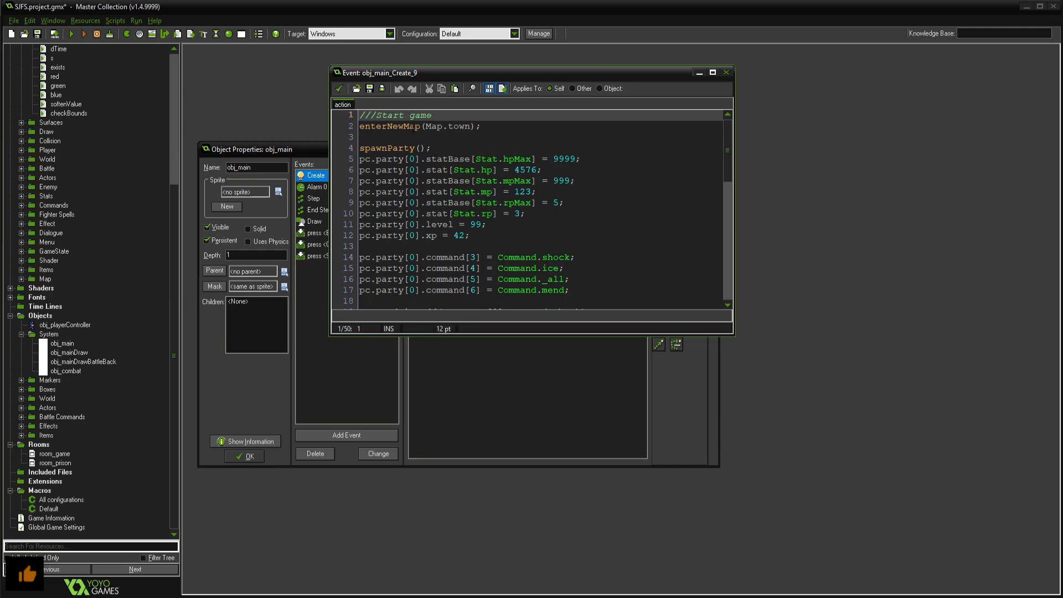
{"action": "left_click", "coordinate": [407, 126]}
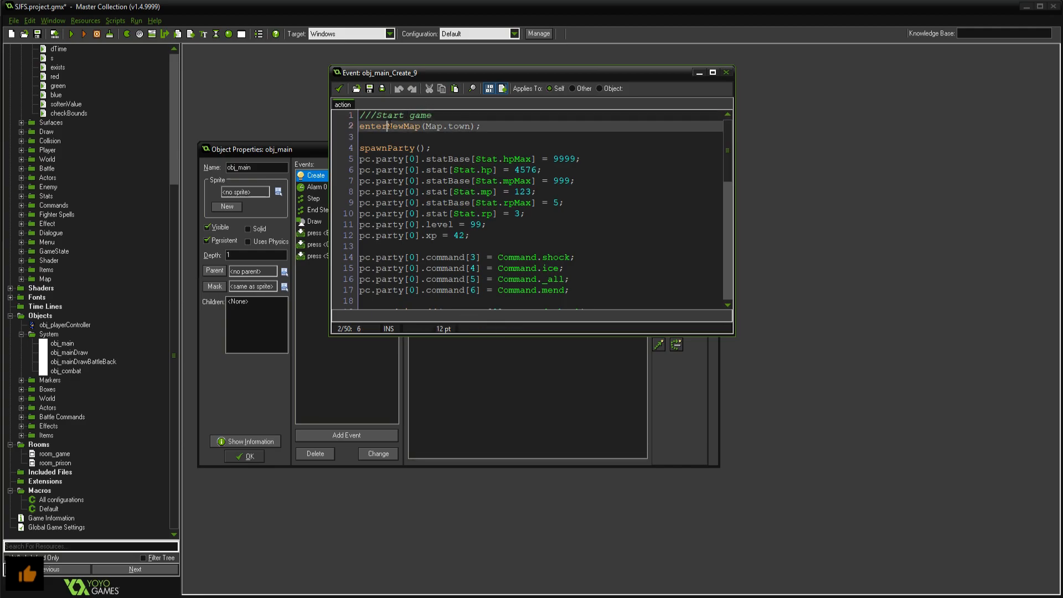
{"action": "double_click", "coordinate": [384, 127]}
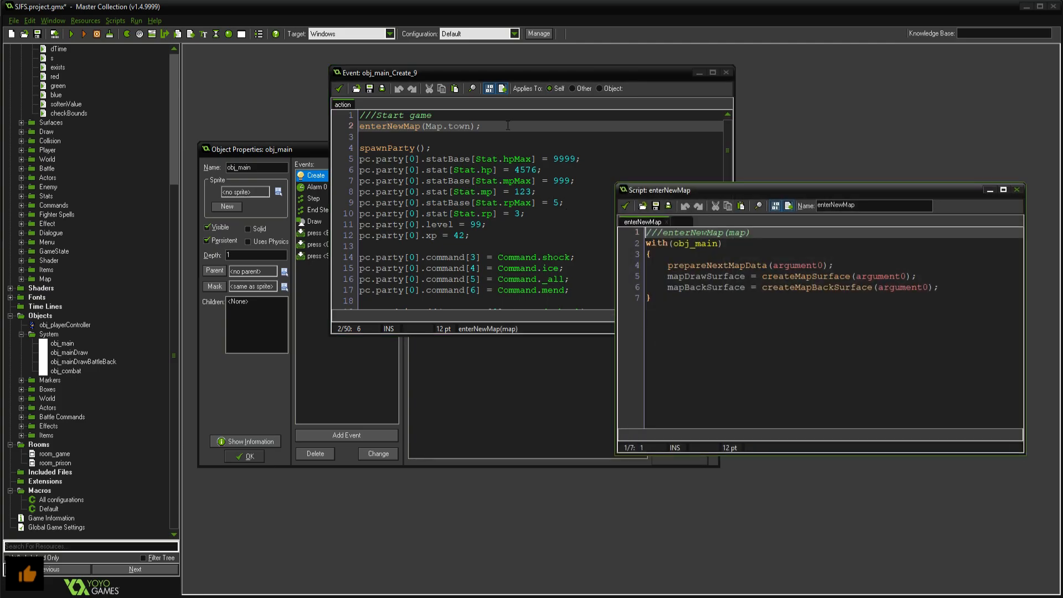
{"action": "left_click", "coordinate": [722, 265]}
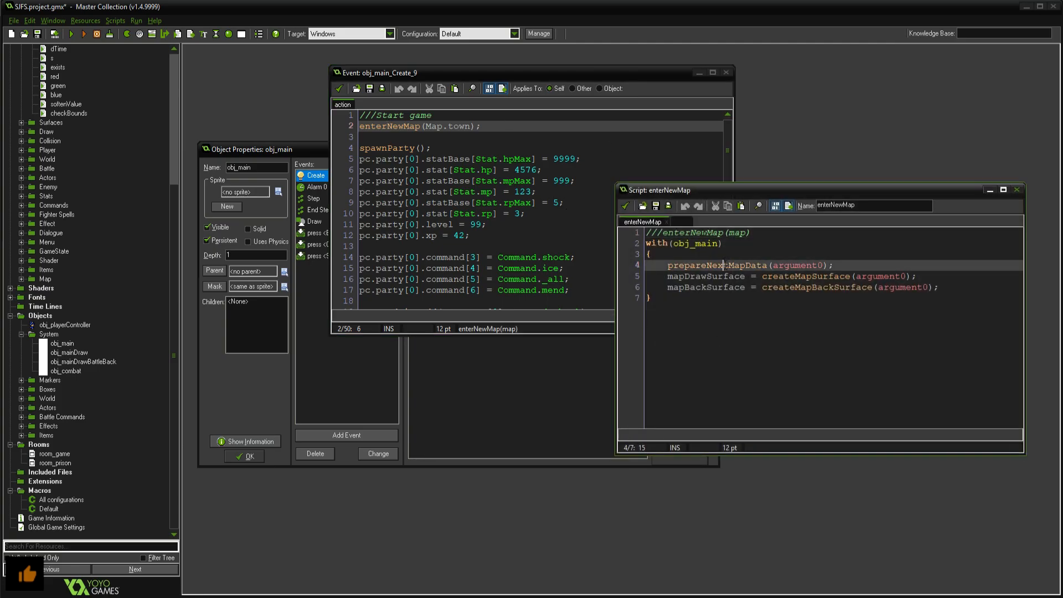
{"action": "double_click", "coordinate": [716, 265]}
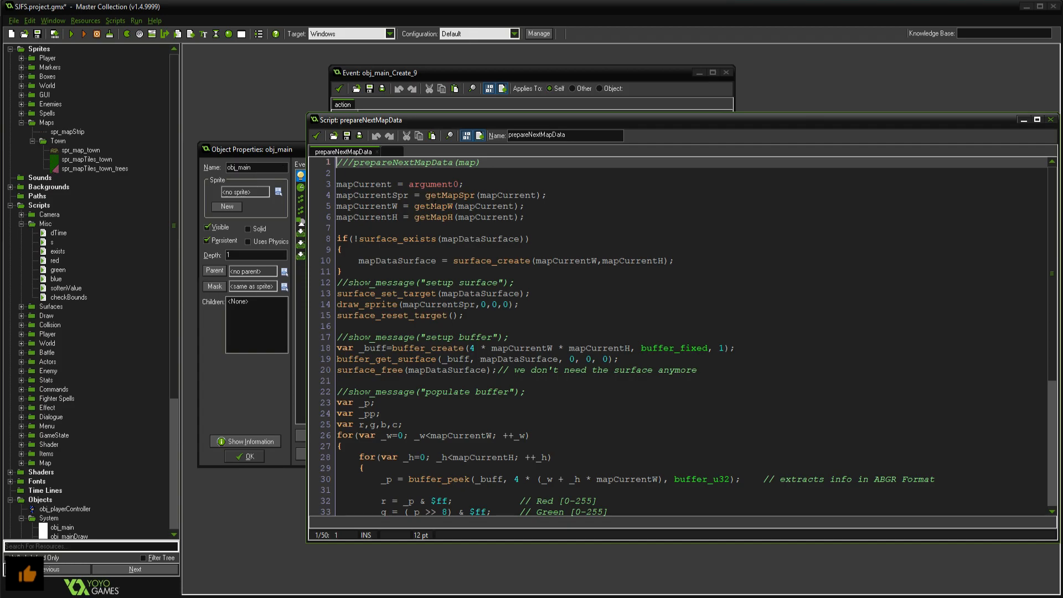
Step: Review prepareNextMapData's surface_create, surface_free and buffer pixel-reading lines
{"action": "left_click", "coordinate": [412, 260]}
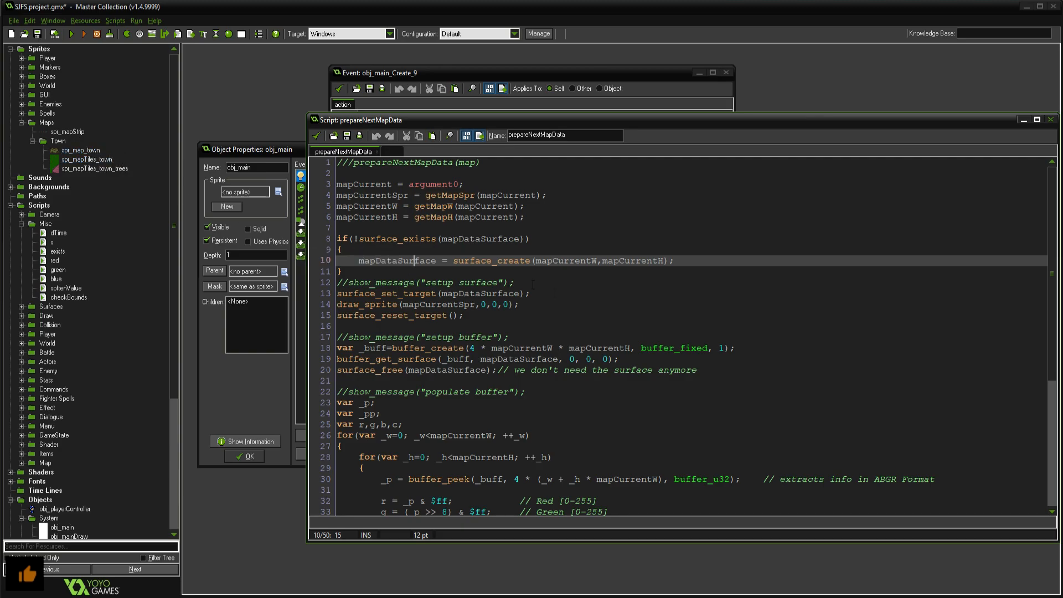
{"action": "scroll", "scroll_direction": "down", "scroll_amount": 3}
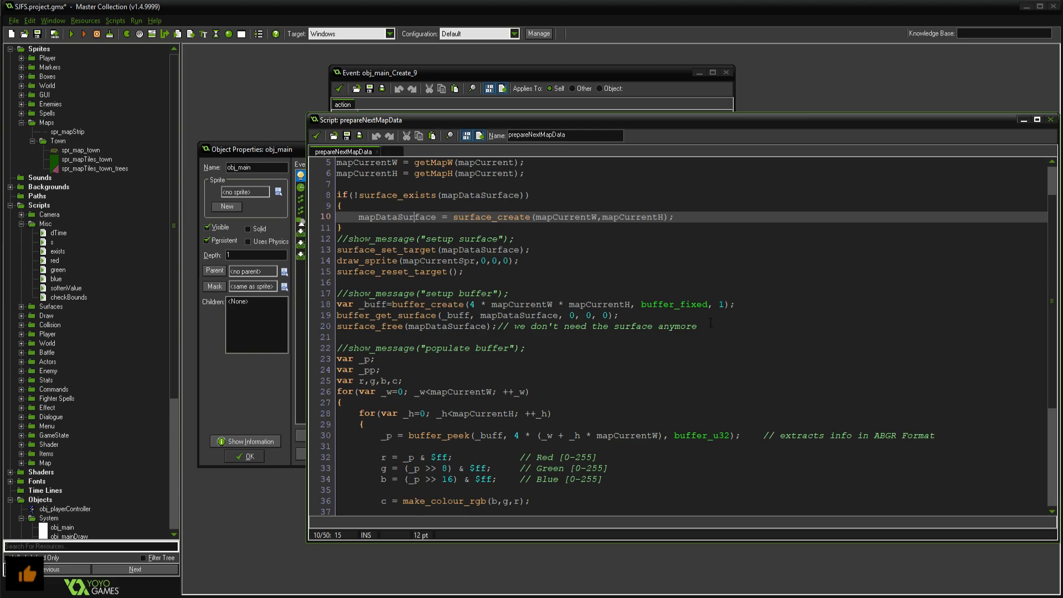
{"action": "left_click", "coordinate": [696, 326]}
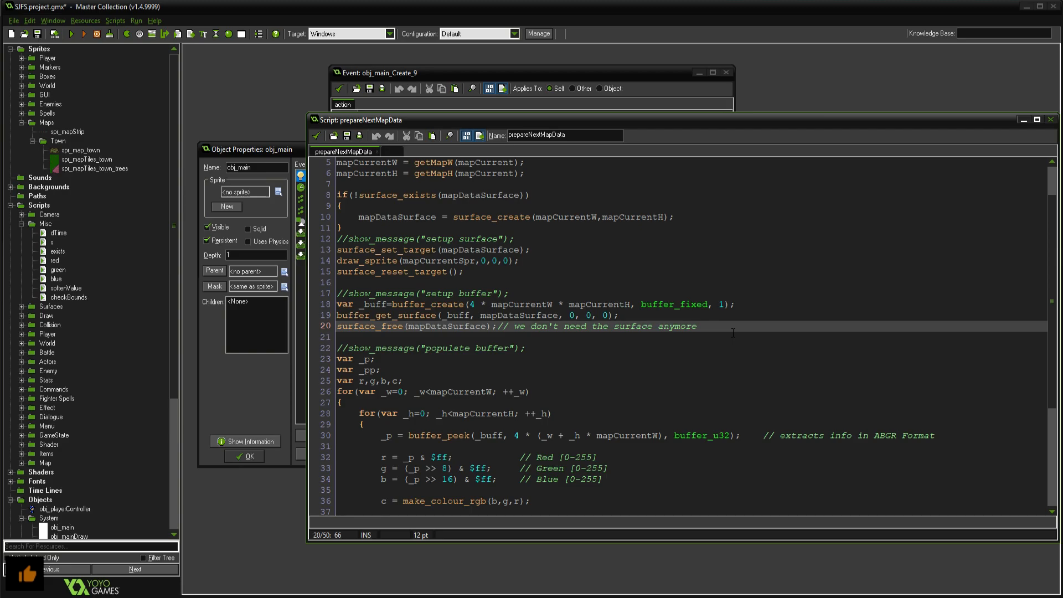
{"action": "scroll", "scroll_direction": "down", "scroll_amount": 3}
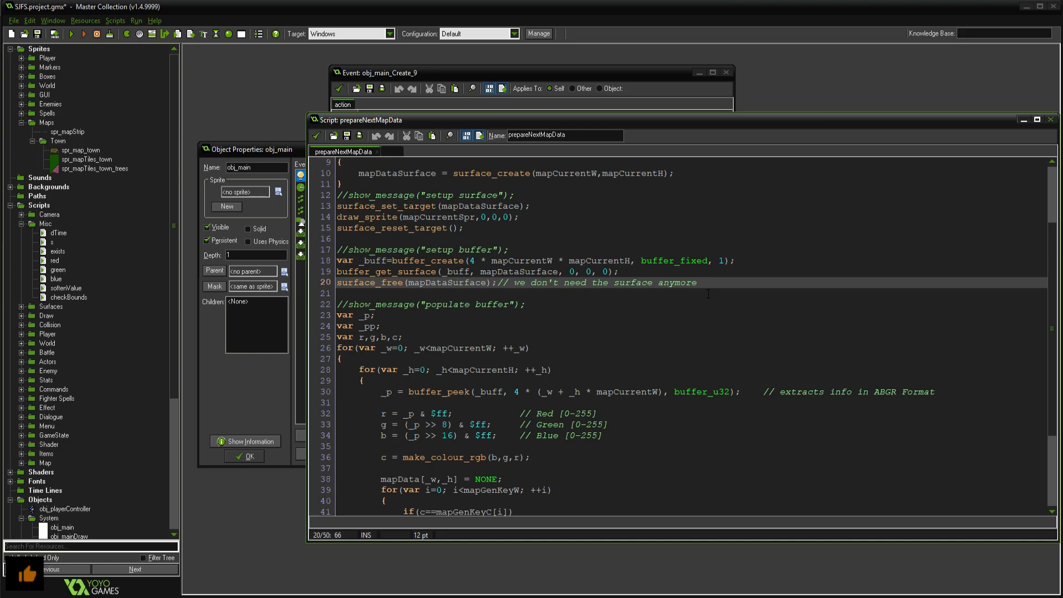
{"action": "left_click", "coordinate": [697, 282]}
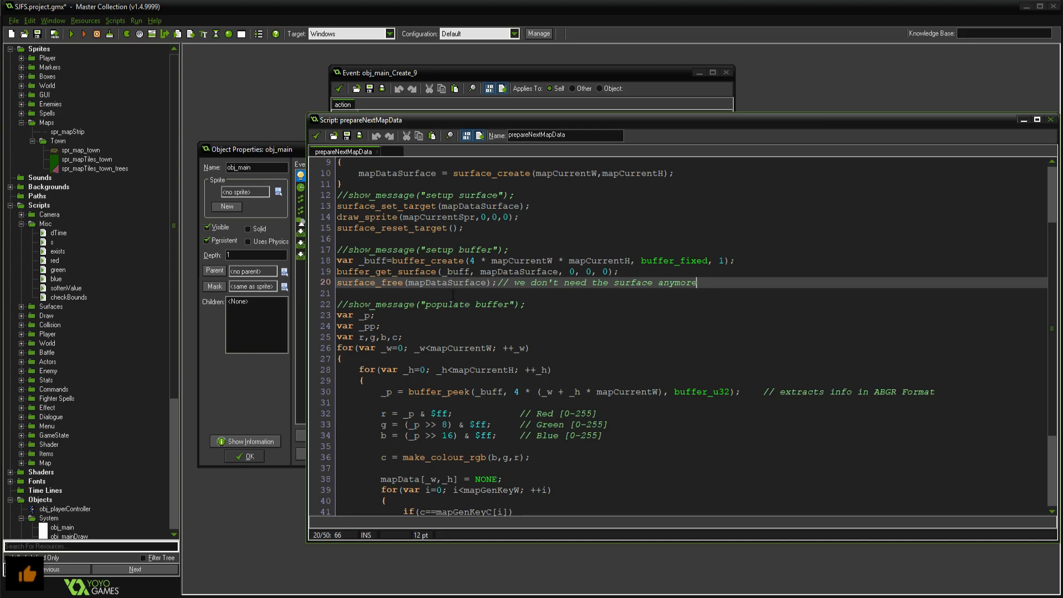
{"action": "mouse_move", "coordinate": [764, 294]}
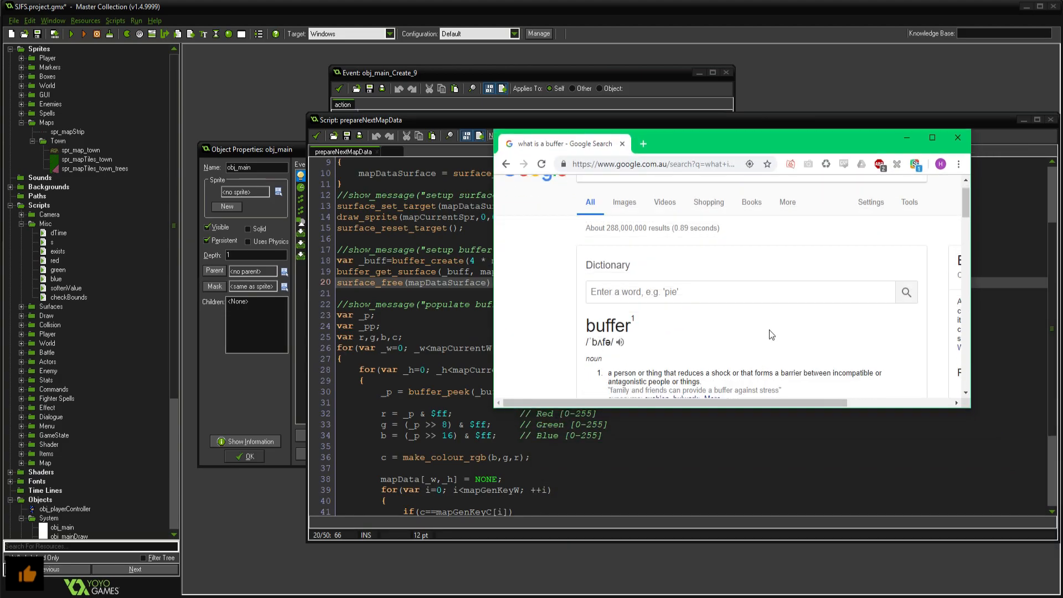
Step: Read further down Google's dictionary definition of buffer
{"action": "scroll", "scroll_direction": "down", "scroll_amount": 3}
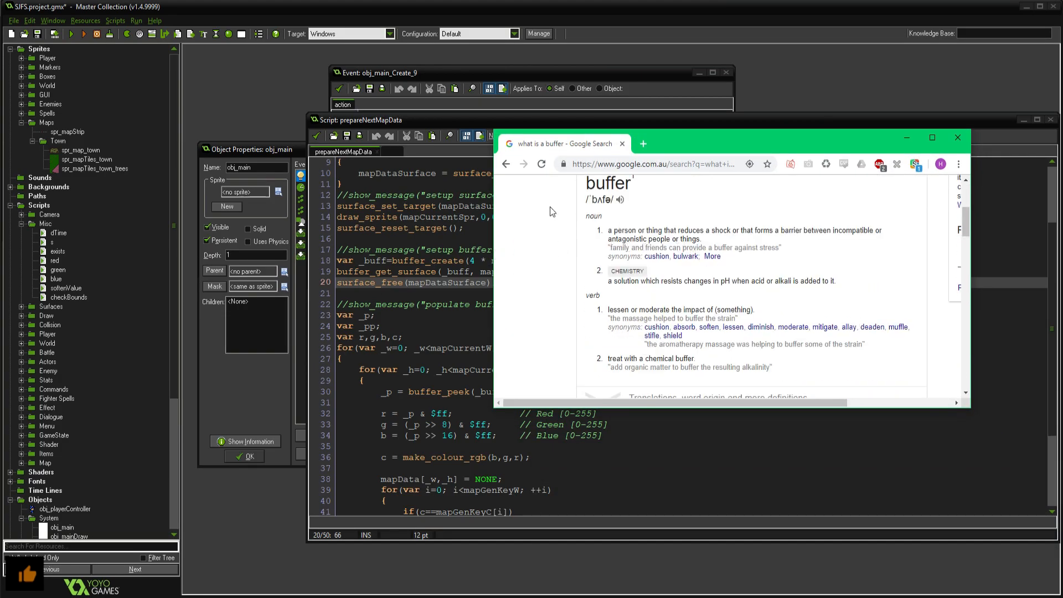
{"action": "mouse_move", "coordinate": [715, 240]}
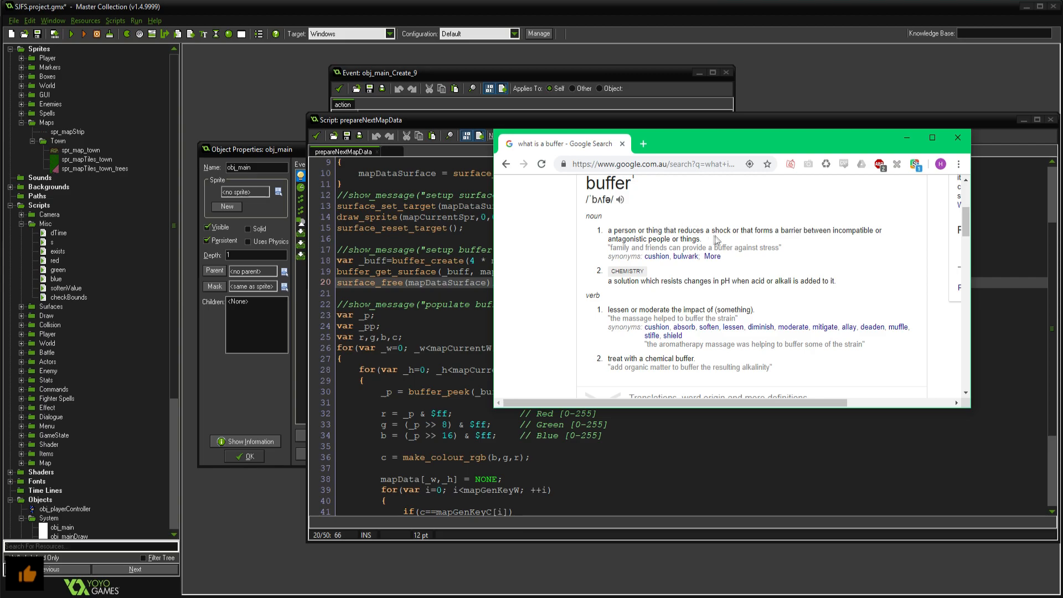
{"action": "mouse_move", "coordinate": [727, 243]}
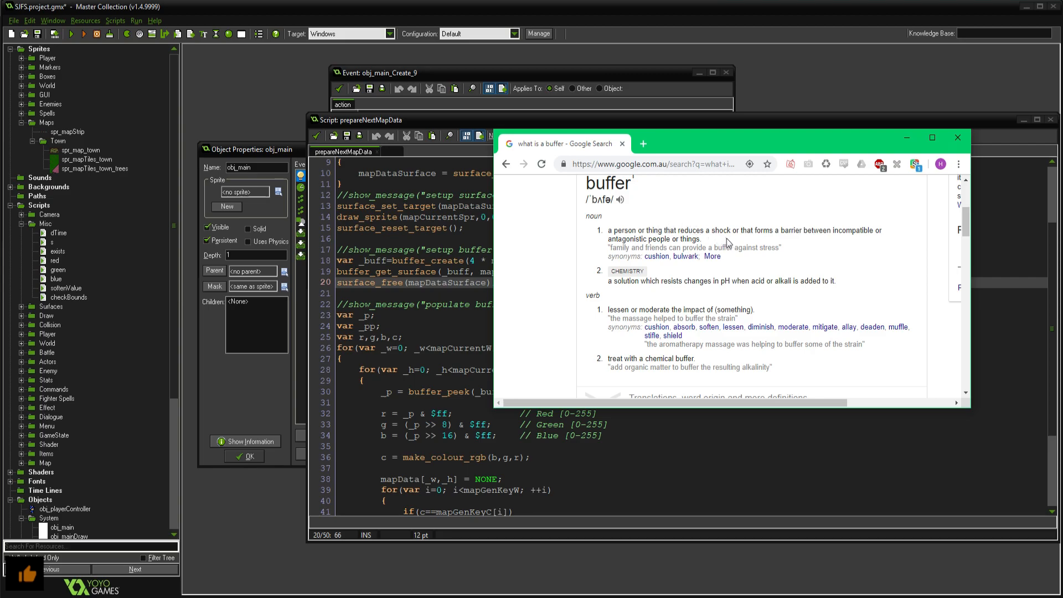
{"action": "mouse_move", "coordinate": [799, 246]}
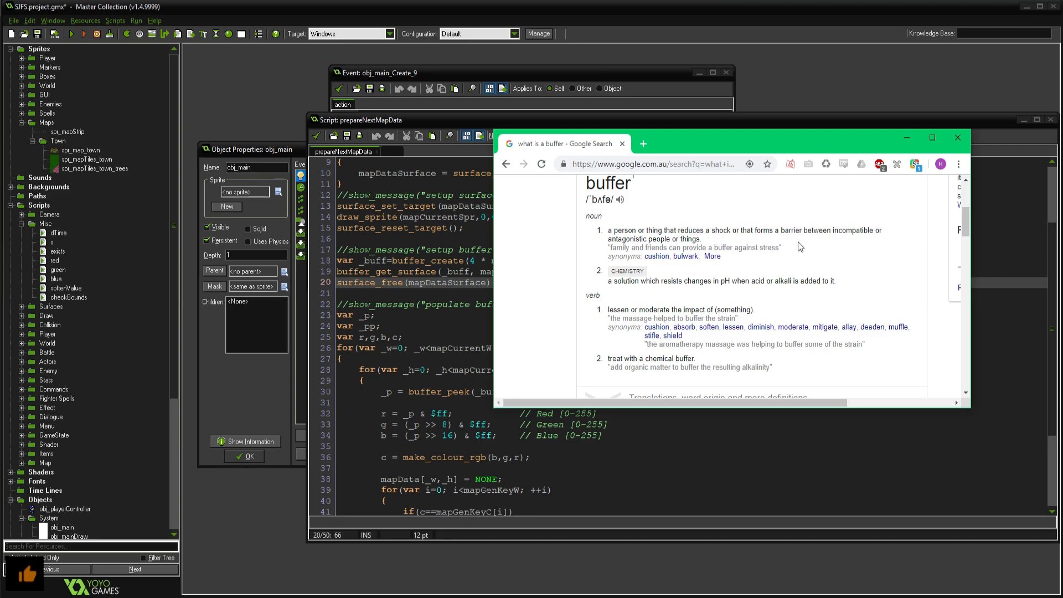
{"action": "mouse_move", "coordinate": [872, 243]}
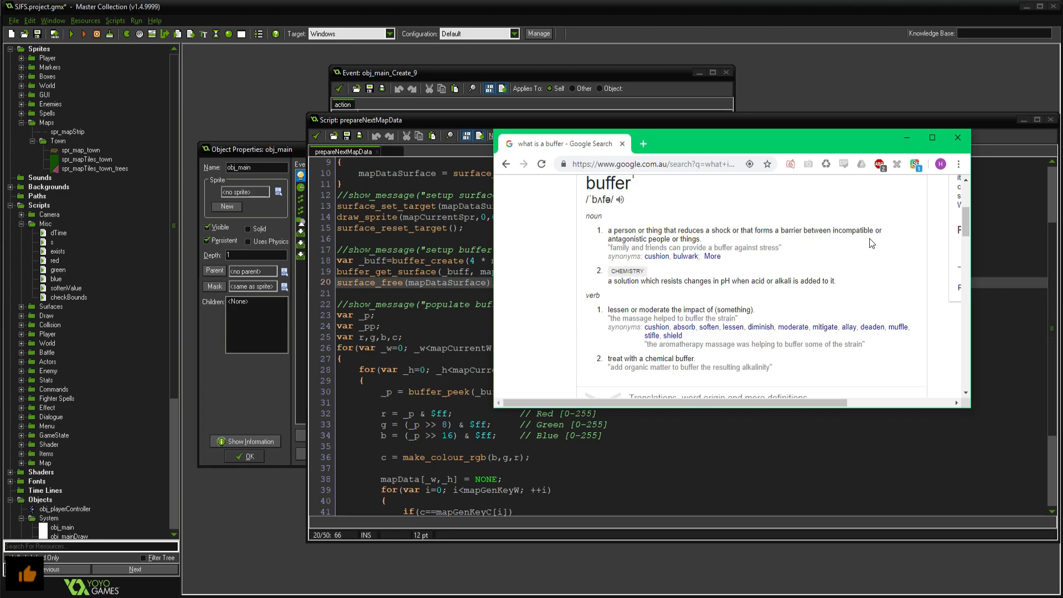
{"action": "mouse_move", "coordinate": [683, 243]}
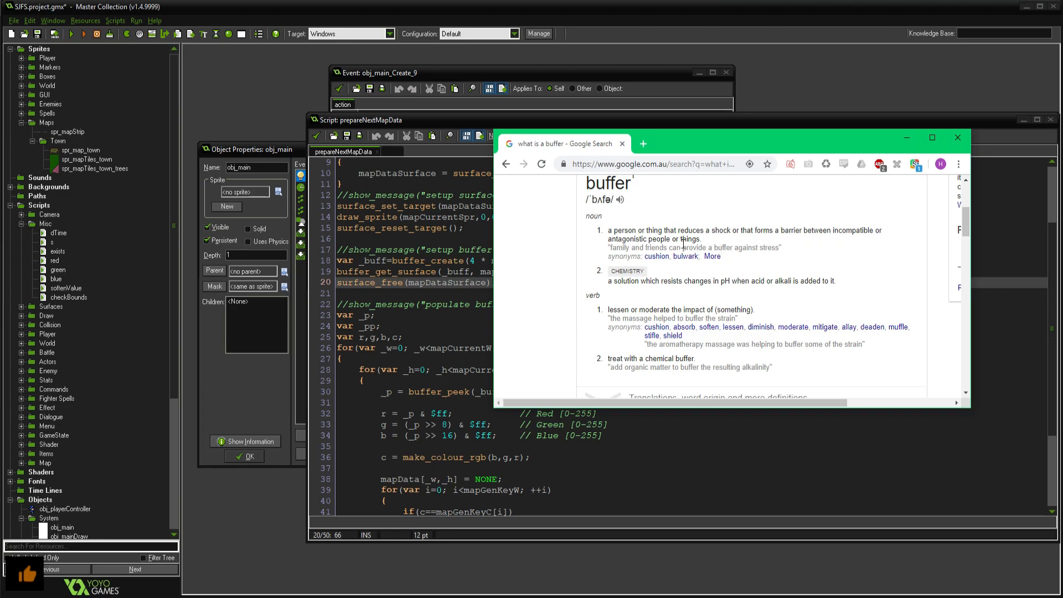
{"action": "mouse_move", "coordinate": [762, 273]}
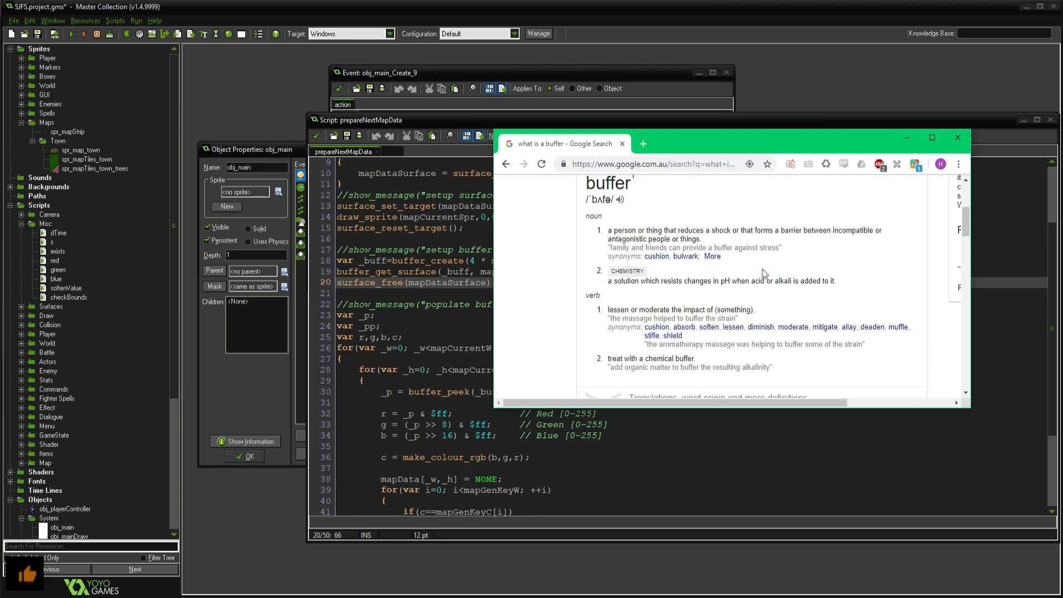
{"action": "mouse_move", "coordinate": [642, 256]}
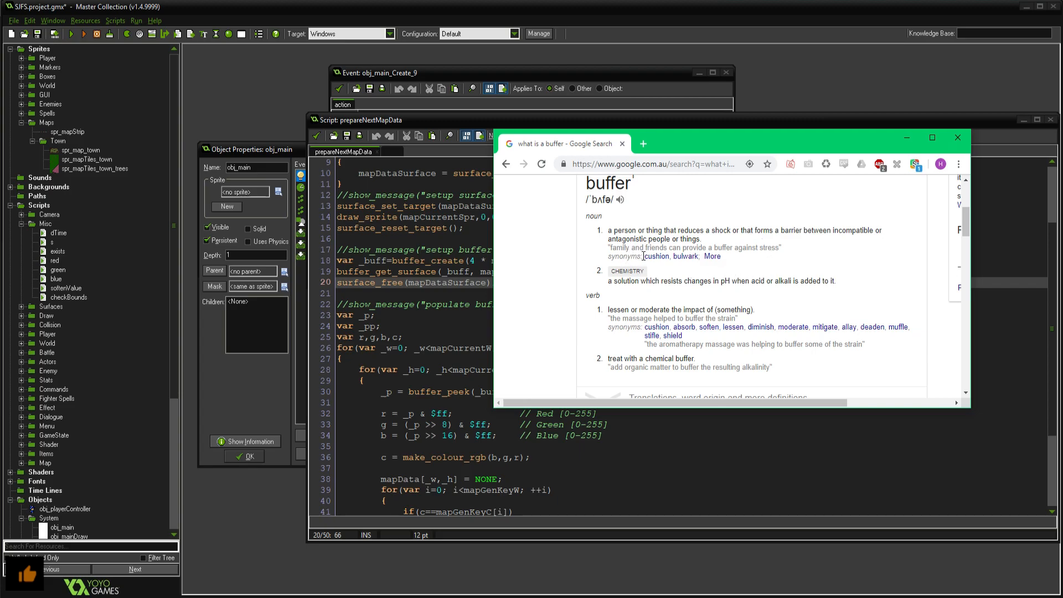
{"action": "mouse_move", "coordinate": [744, 258]}
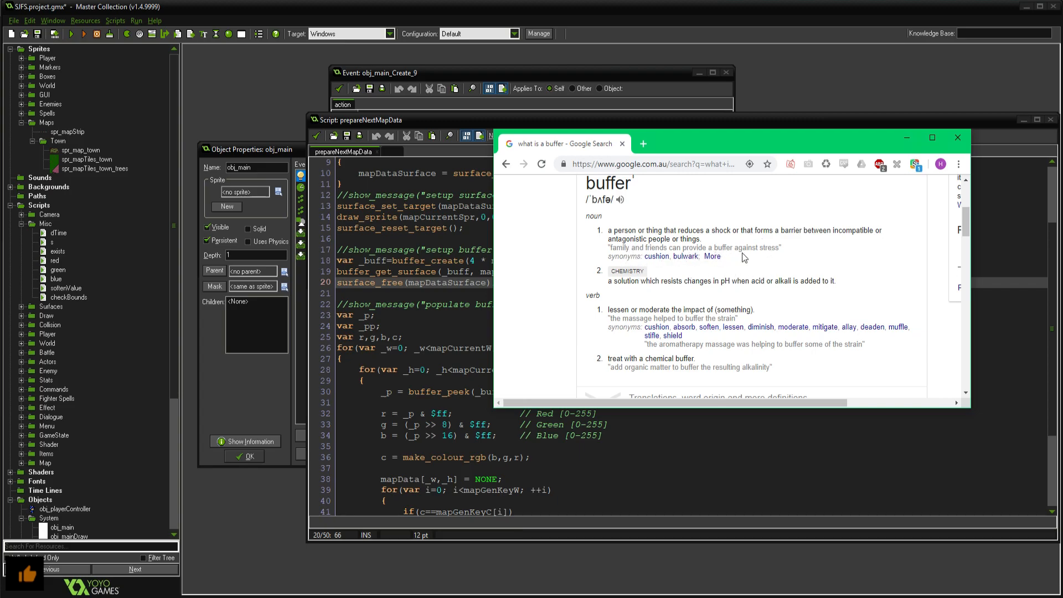
{"action": "mouse_move", "coordinate": [721, 140]}
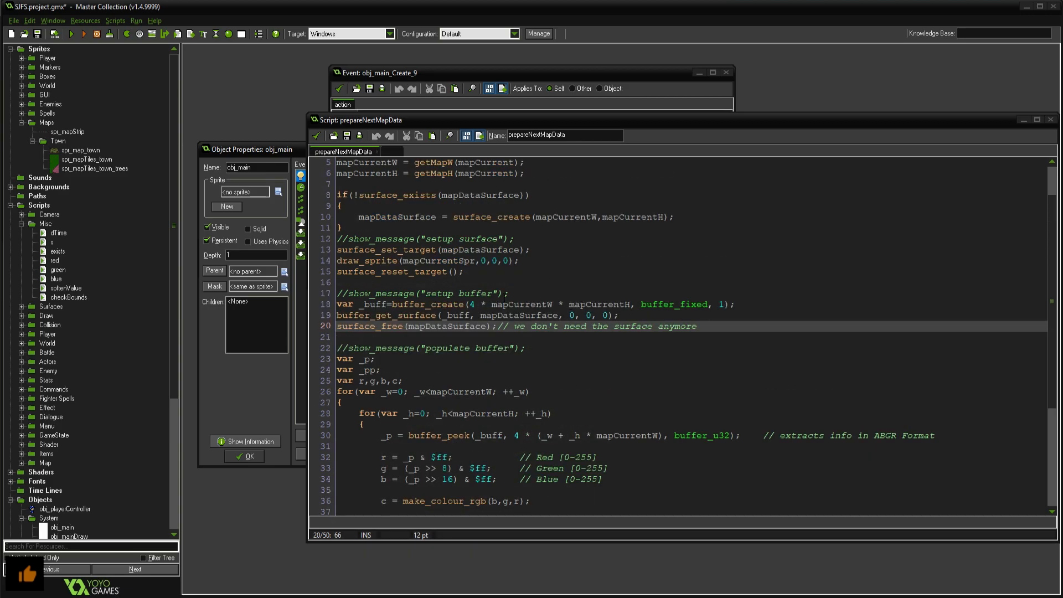
{"action": "left_click", "coordinate": [431, 249]}
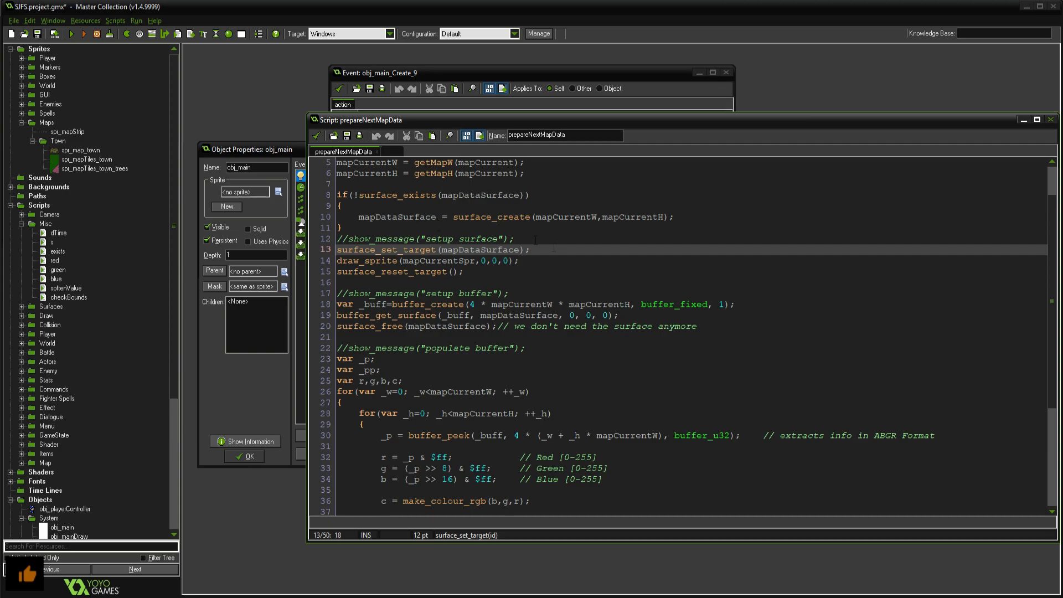
{"action": "scroll", "scroll_direction": "down", "scroll_amount": 3}
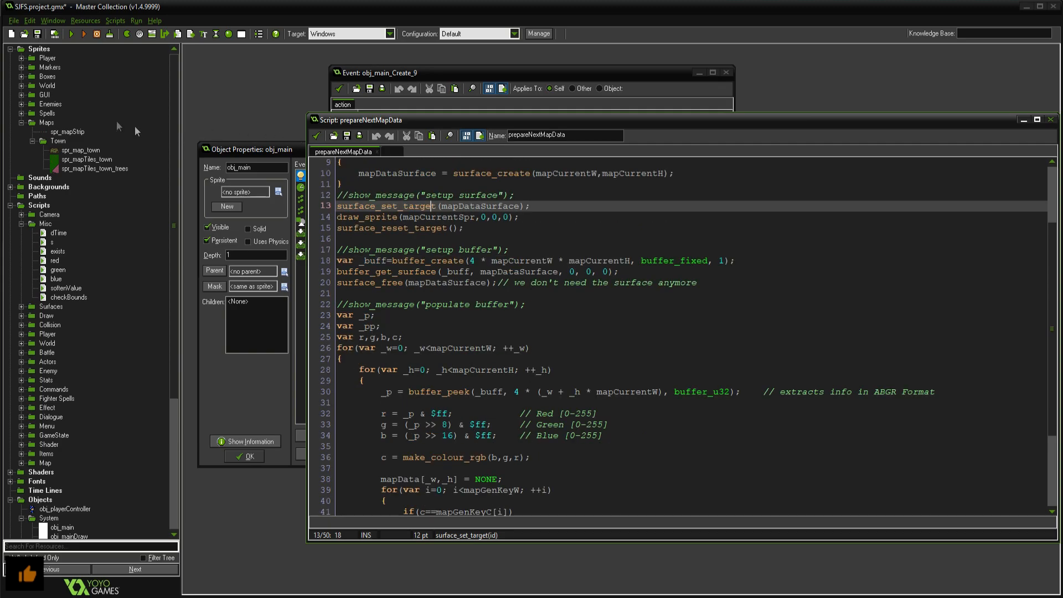
{"action": "scroll", "scroll_direction": "down", "scroll_amount": 3}
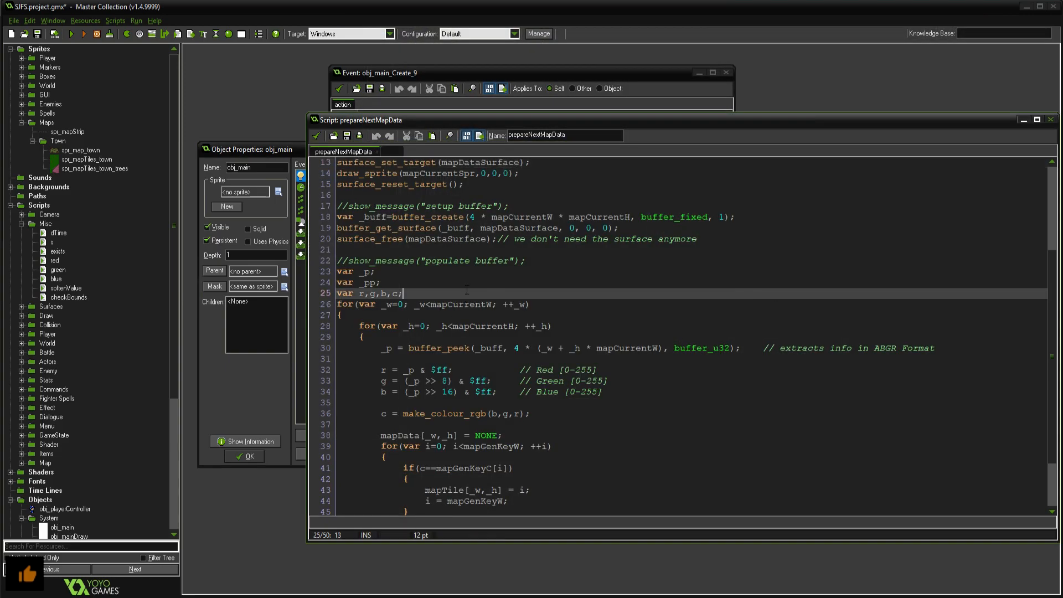
{"action": "scroll", "scroll_direction": "up", "scroll_amount": 3}
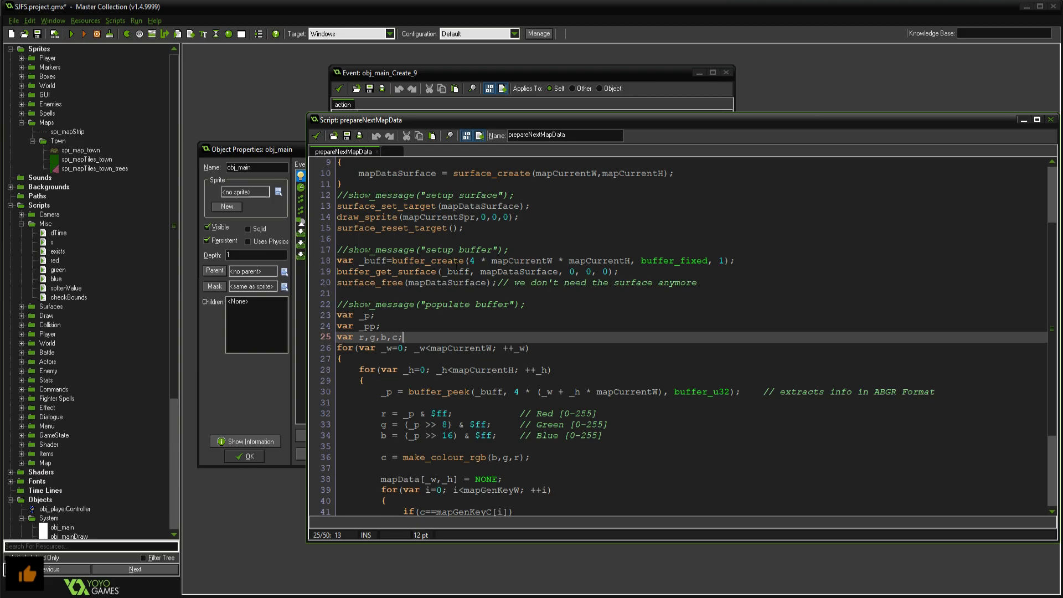
{"action": "scroll", "scroll_direction": "down", "scroll_amount": 3}
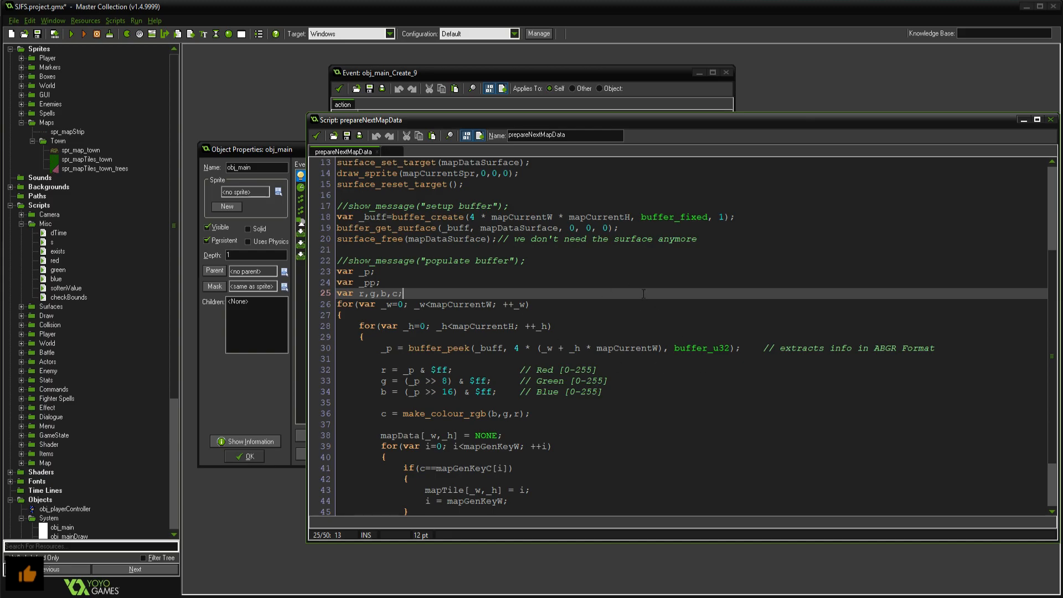
{"action": "mouse_move", "coordinate": [138, 186]}
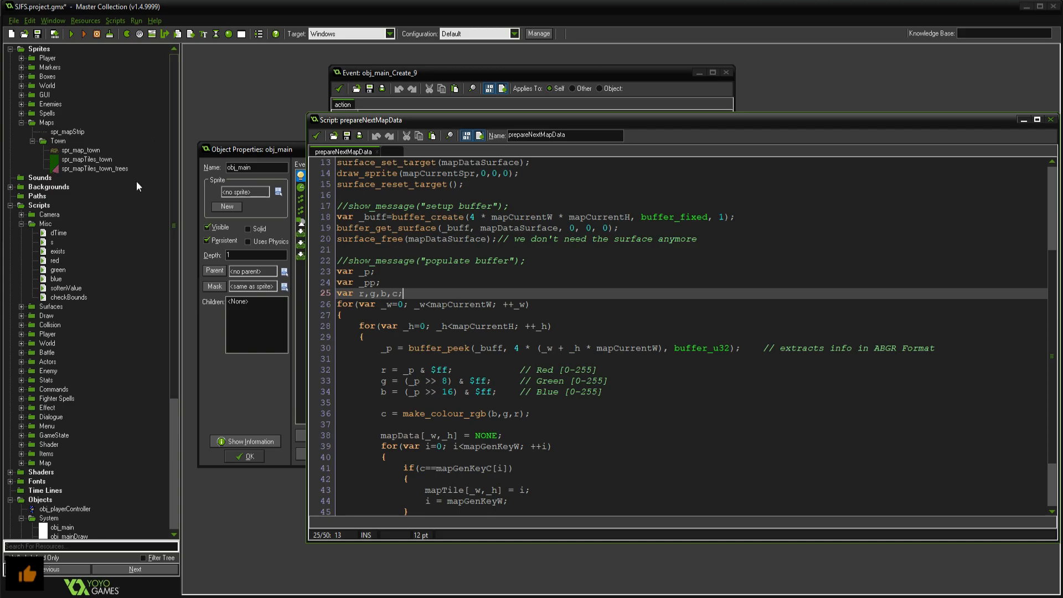
{"action": "scroll", "scroll_direction": "up", "scroll_amount": 3}
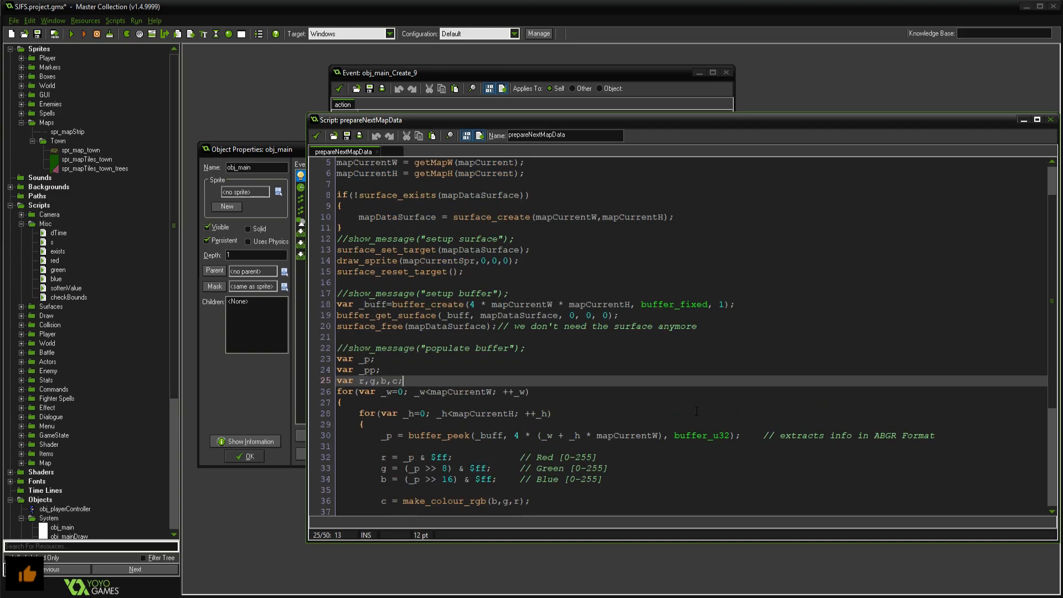
{"action": "scroll", "scroll_direction": "down", "scroll_amount": 3}
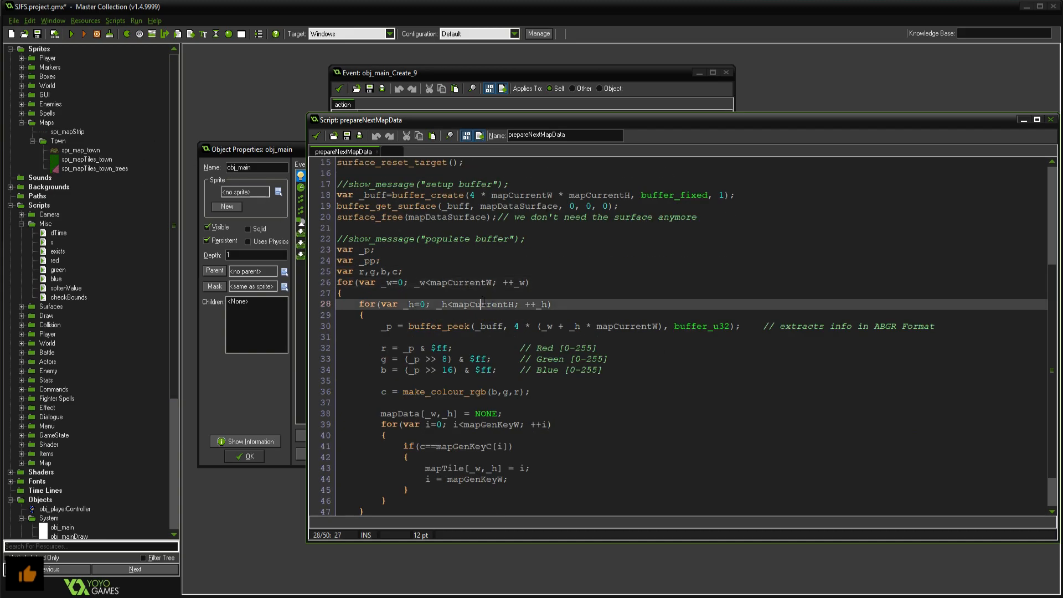
{"action": "scroll", "scroll_direction": "down", "scroll_amount": 3}
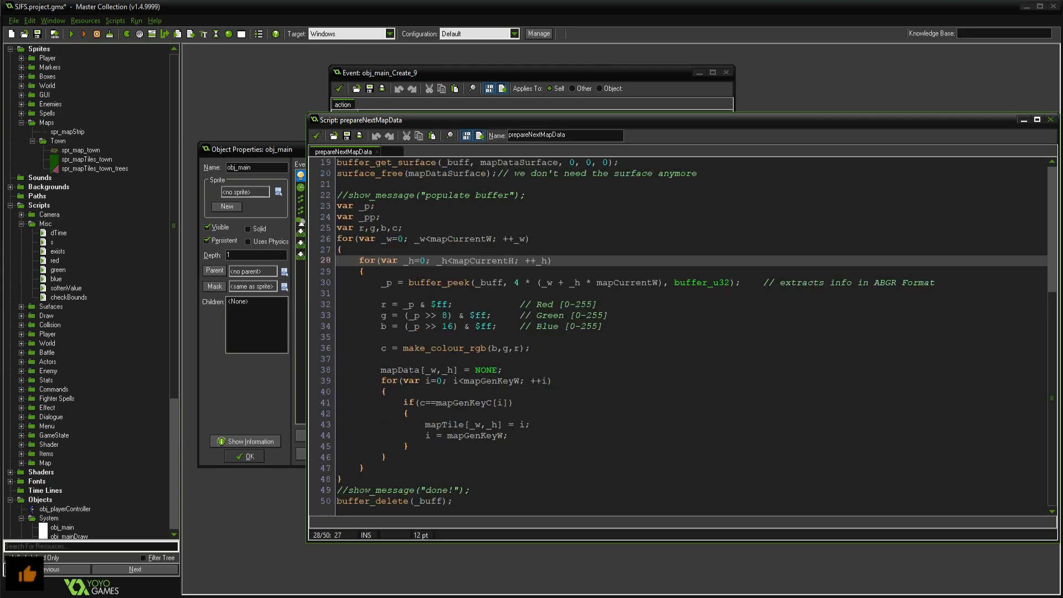
{"action": "left_click", "coordinate": [419, 283]}
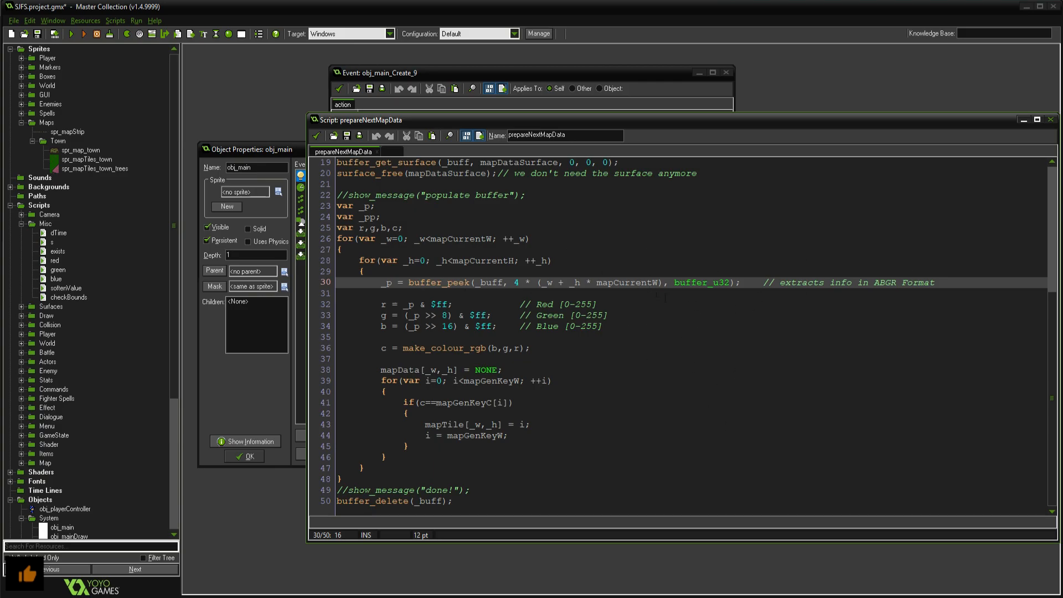
{"action": "left_click", "coordinate": [482, 282]}
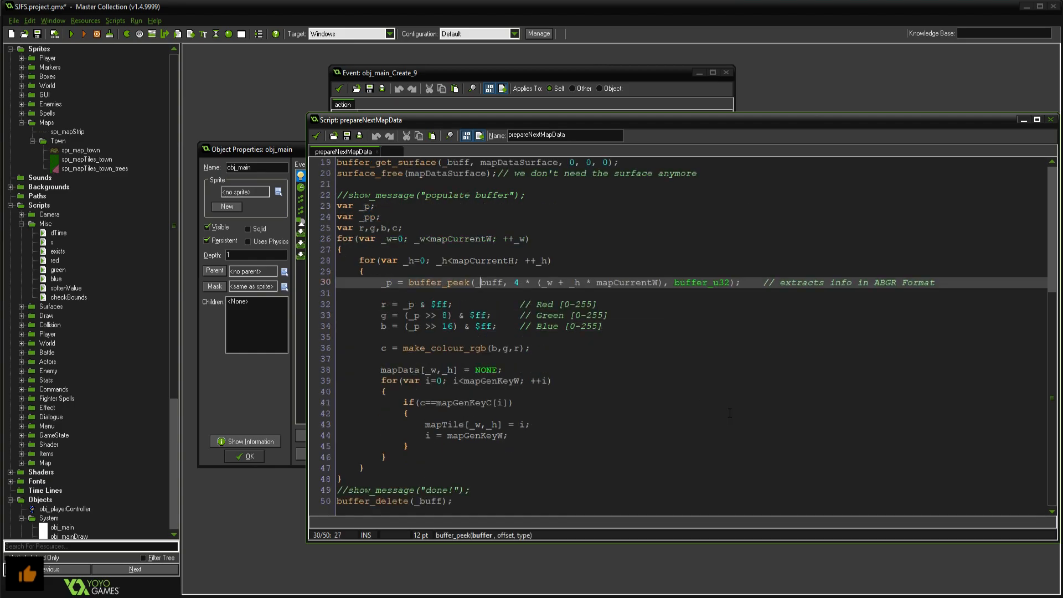
{"action": "scroll", "scroll_direction": "up", "scroll_amount": 3}
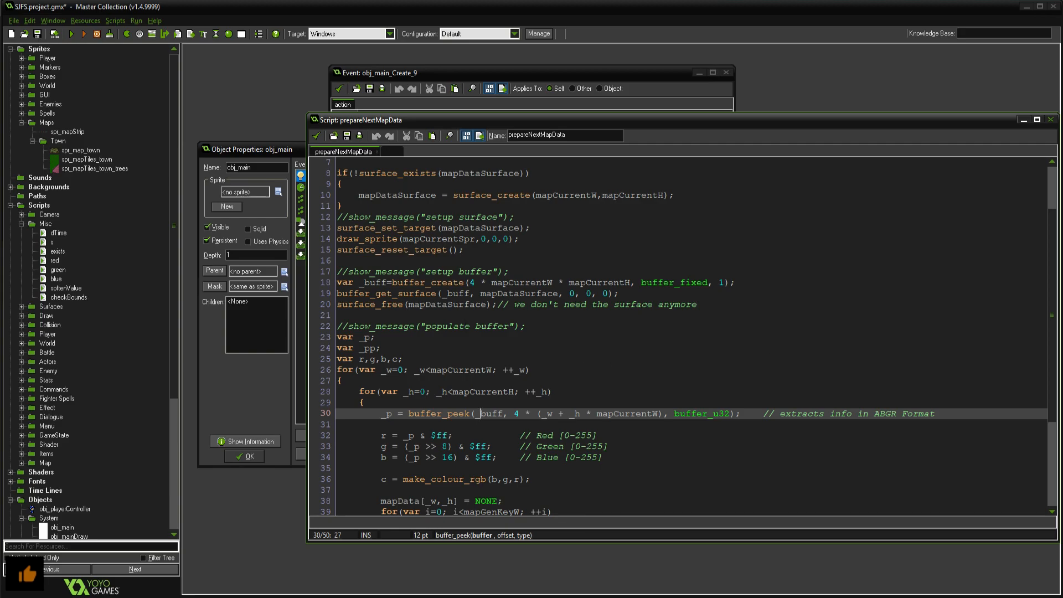
{"action": "scroll", "scroll_direction": "down", "scroll_amount": 3}
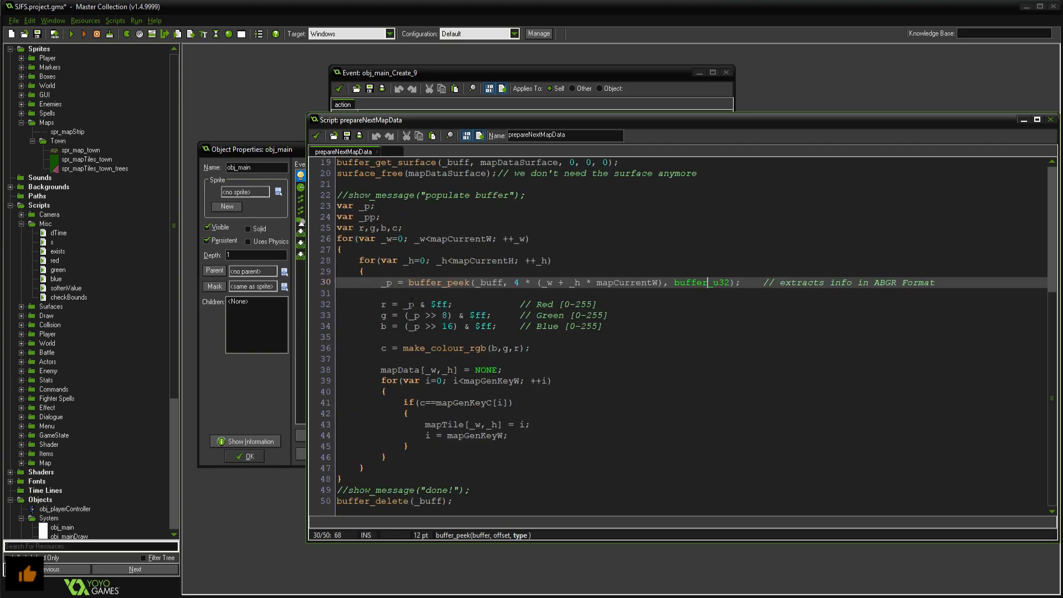
{"action": "left_click", "coordinate": [383, 326]}
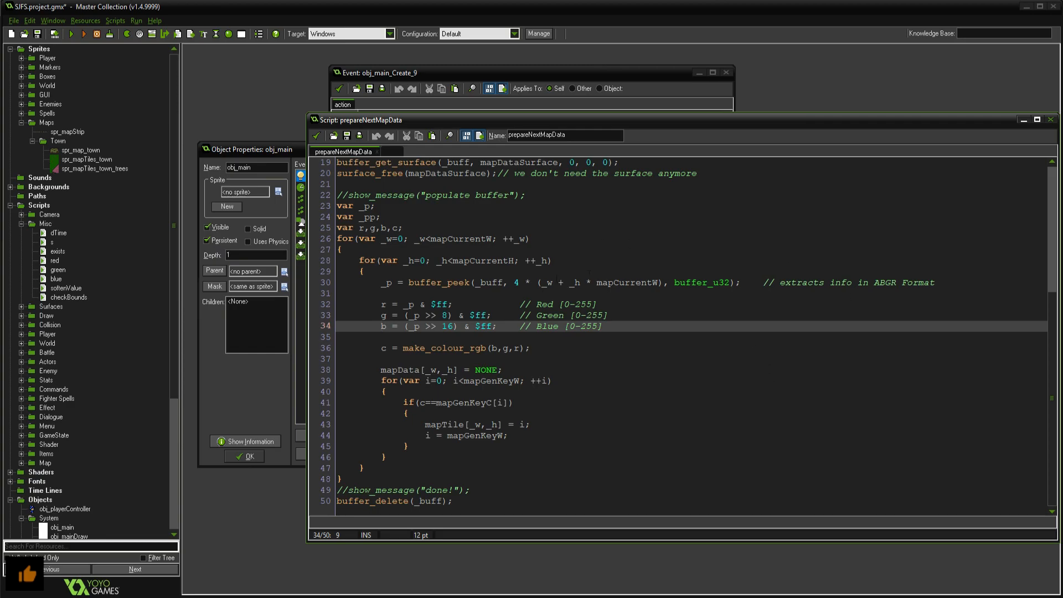
{"action": "scroll", "scroll_direction": "up", "scroll_amount": 3}
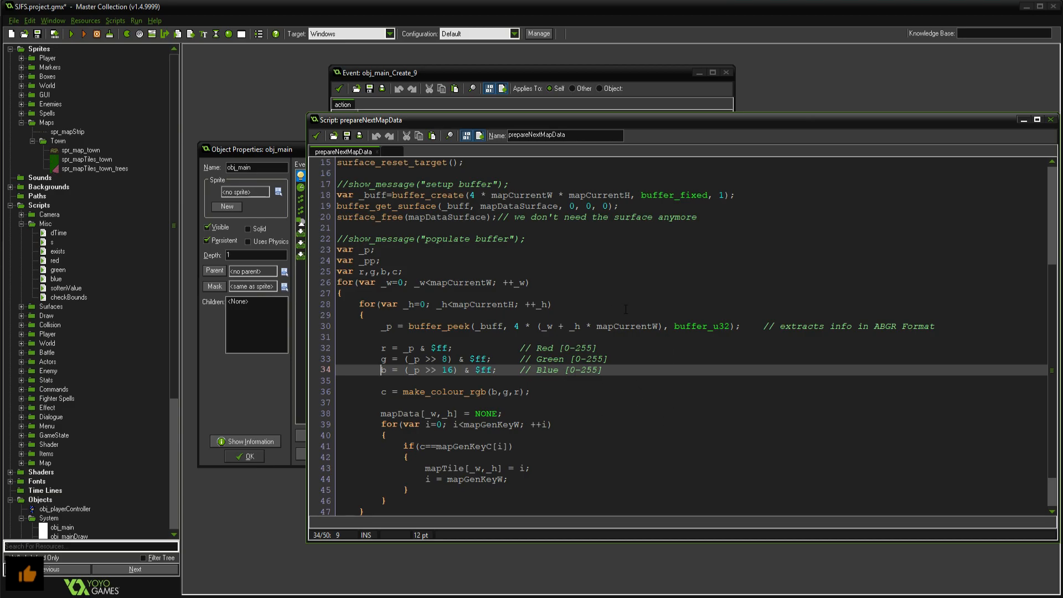
{"action": "left_click", "coordinate": [386, 347]}
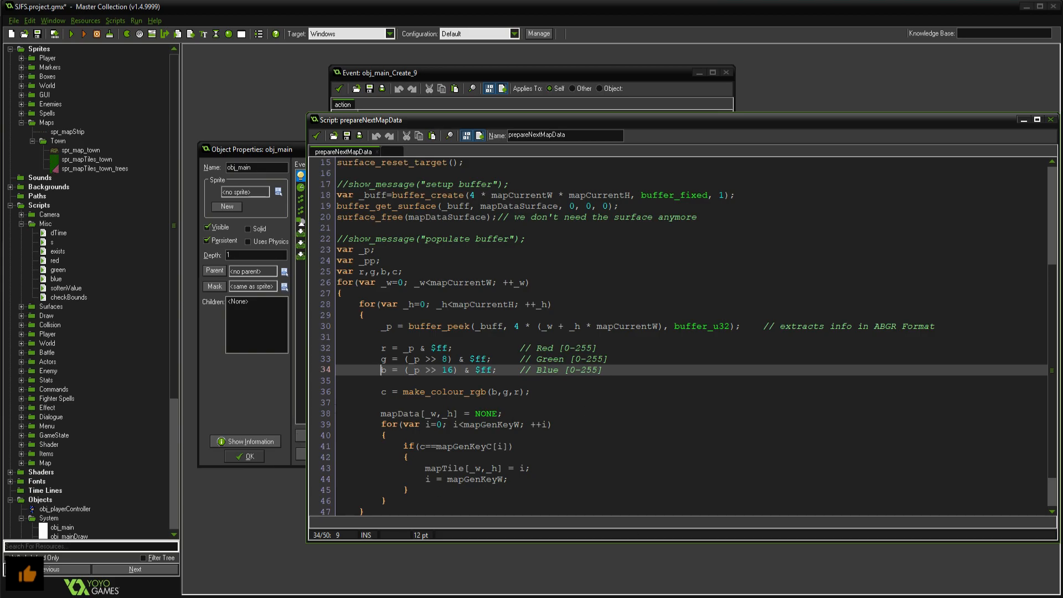
{"action": "scroll", "scroll_direction": "down", "scroll_amount": 3}
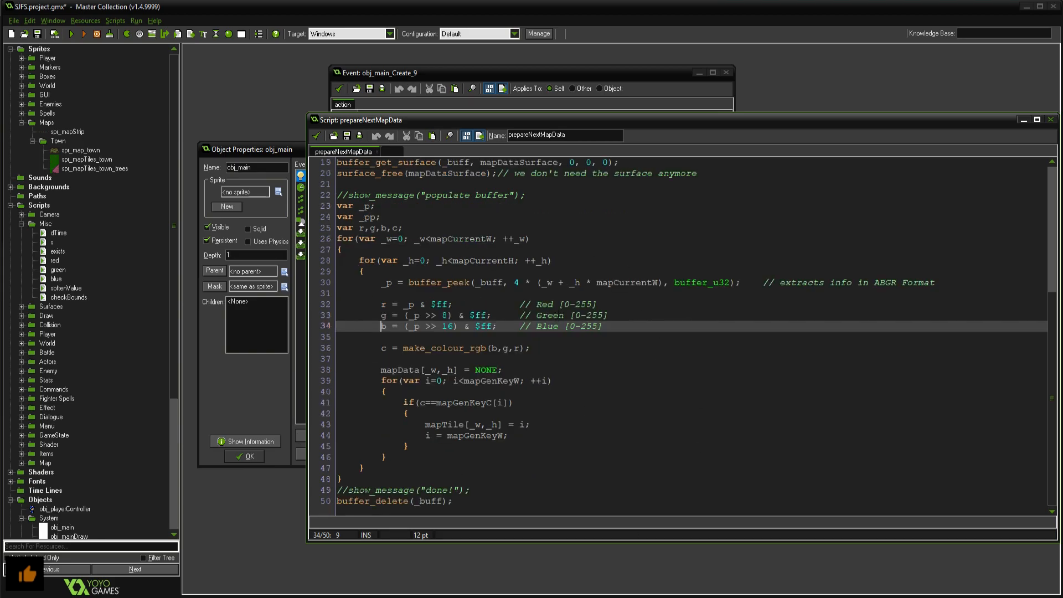
{"action": "scroll", "scroll_direction": "up", "scroll_amount": 3}
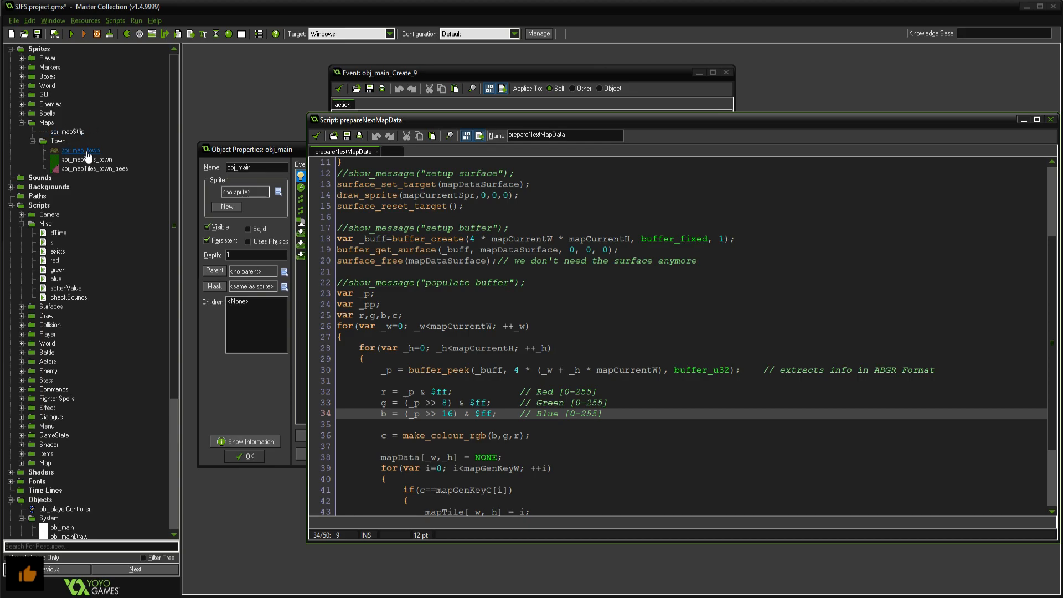
{"action": "double_click", "coordinate": [80, 149]}
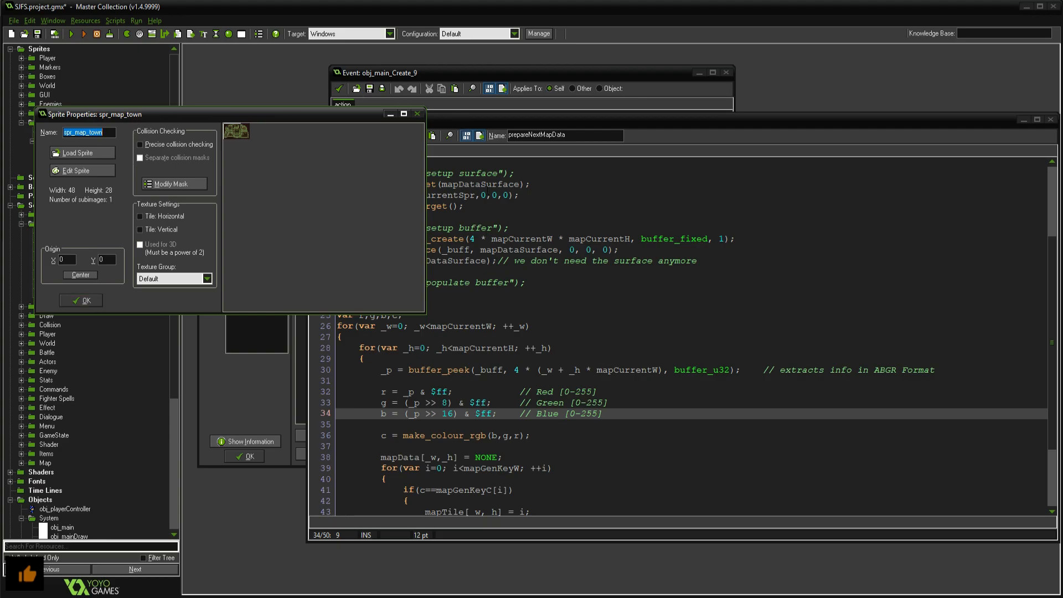
{"action": "mouse_move", "coordinate": [81, 300]}
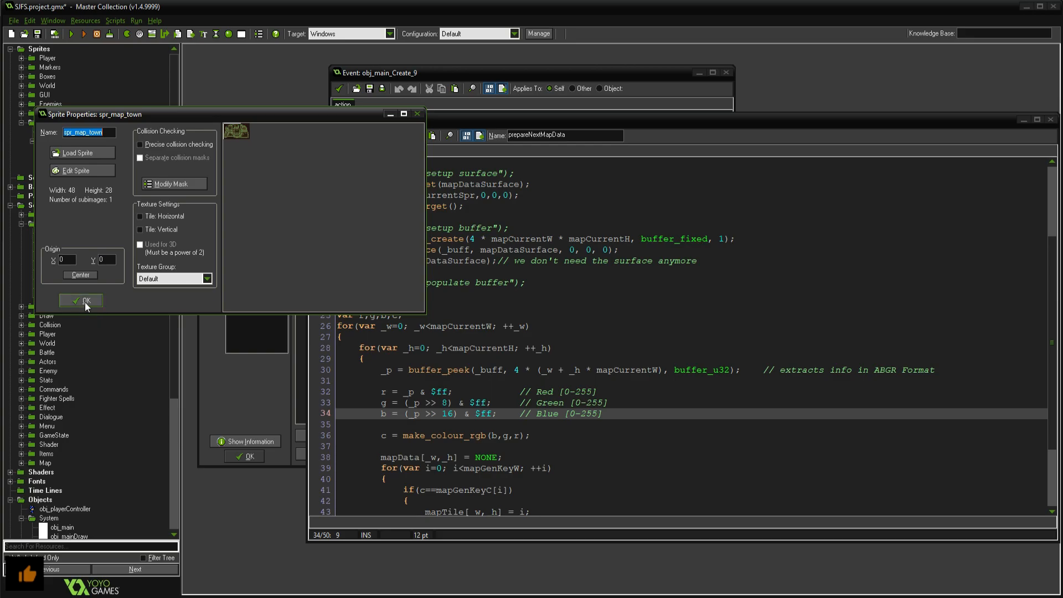
{"action": "left_click", "coordinate": [81, 300]}
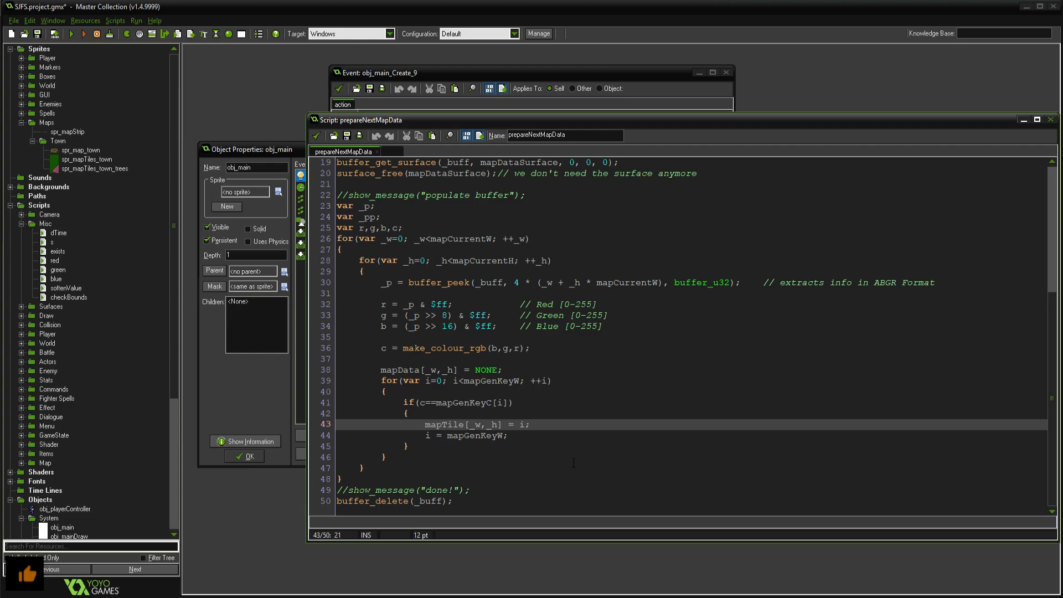
Step: Note the buffer-freeing line, then follow enterNewMap into the createMapSurface script
{"action": "left_click", "coordinate": [371, 500]}
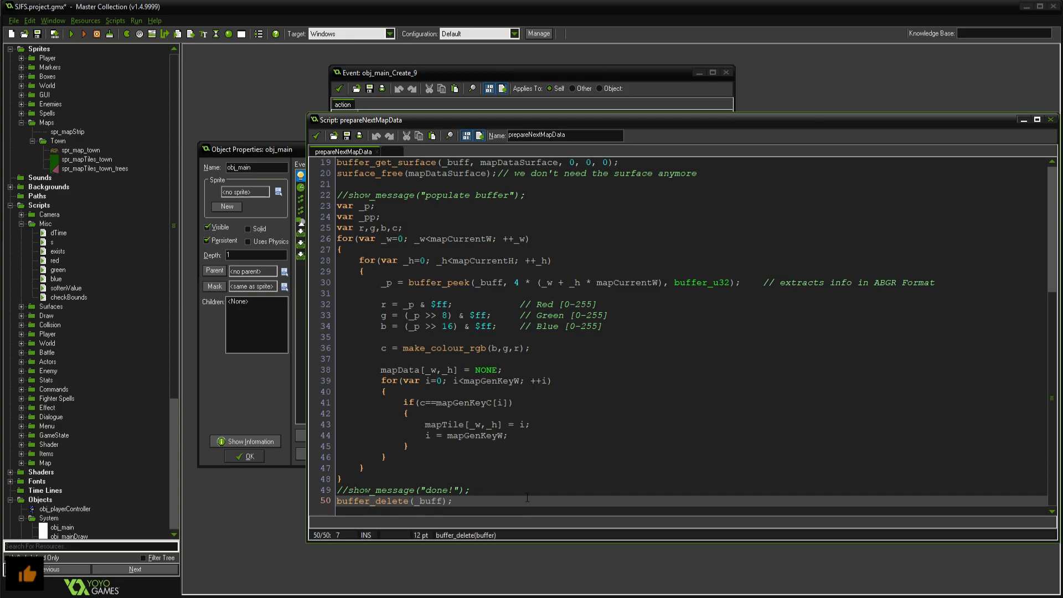
{"action": "scroll", "scroll_direction": "up", "scroll_amount": 3}
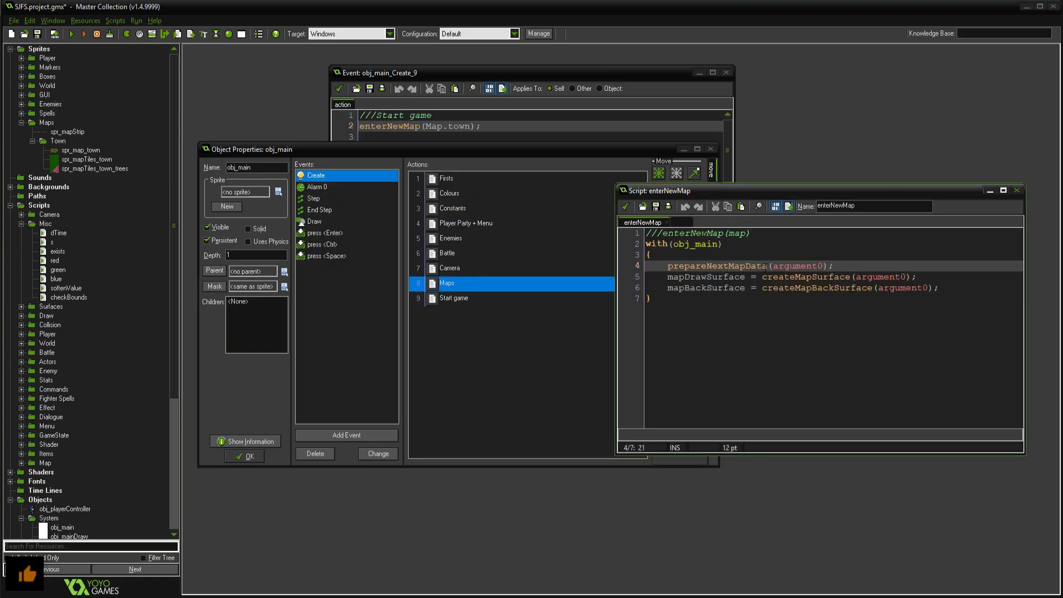
{"action": "left_click", "coordinate": [798, 277]}
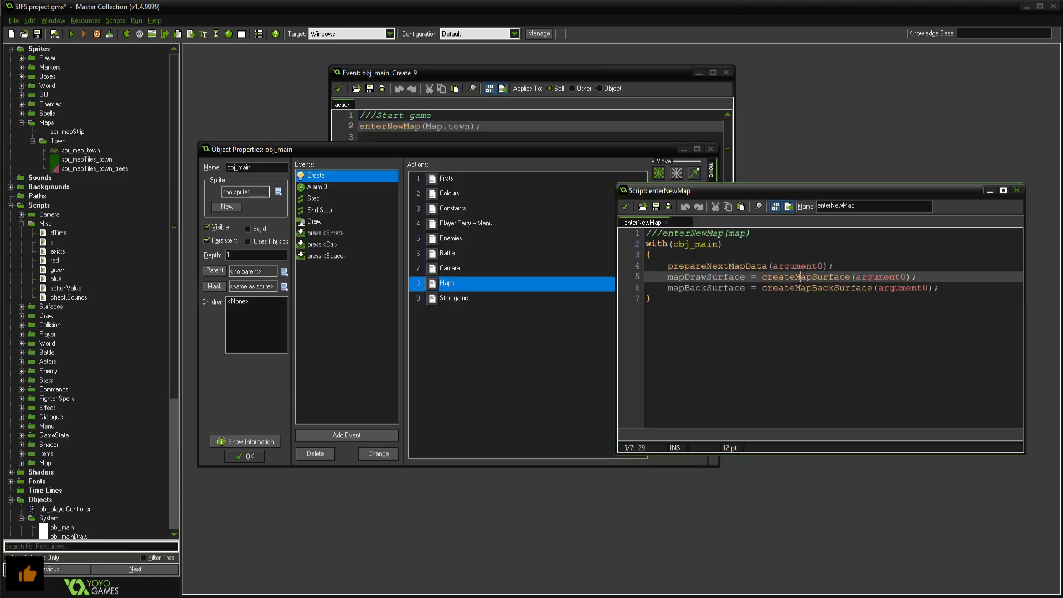
{"action": "double_click", "coordinate": [805, 276]}
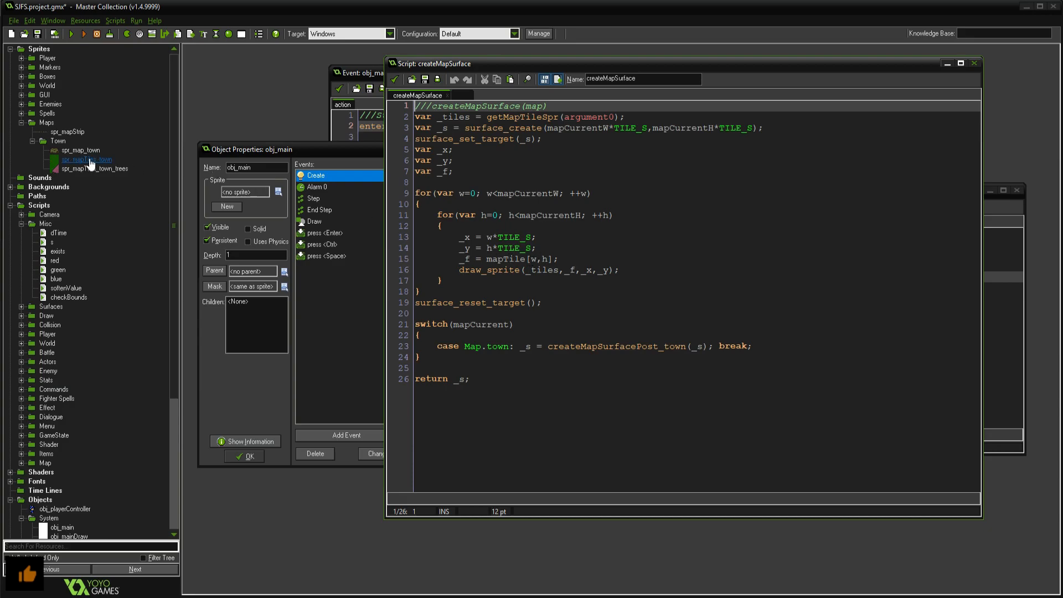
{"action": "double_click", "coordinate": [86, 158]}
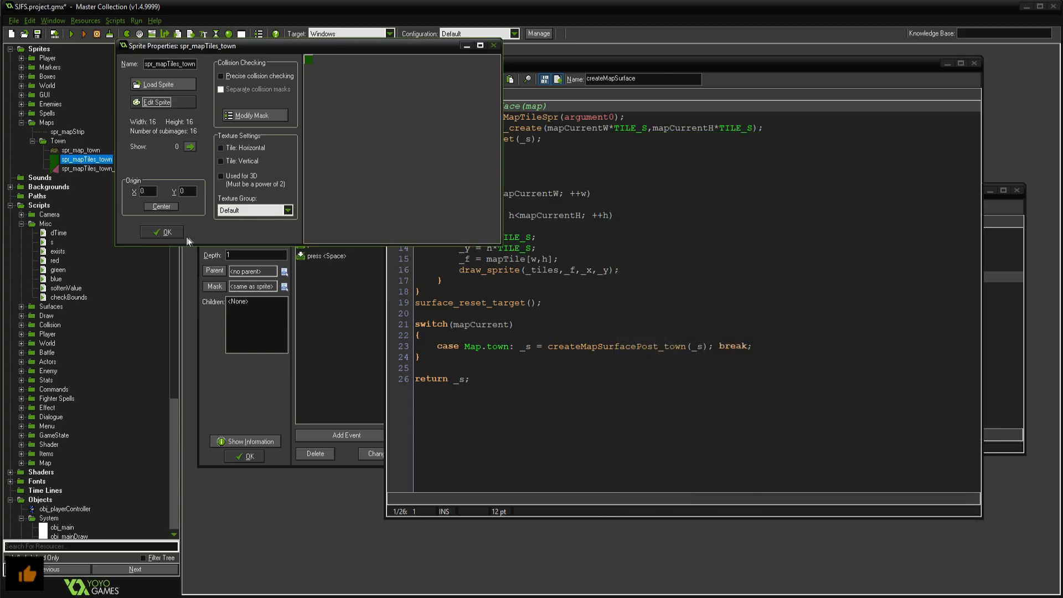
{"action": "left_click", "coordinate": [162, 231]}
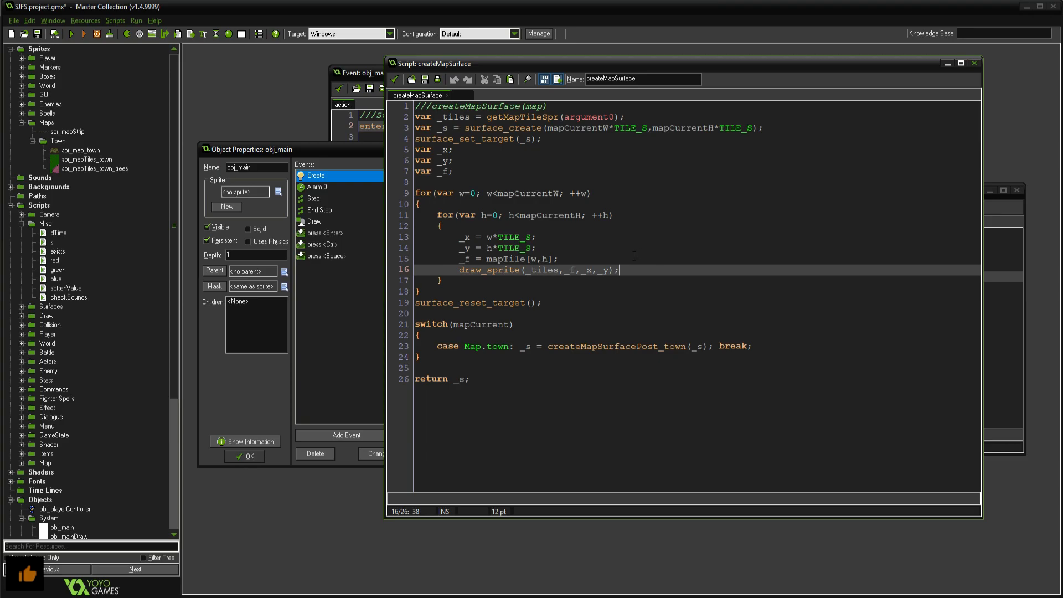